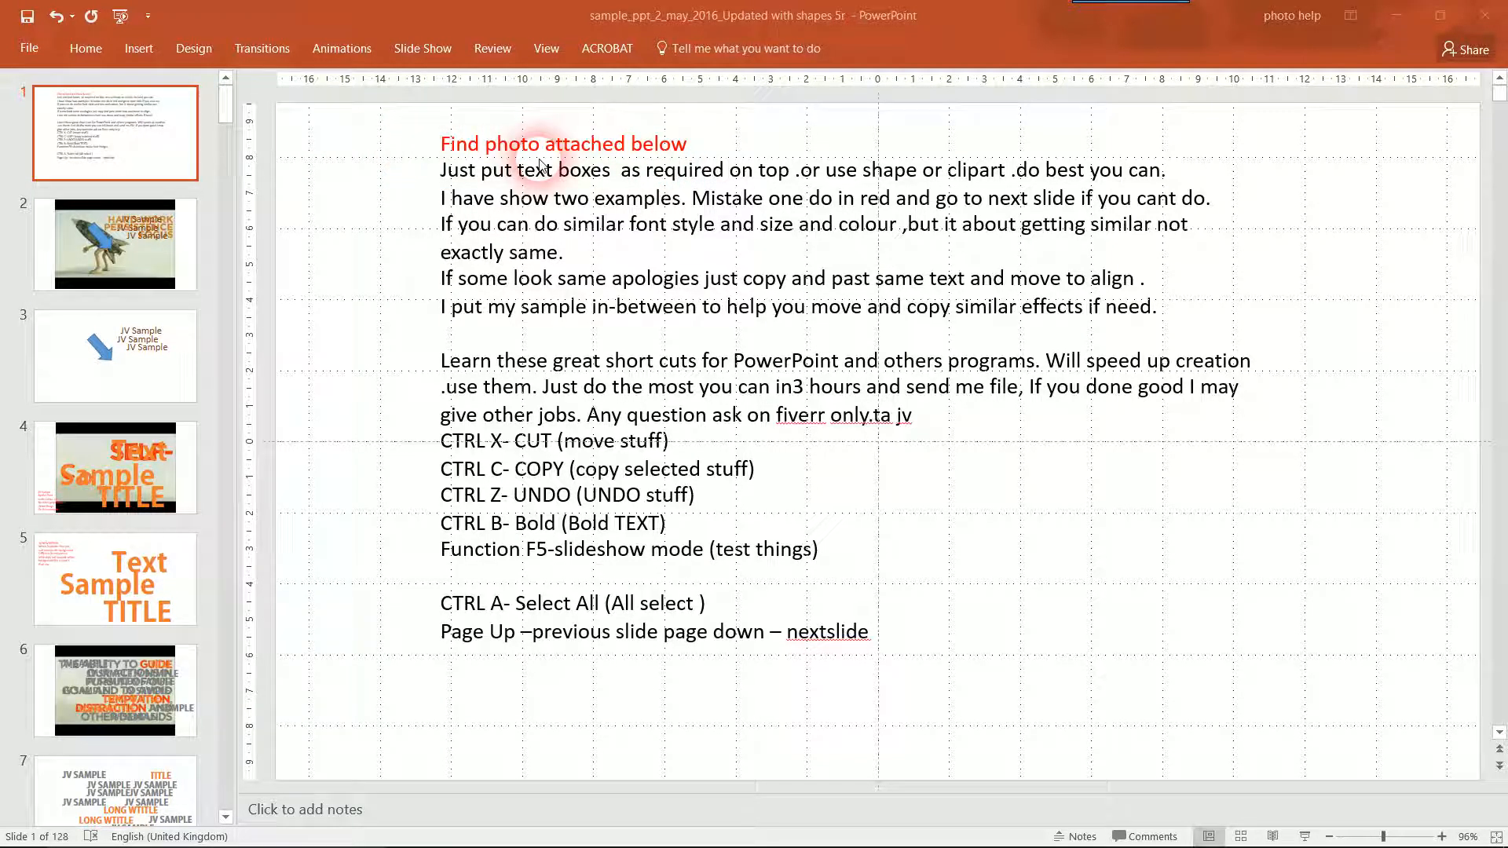
Select the instruction text box on slide 1, then view the rocket photo slide 2.
click(577, 192)
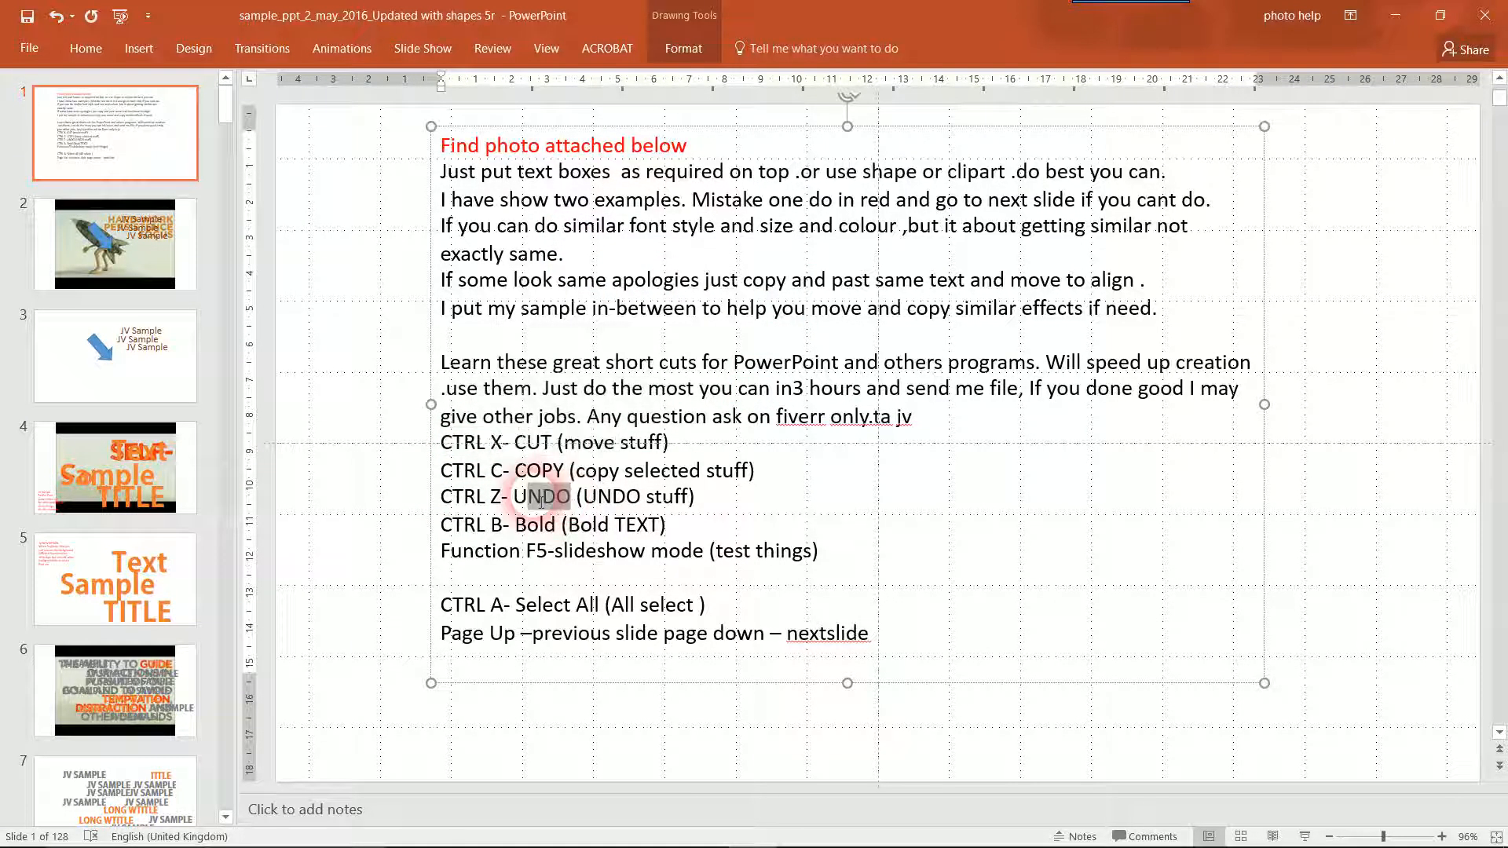
click(115, 244)
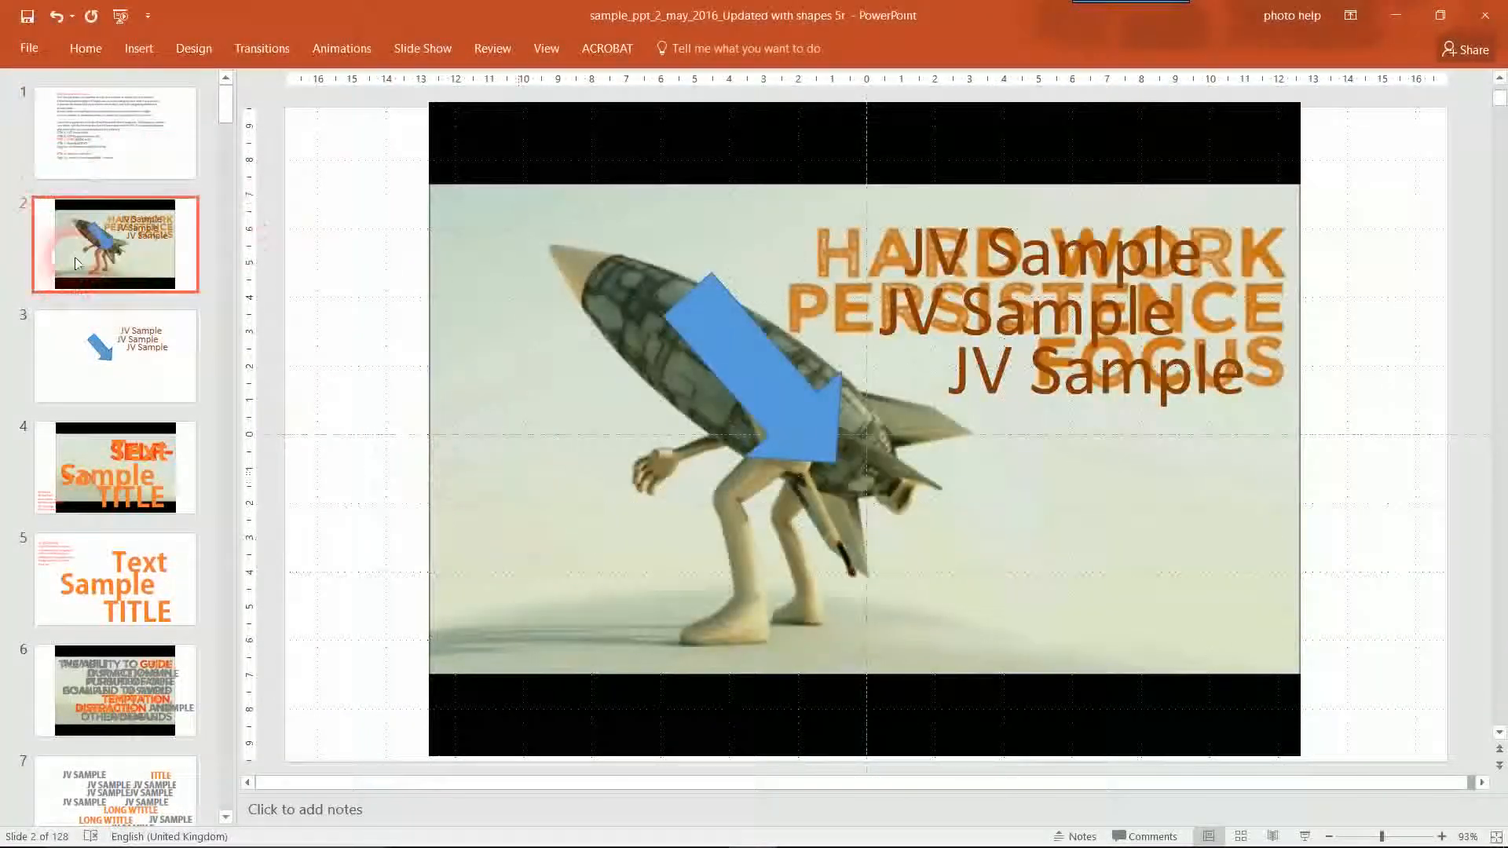
Compare rocket slide 2 with plain slide 3, select the JV Sample text, then view slide 4.
click(115, 354)
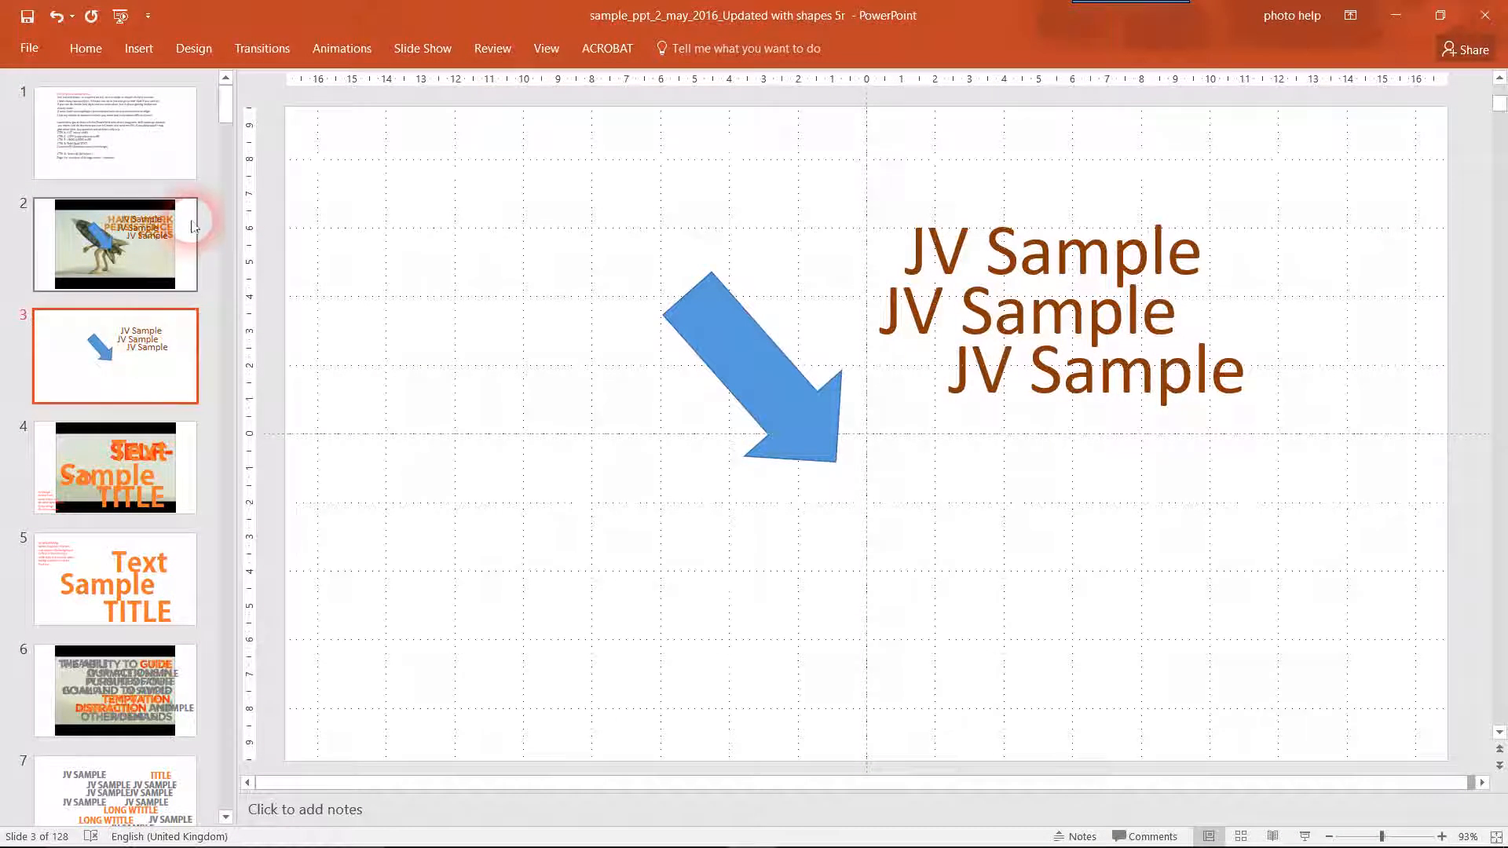
click(115, 243)
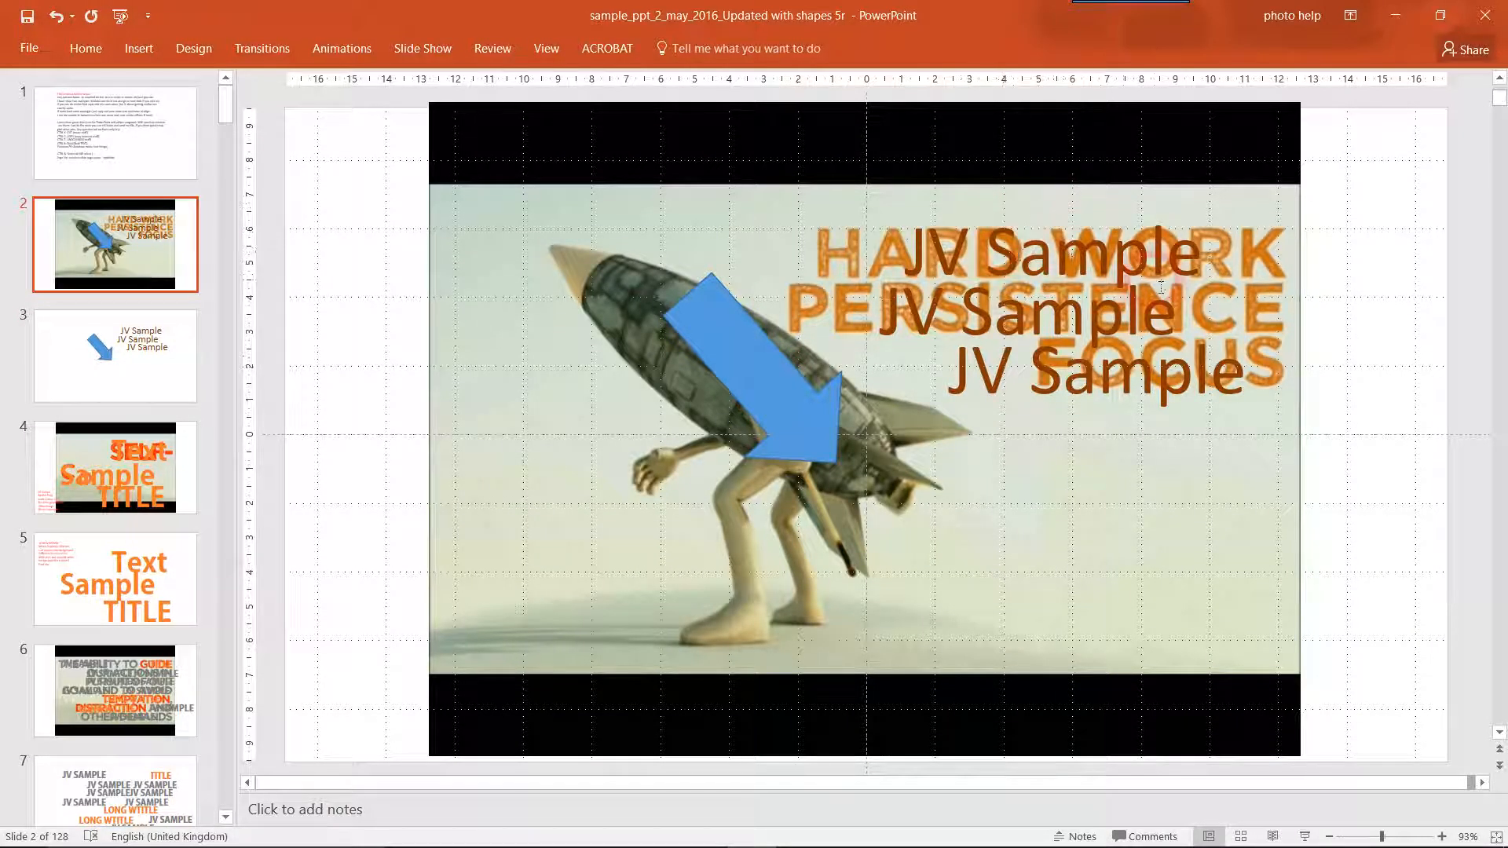
click(1058, 308)
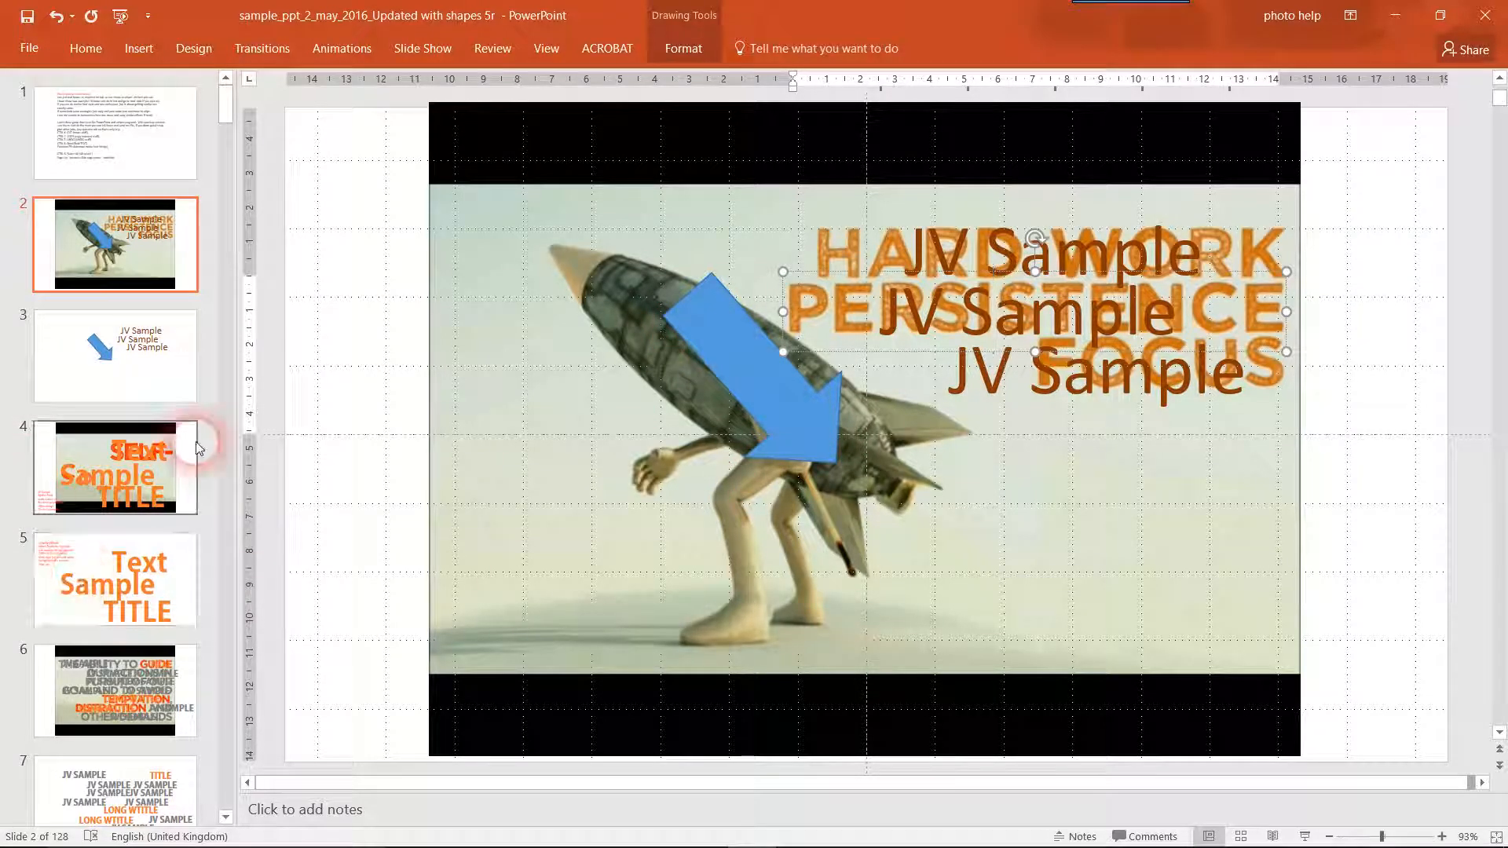
mouse_move(141, 380)
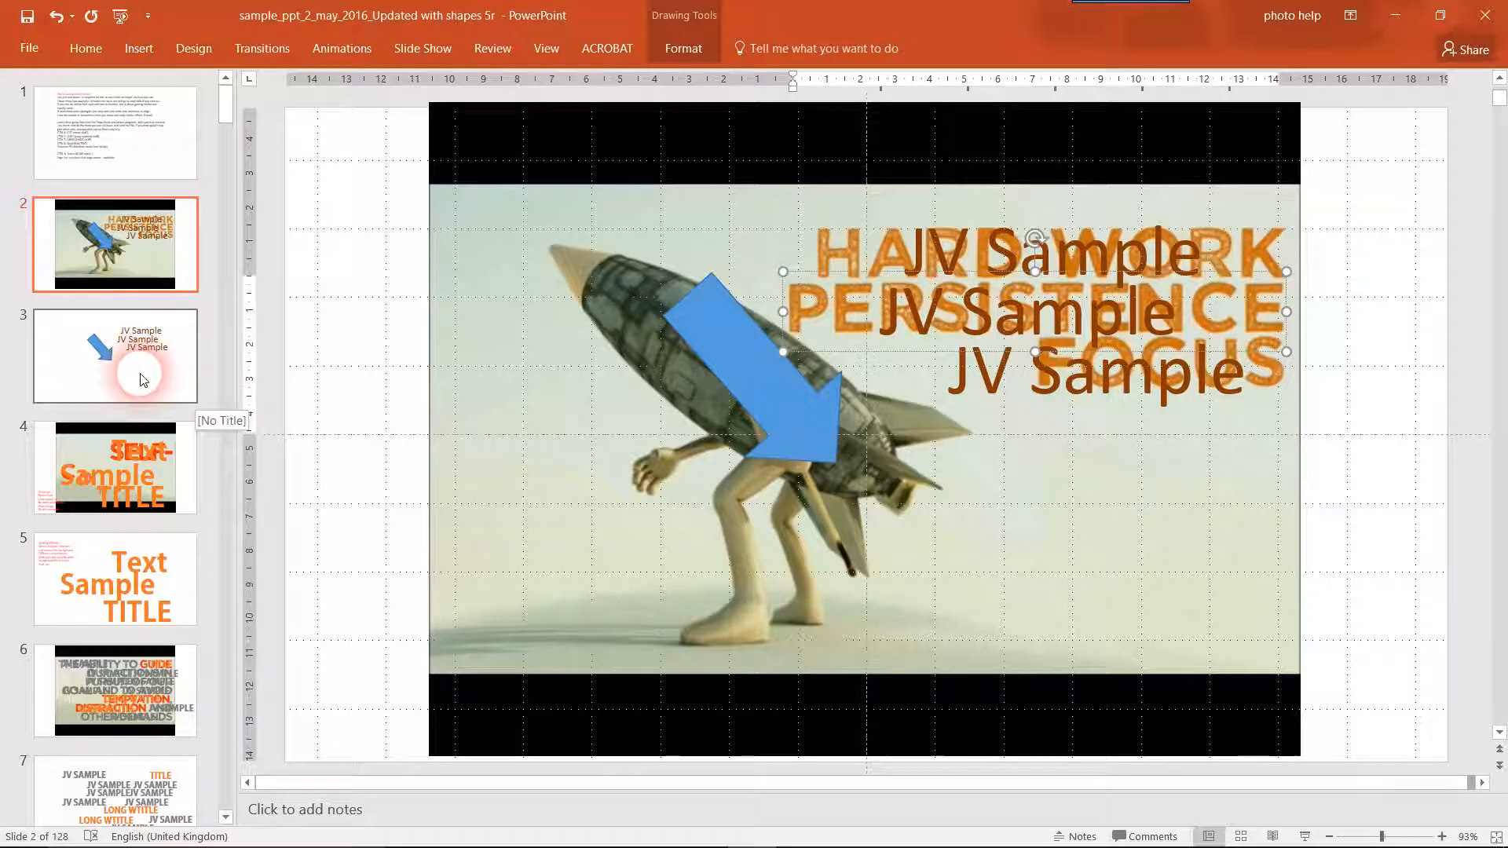
click(115, 356)
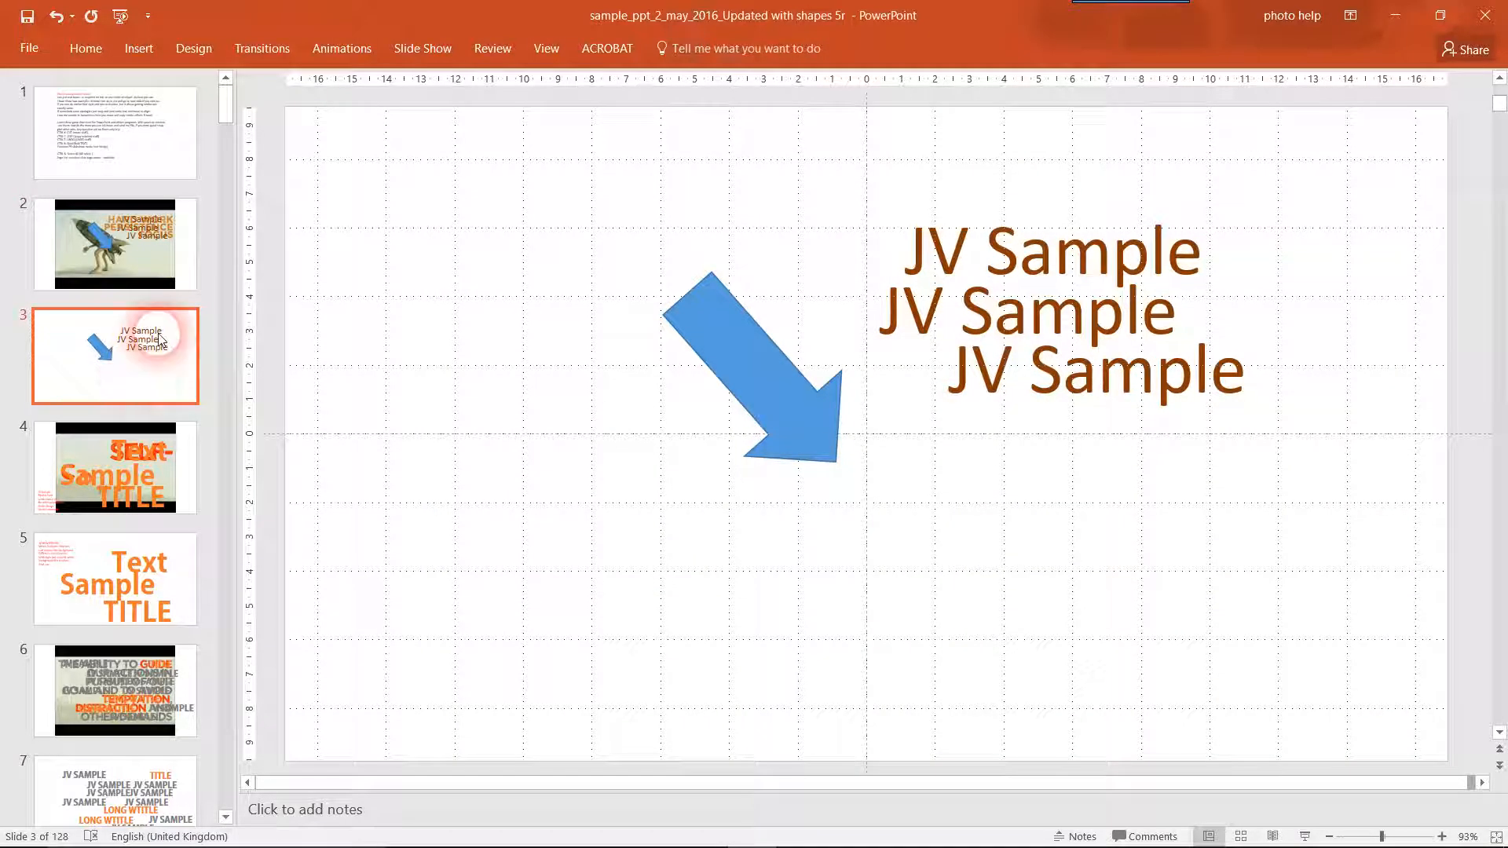
mouse_move(178, 396)
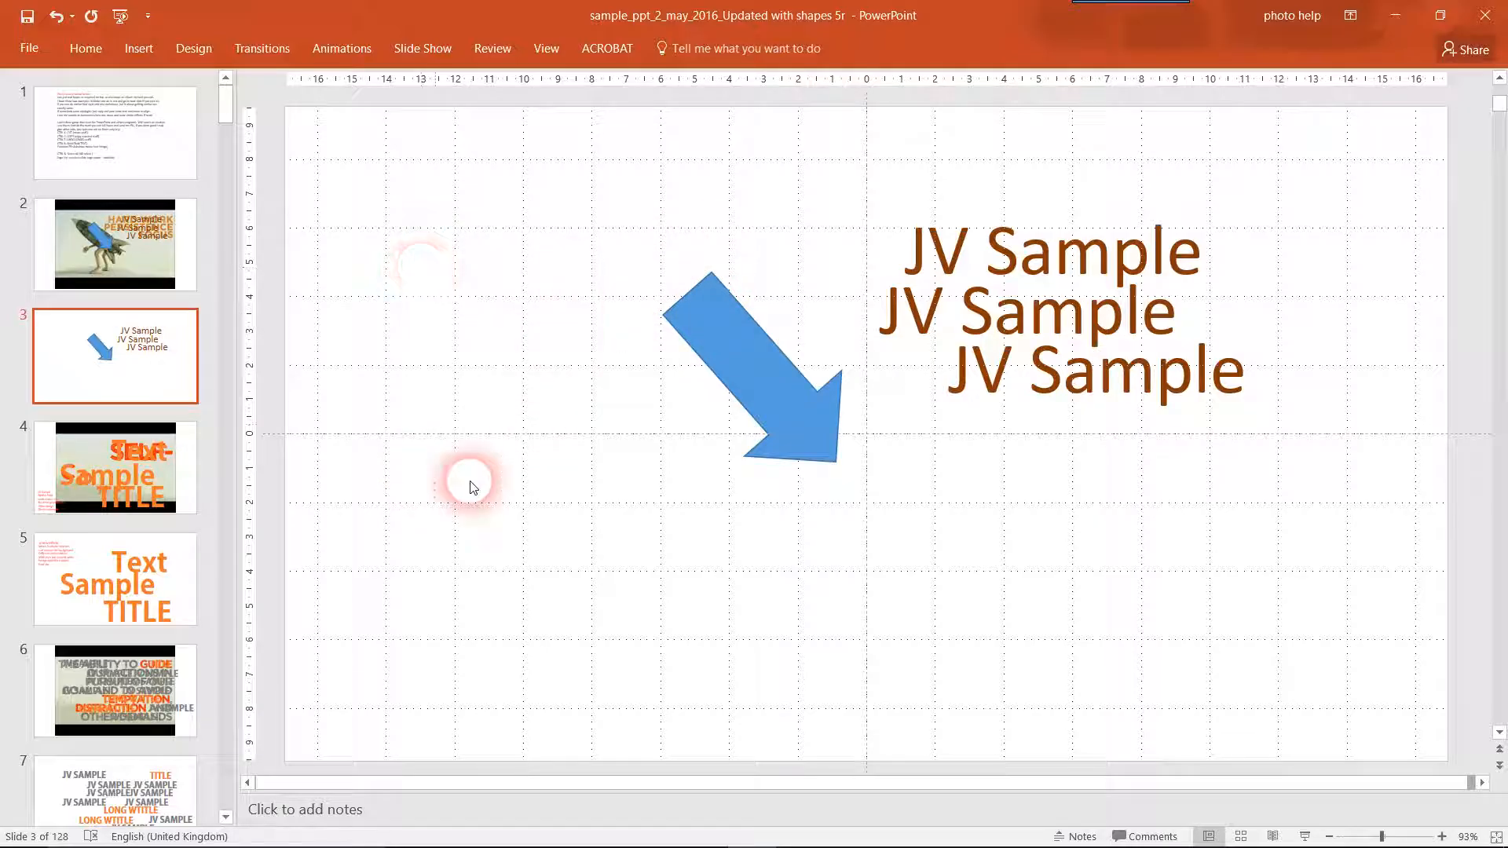
click(115, 467)
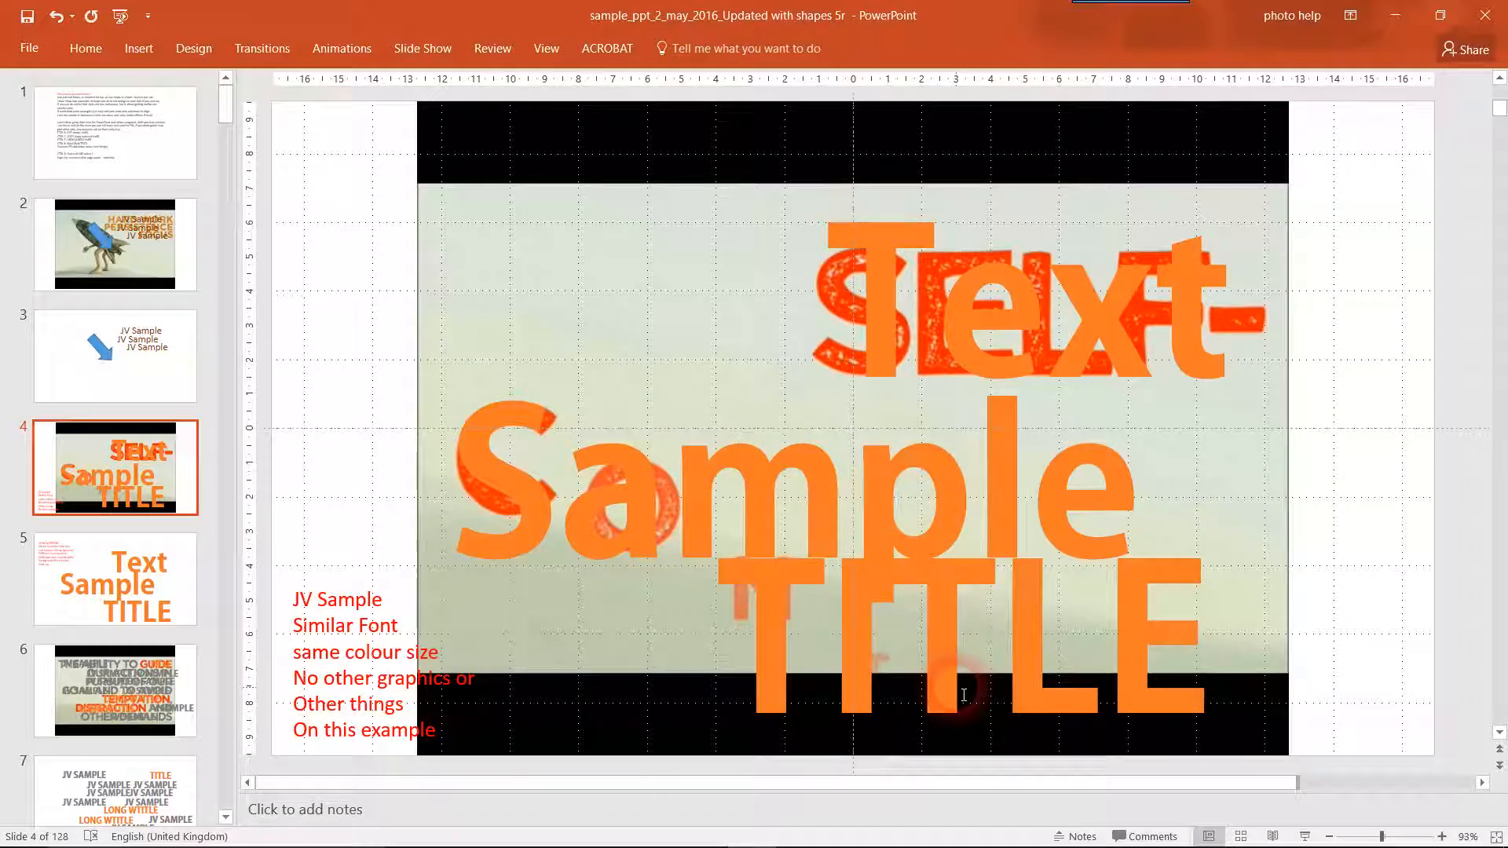
Select 'Sample' on plain slide 5, view slide 6, then view gradient slide 8.
click(115, 578)
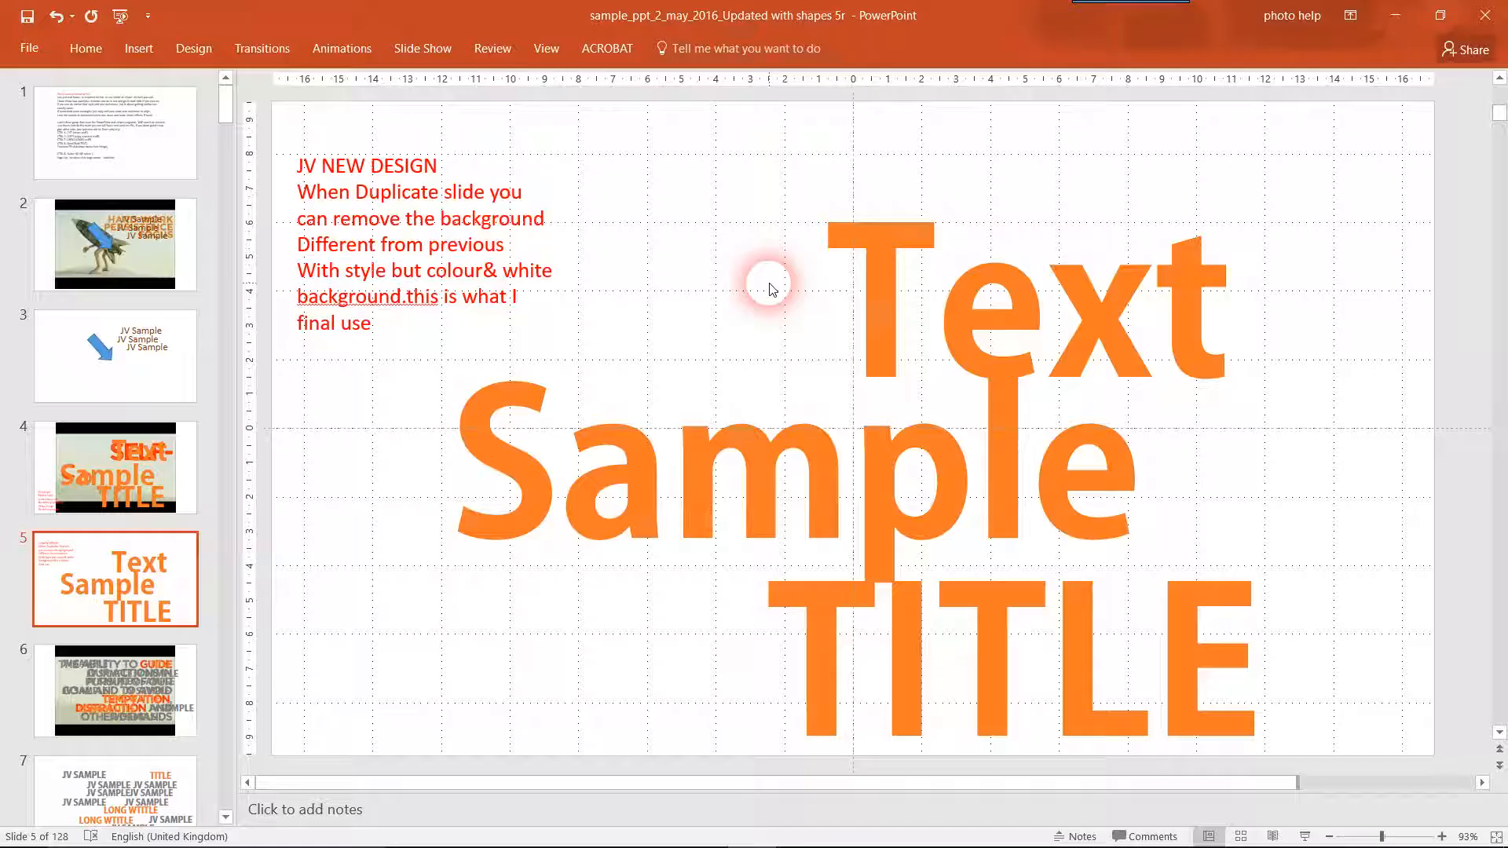
mouse_move(354, 404)
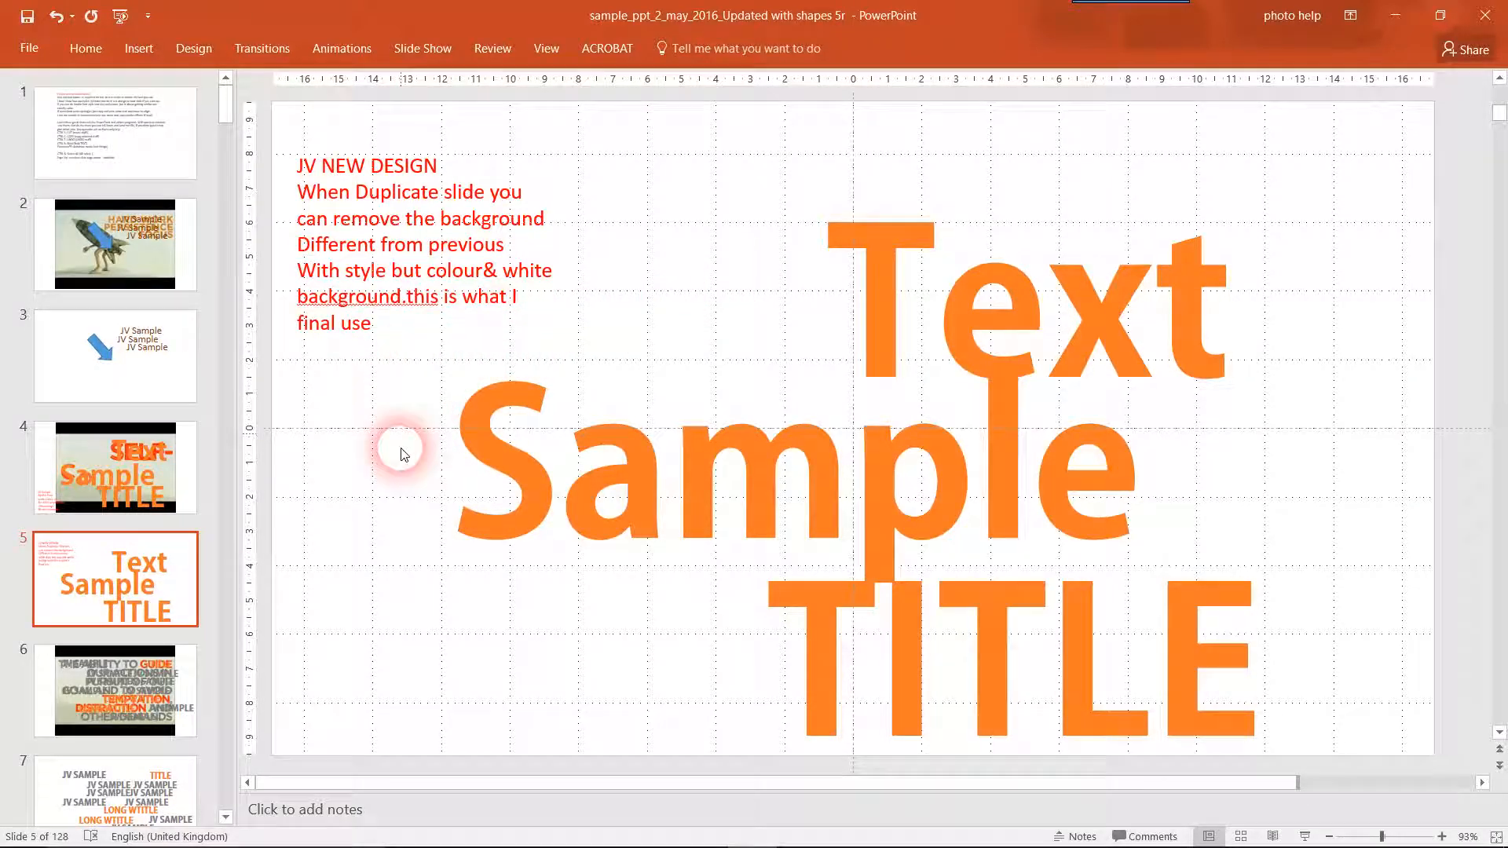
click(995, 478)
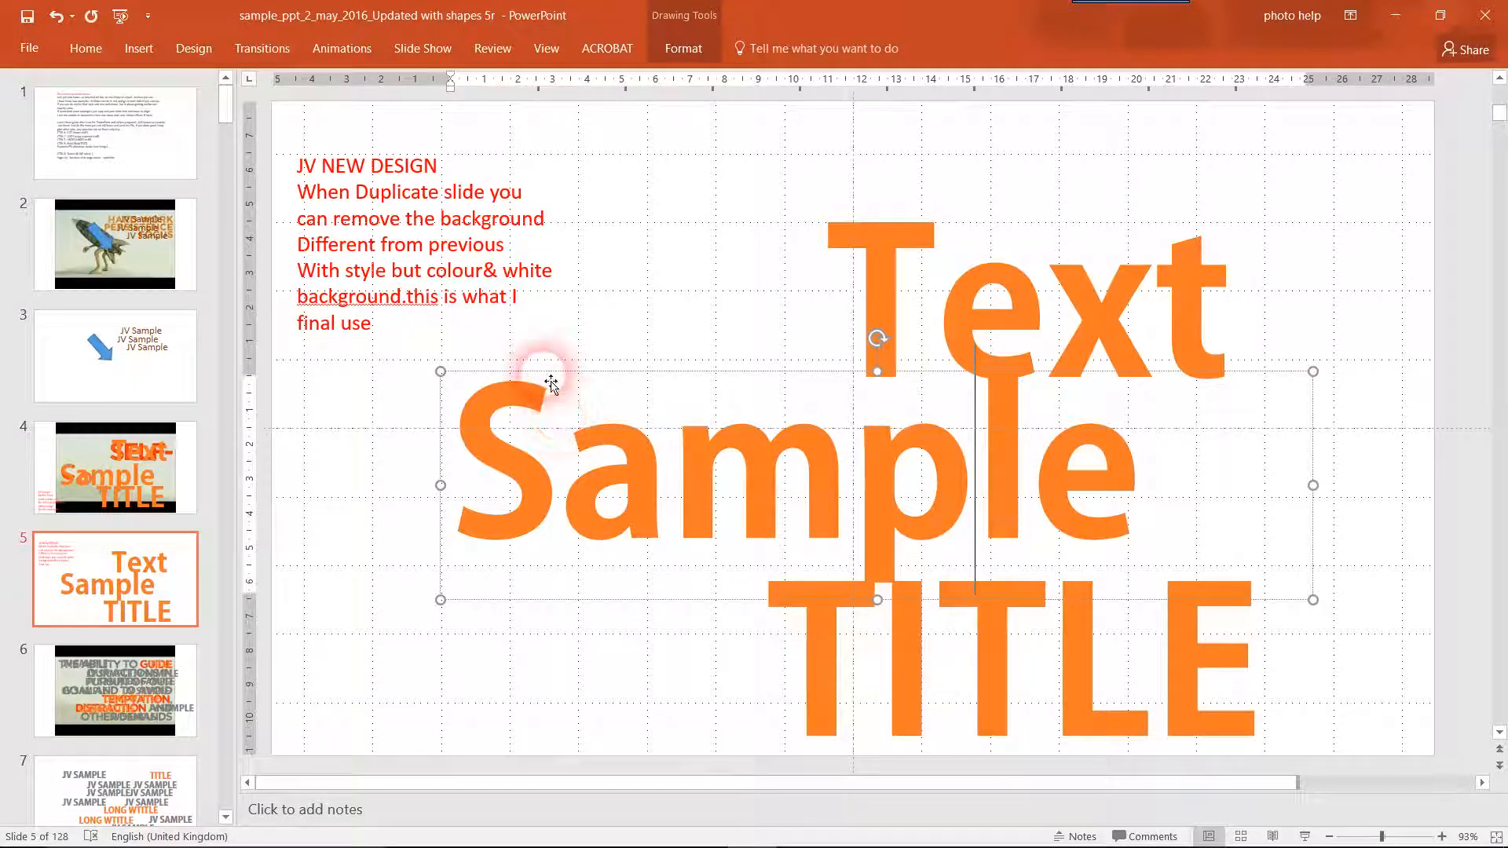
click(114, 691)
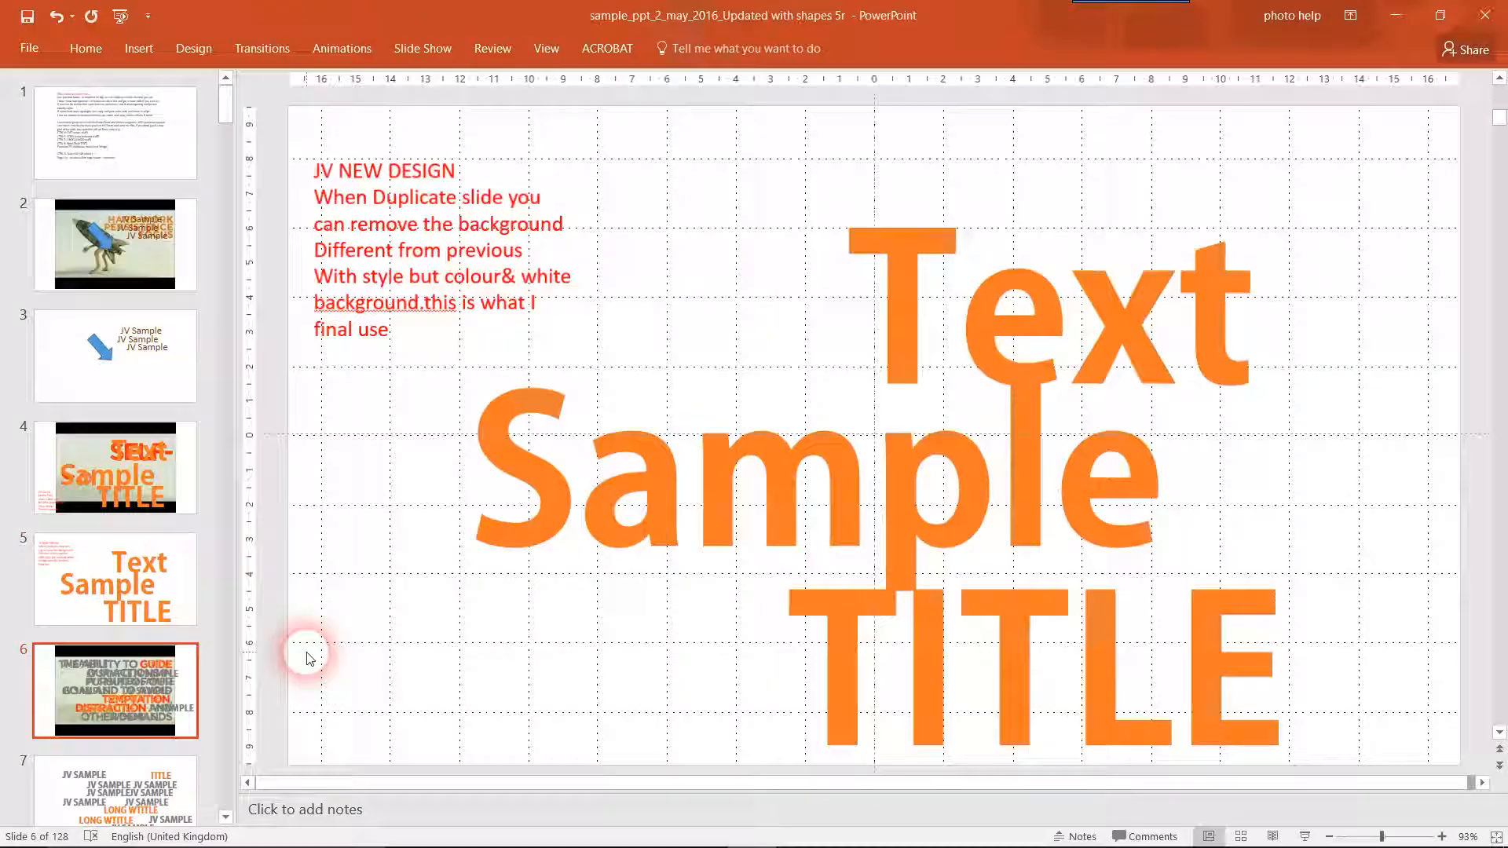
click(114, 690)
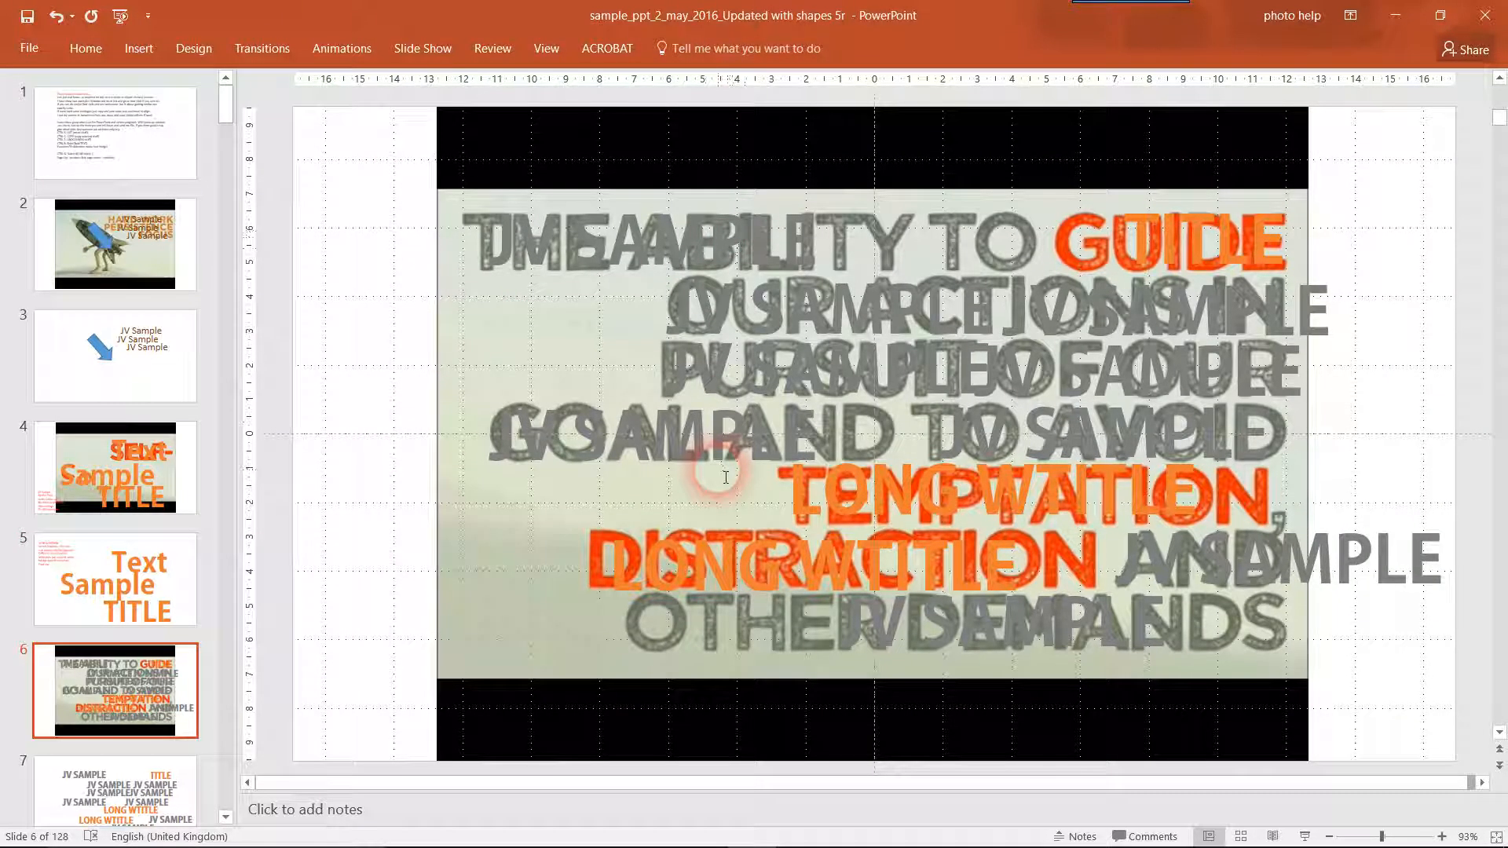
click(116, 404)
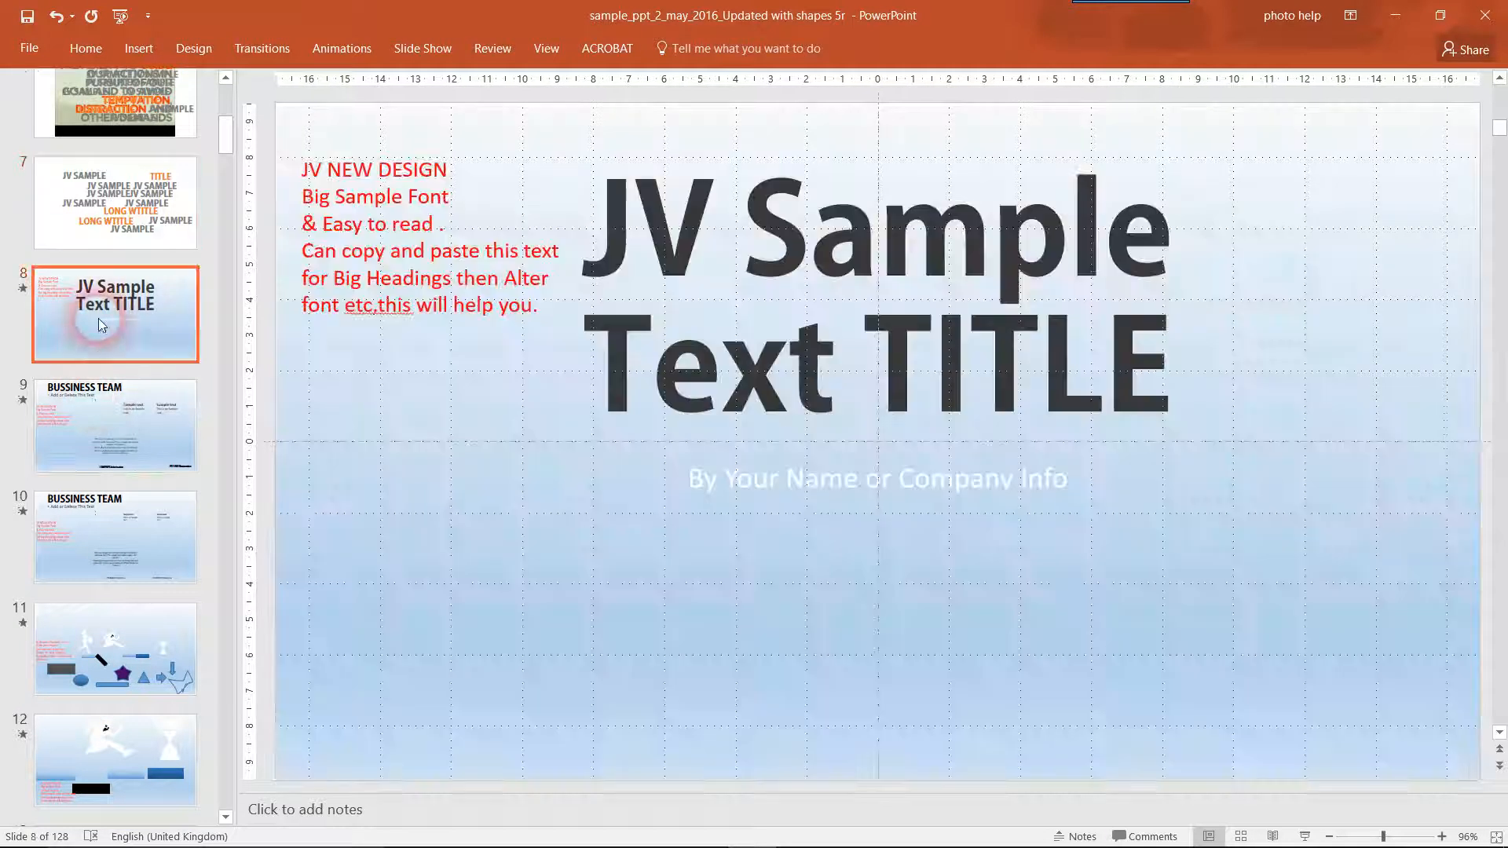
View BUSSINESS TEAM slides 9 and 10, then the graphic symbols slide 11.
click(115, 425)
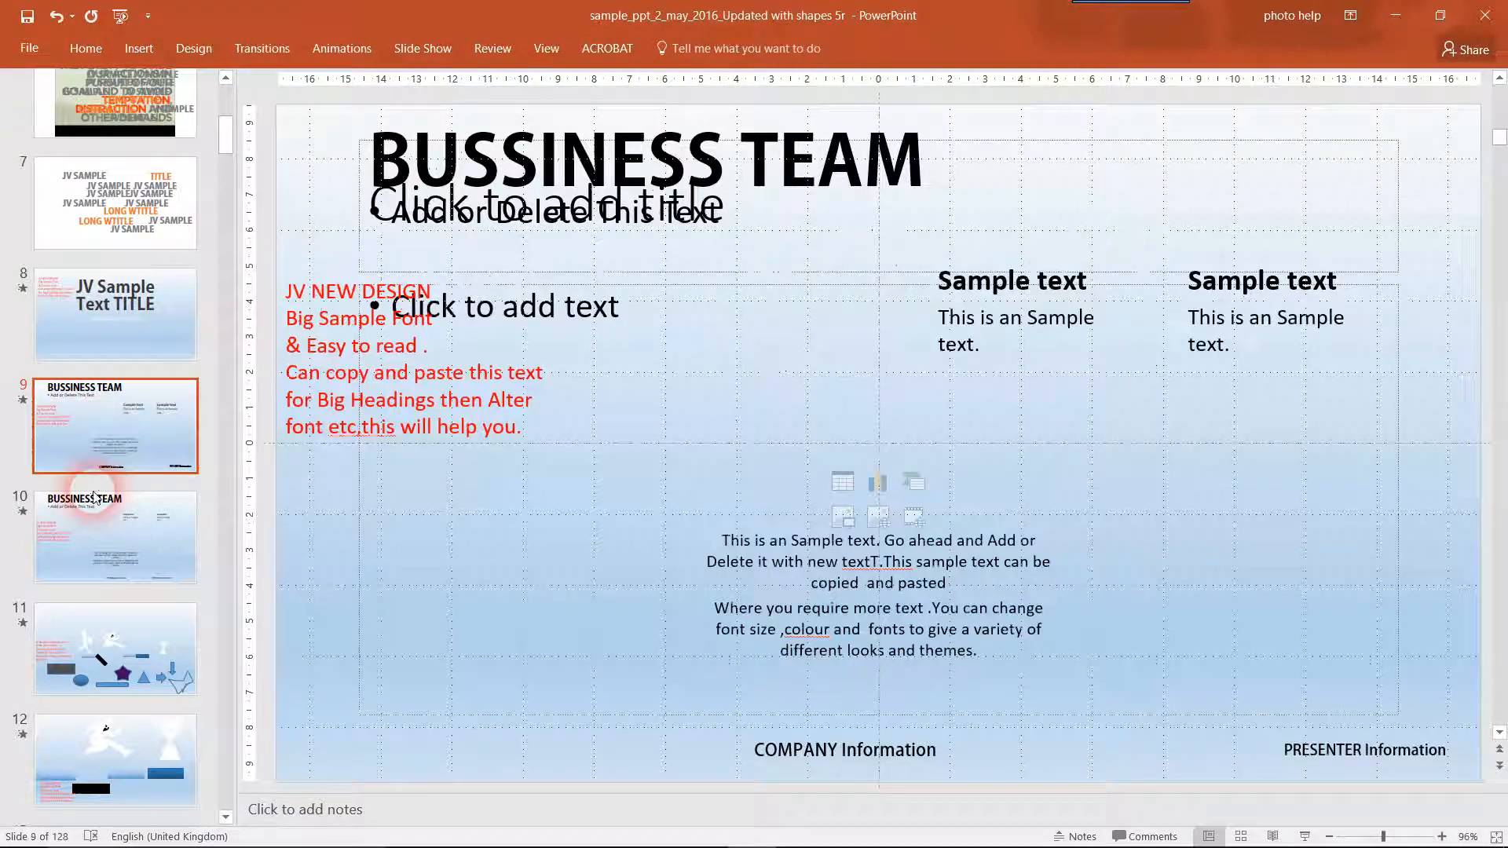
click(115, 536)
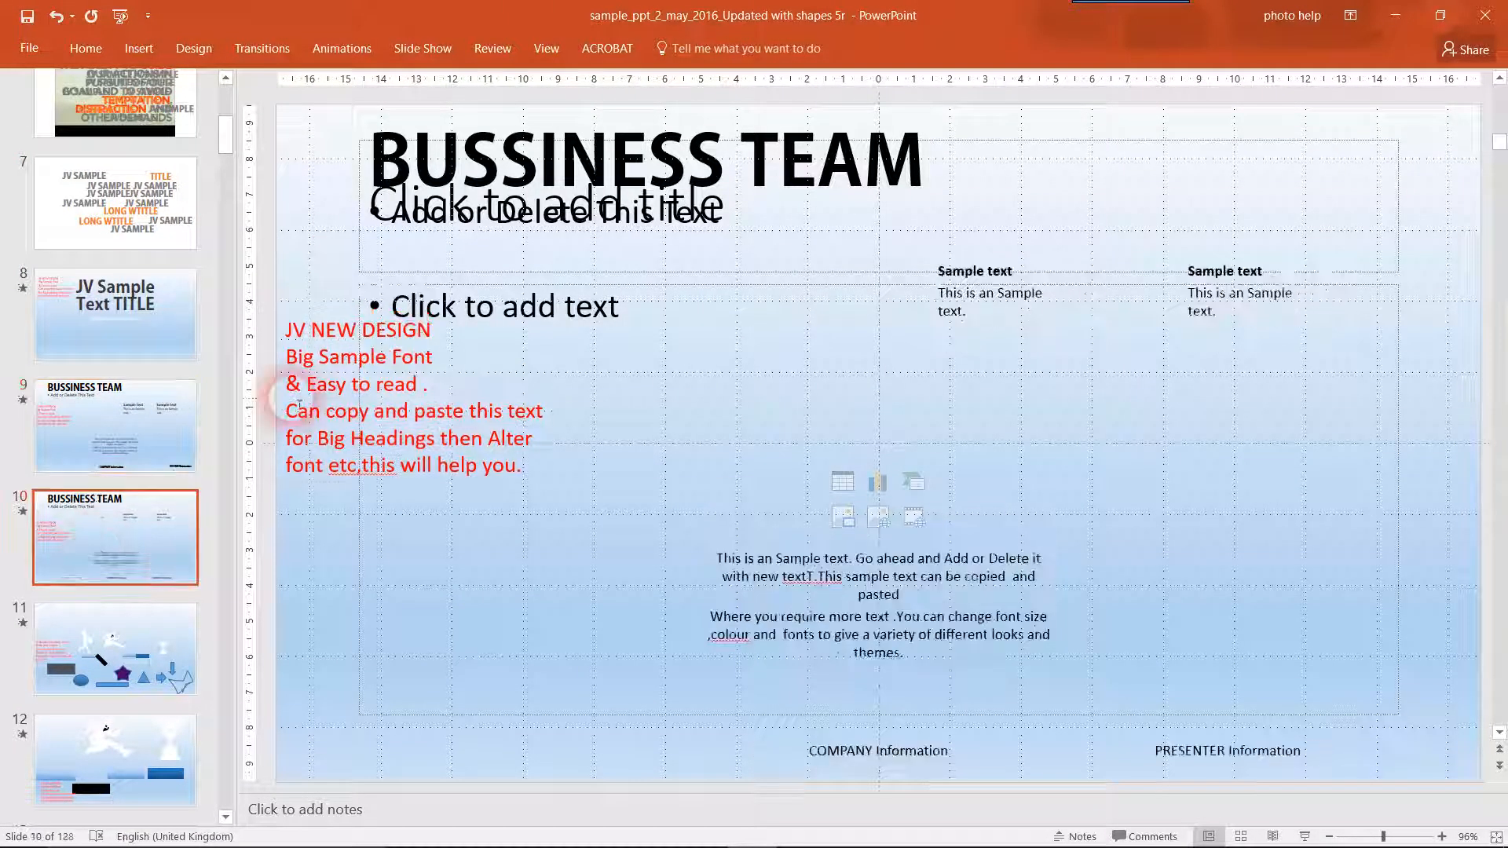
mouse_move(1350, 471)
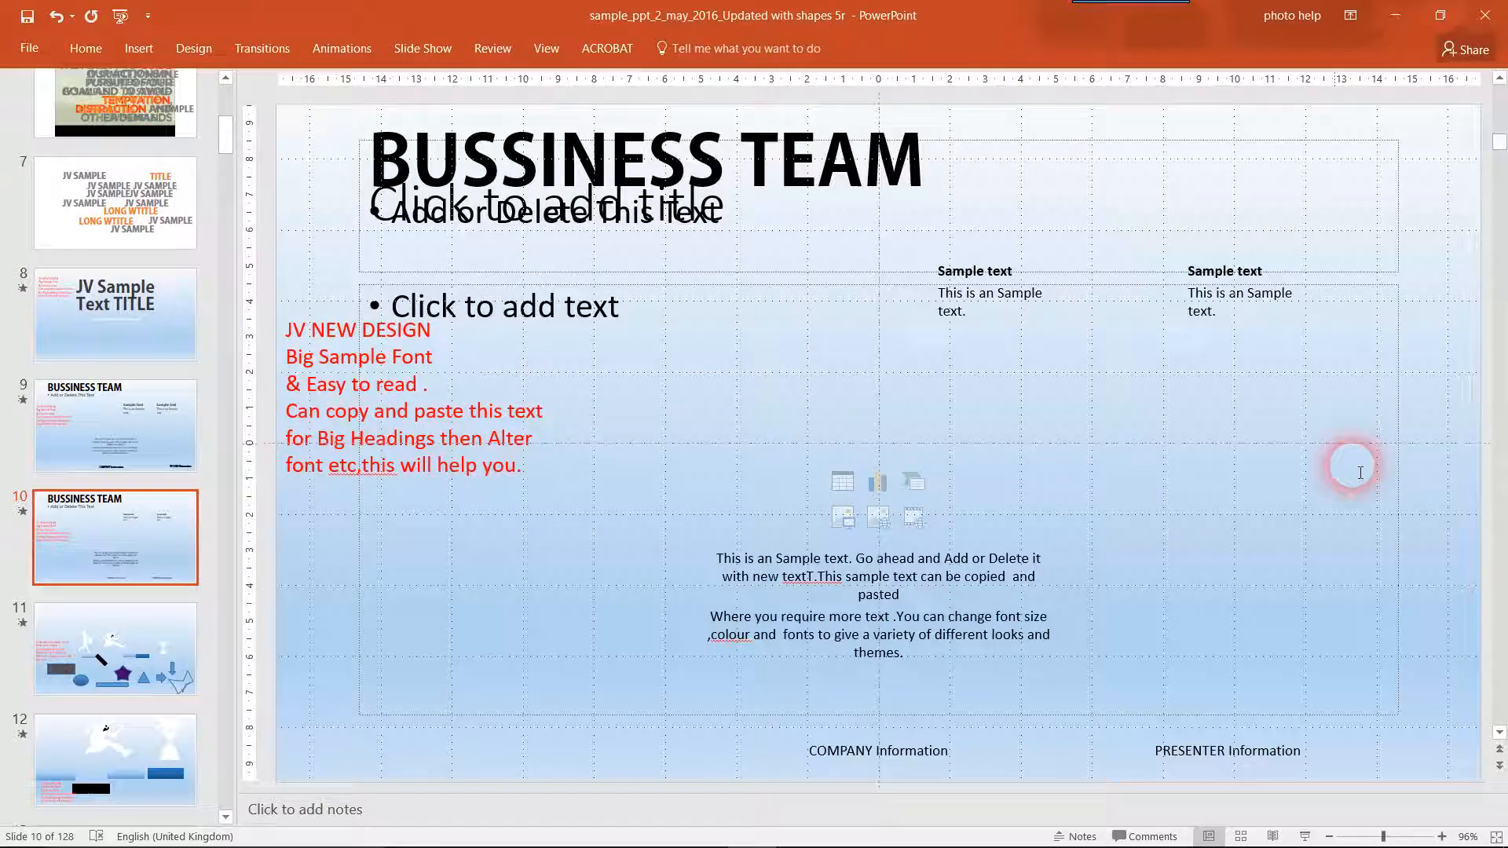
mouse_move(929, 662)
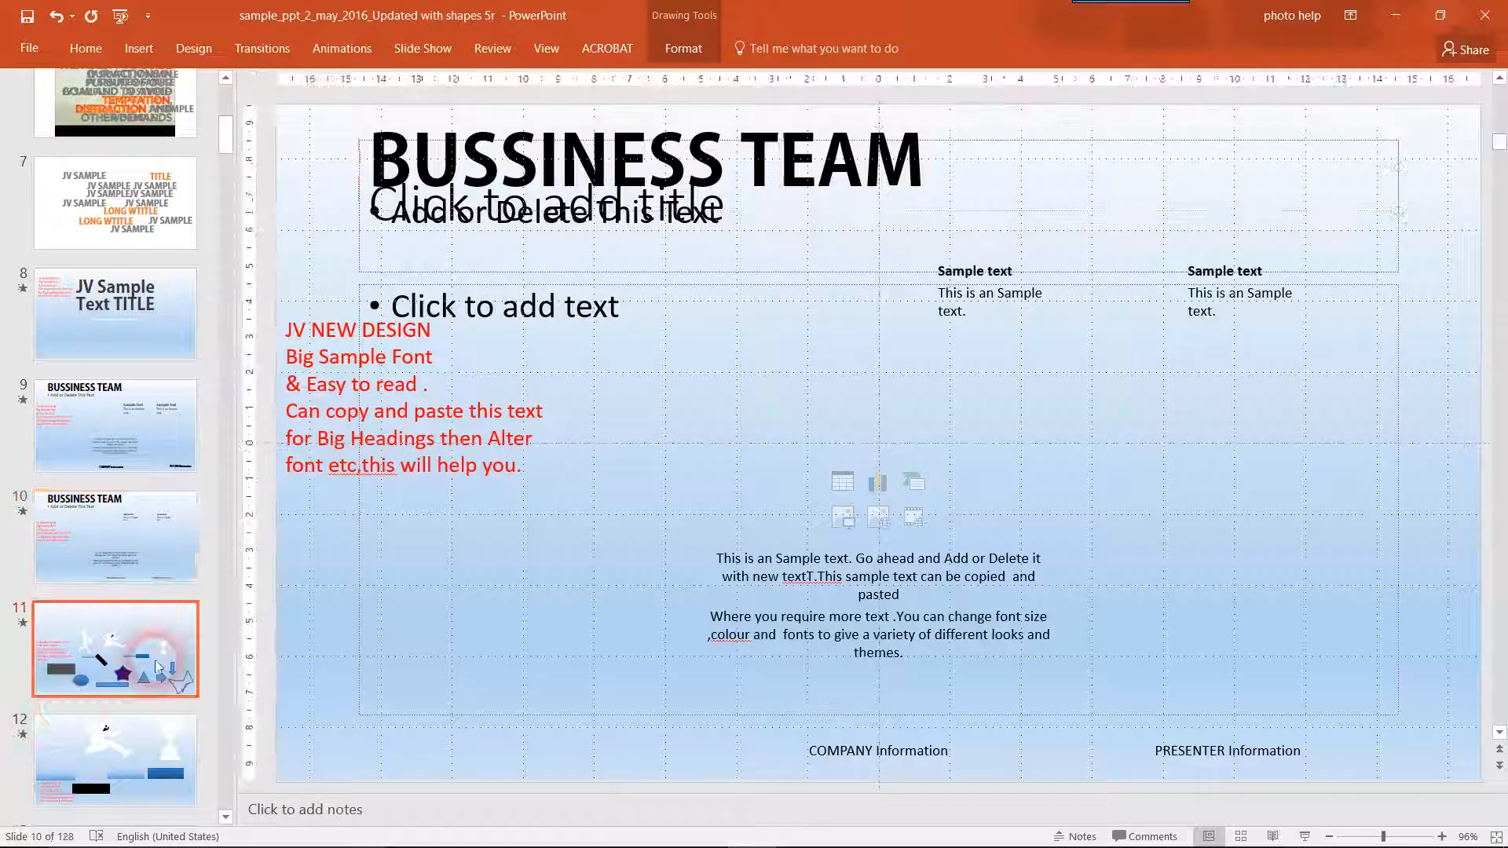
click(116, 649)
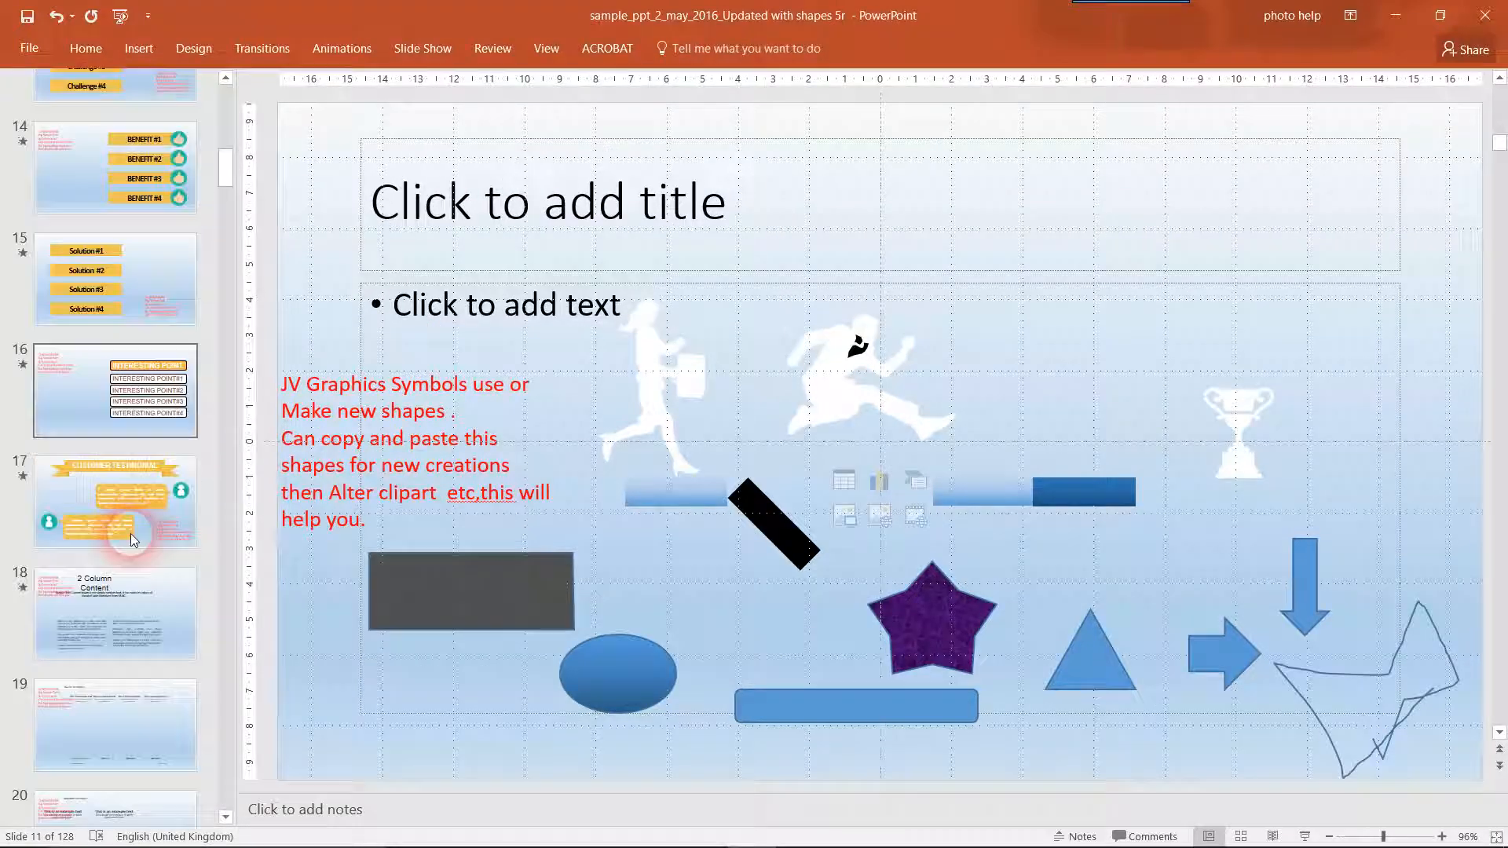
Scroll the slide pane down to the Book Ninja photo slide 23 and open it.
scroll(down, 3)
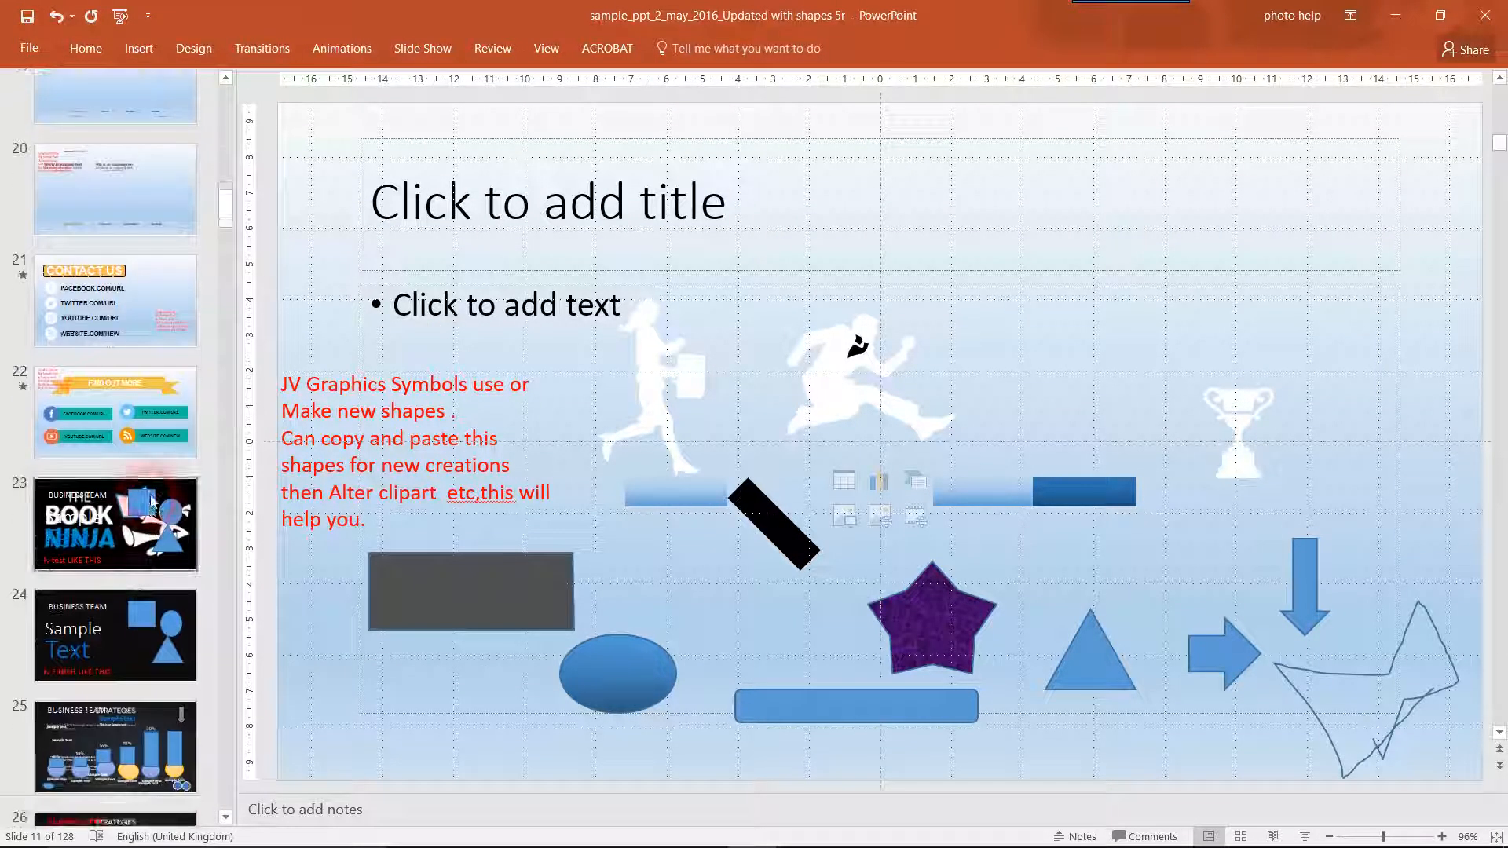
mouse_move(127, 449)
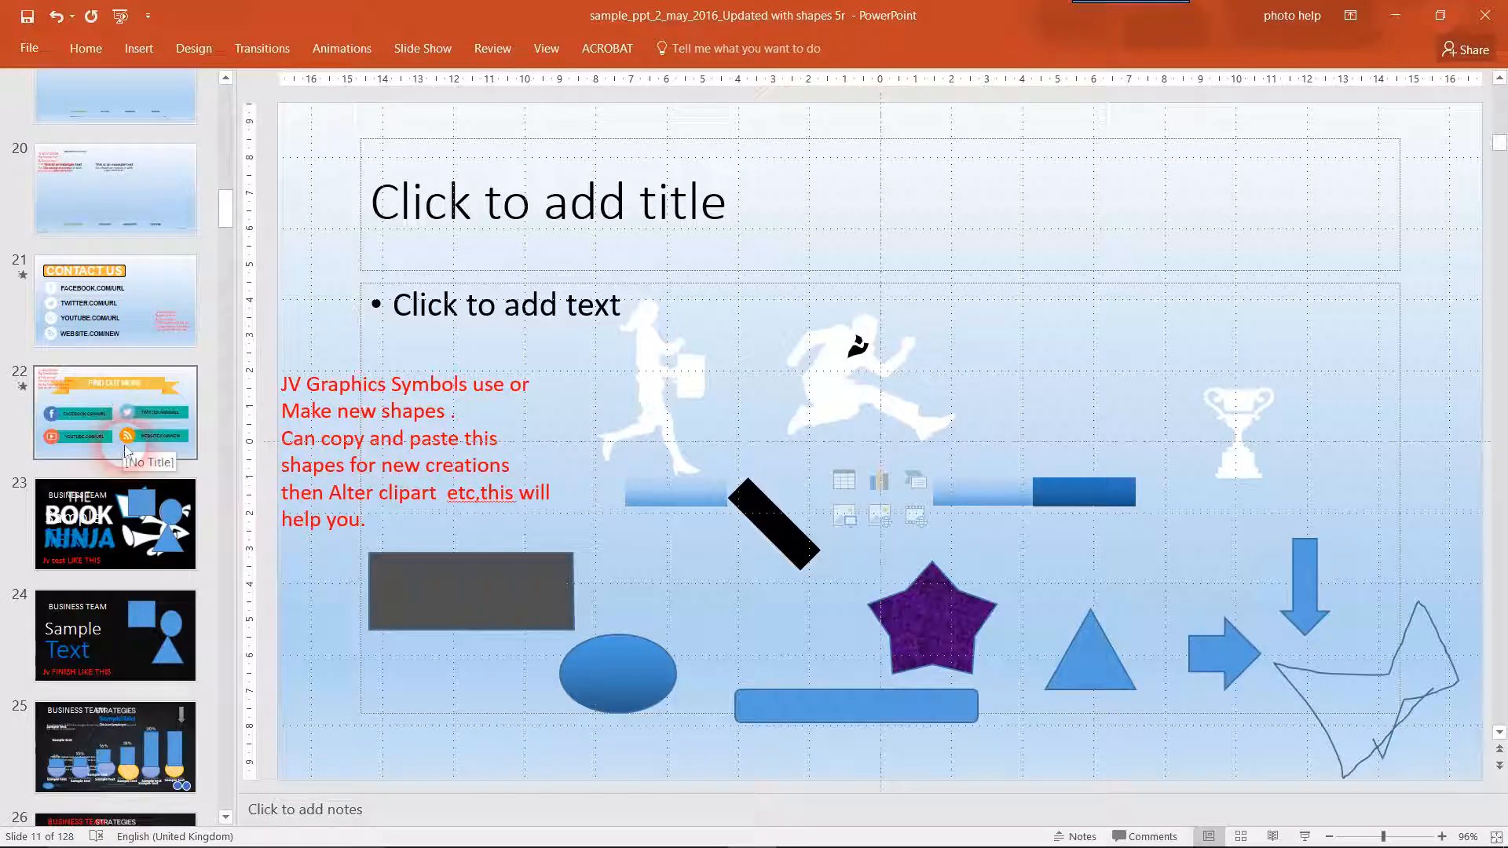
click(115, 524)
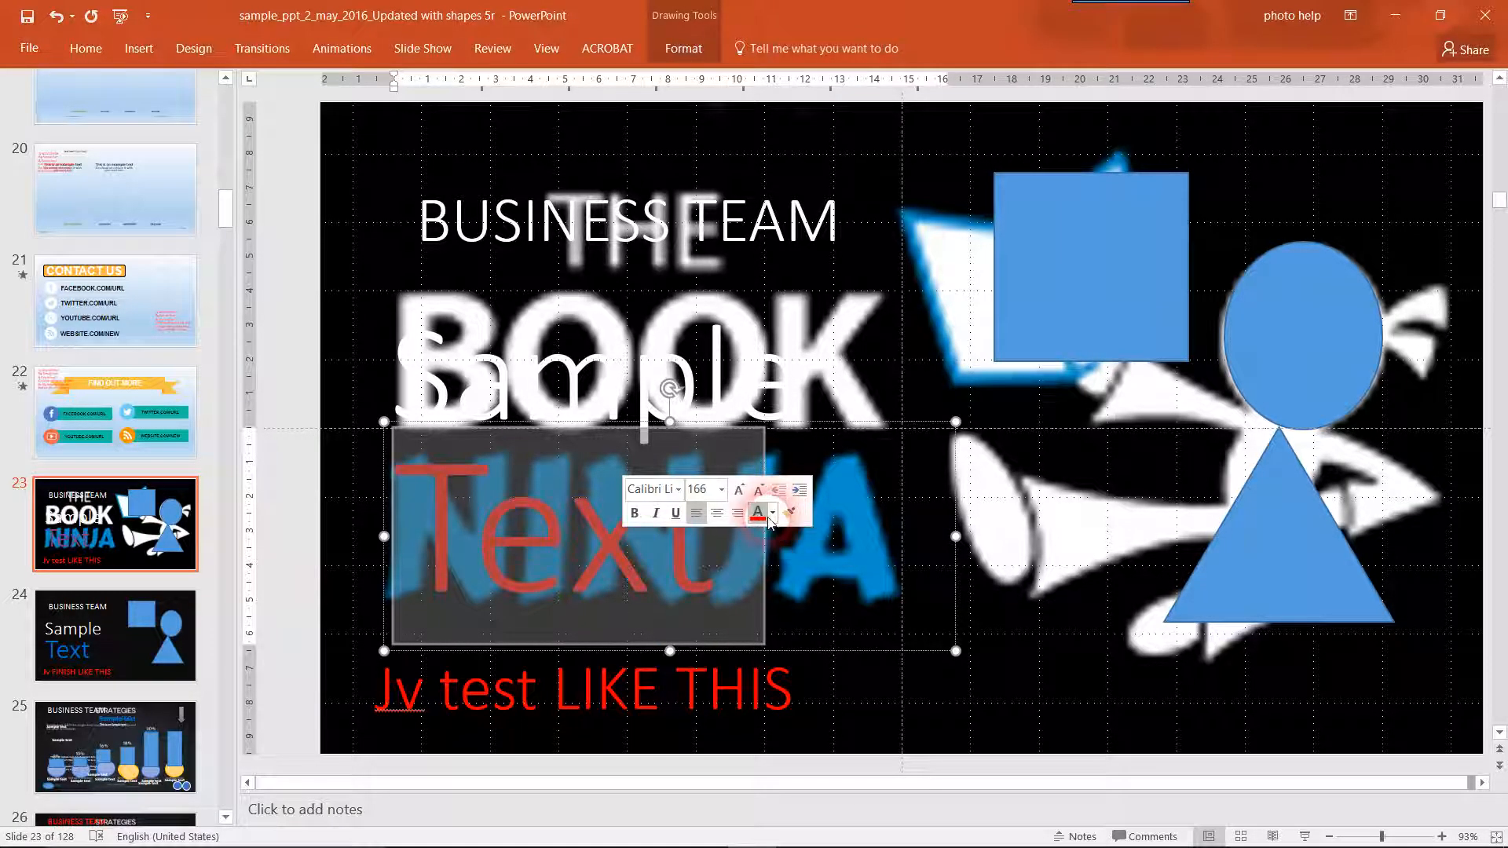
Make the word 'Text' on slide 23 blue, then view plain duplicate slide 24.
click(771, 511)
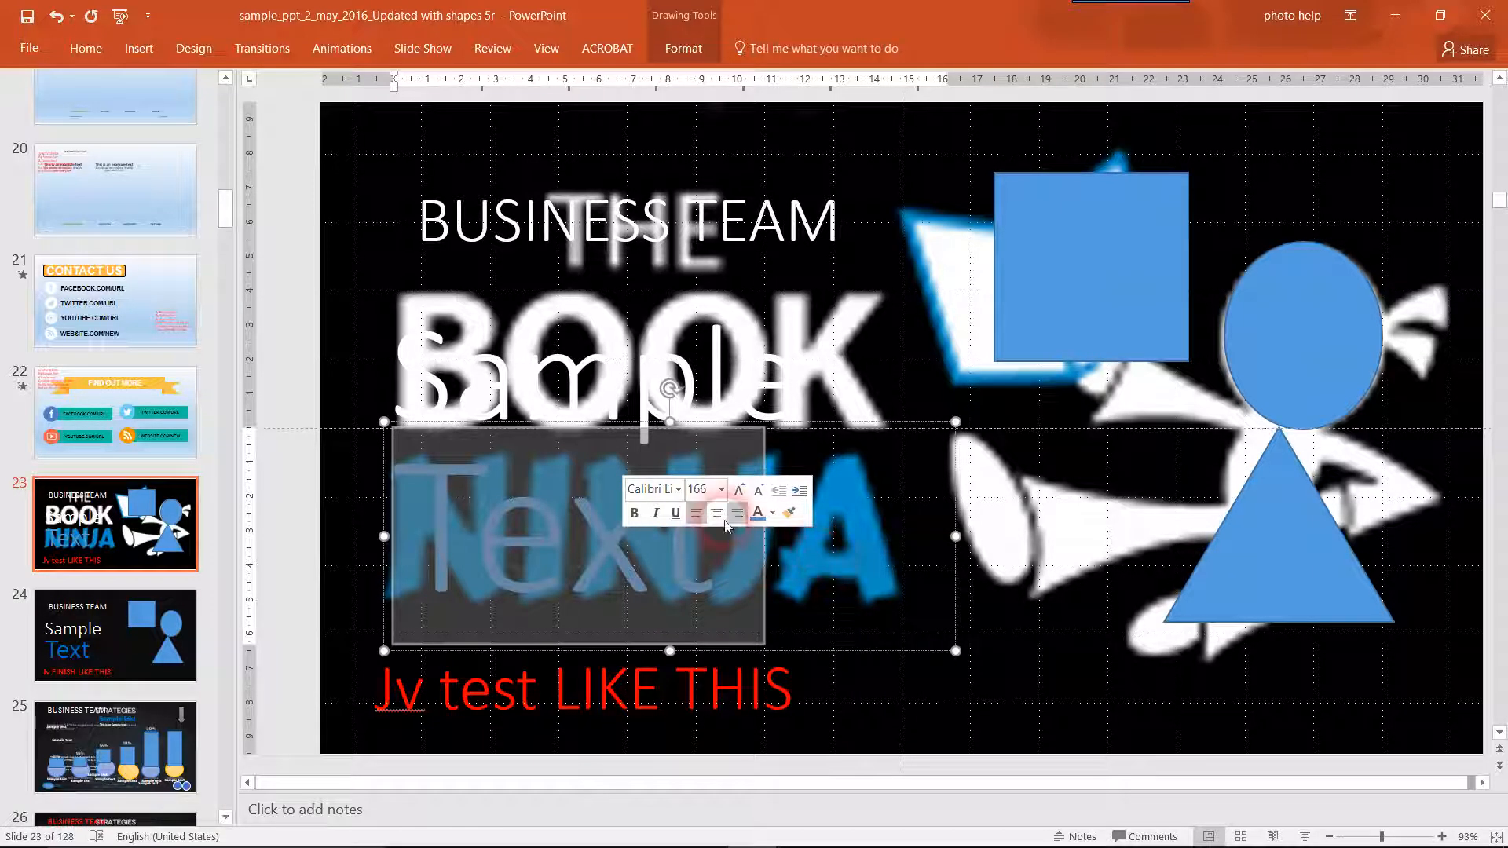
click(772, 511)
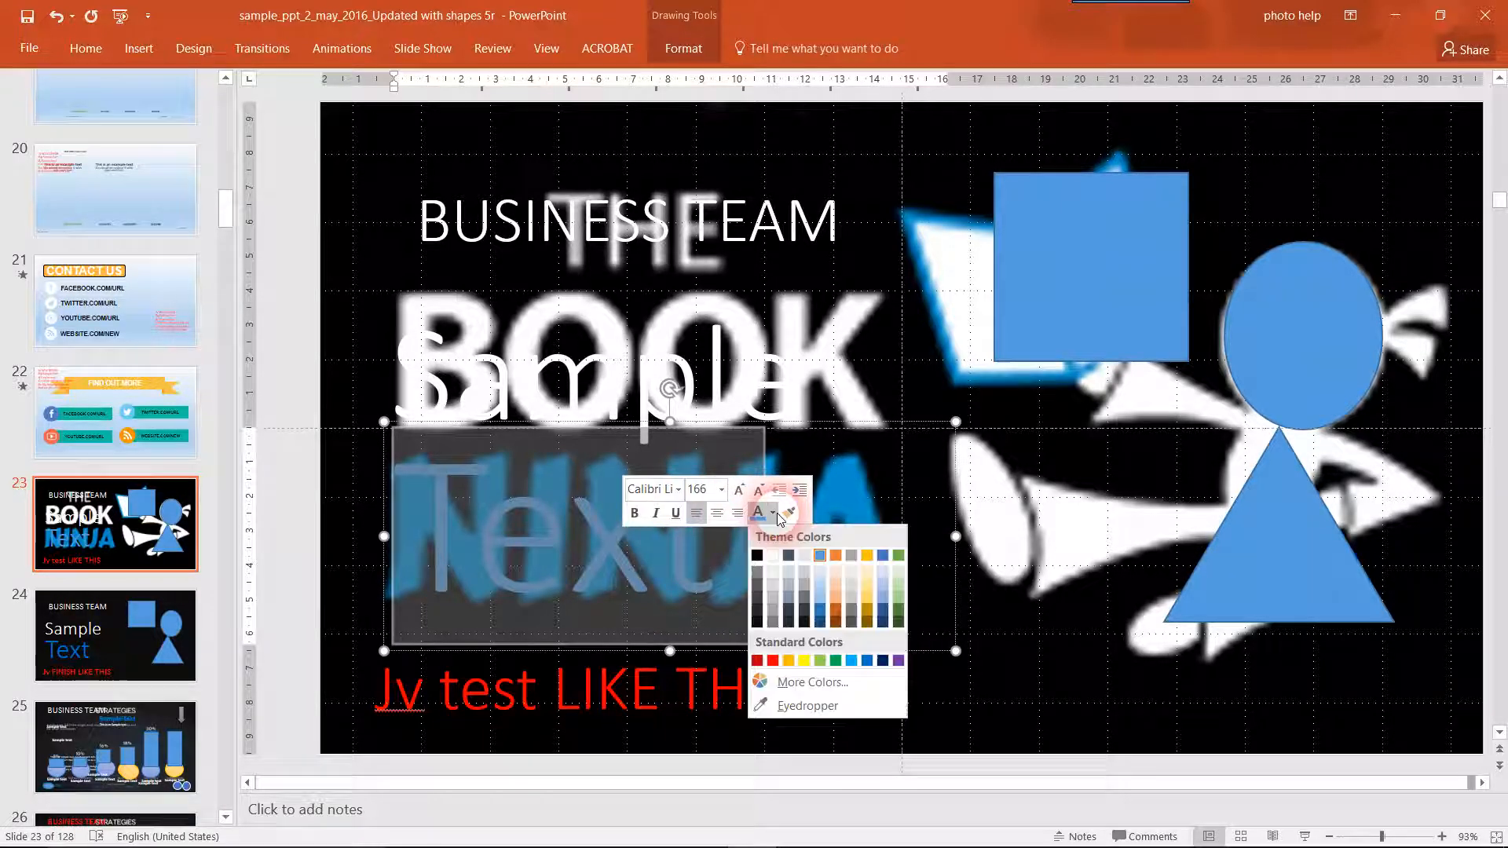
click(819, 556)
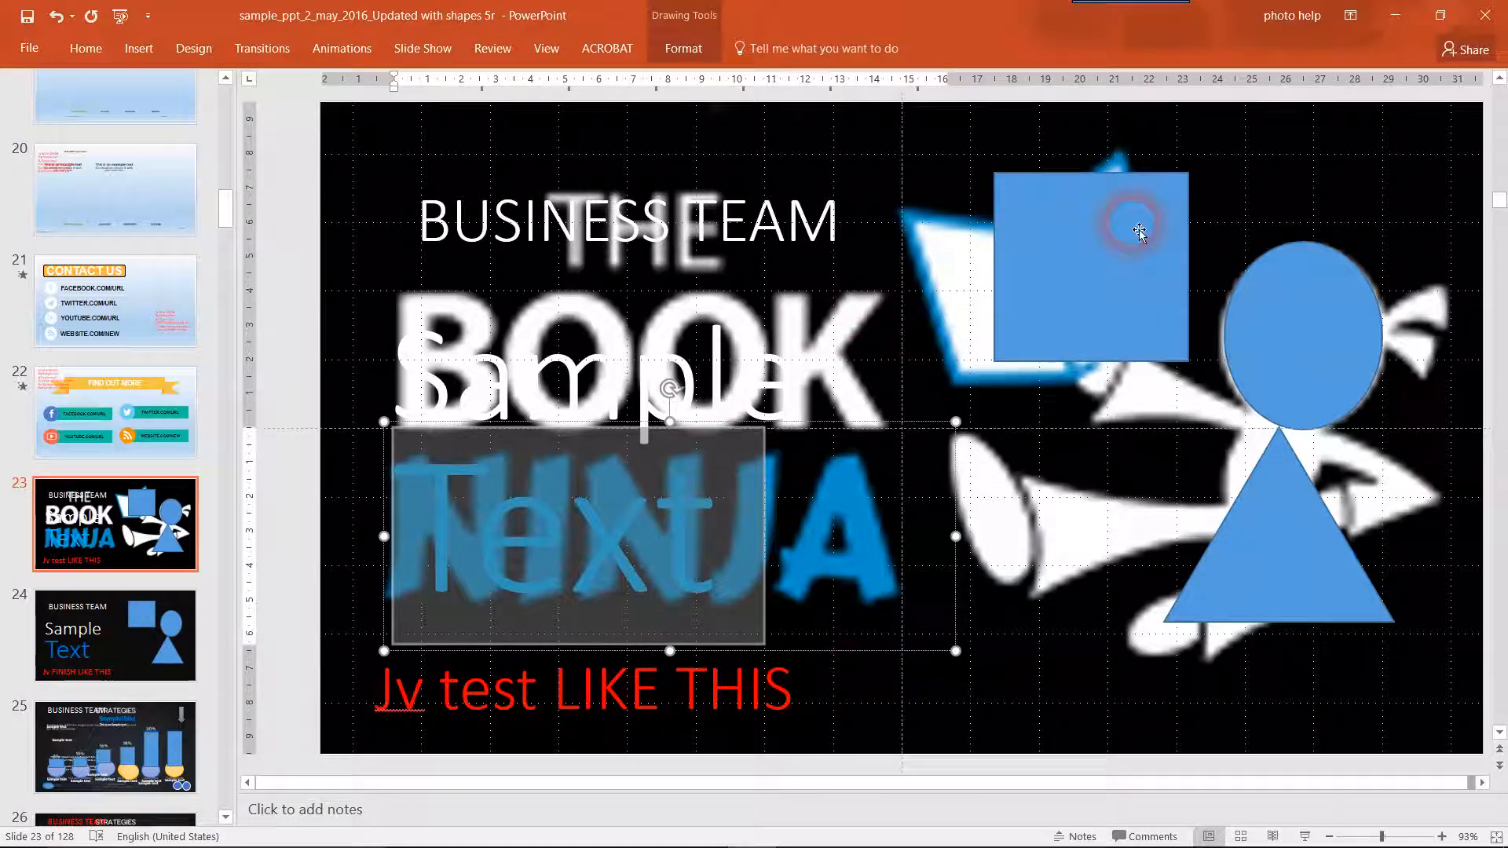
mouse_move(1385, 322)
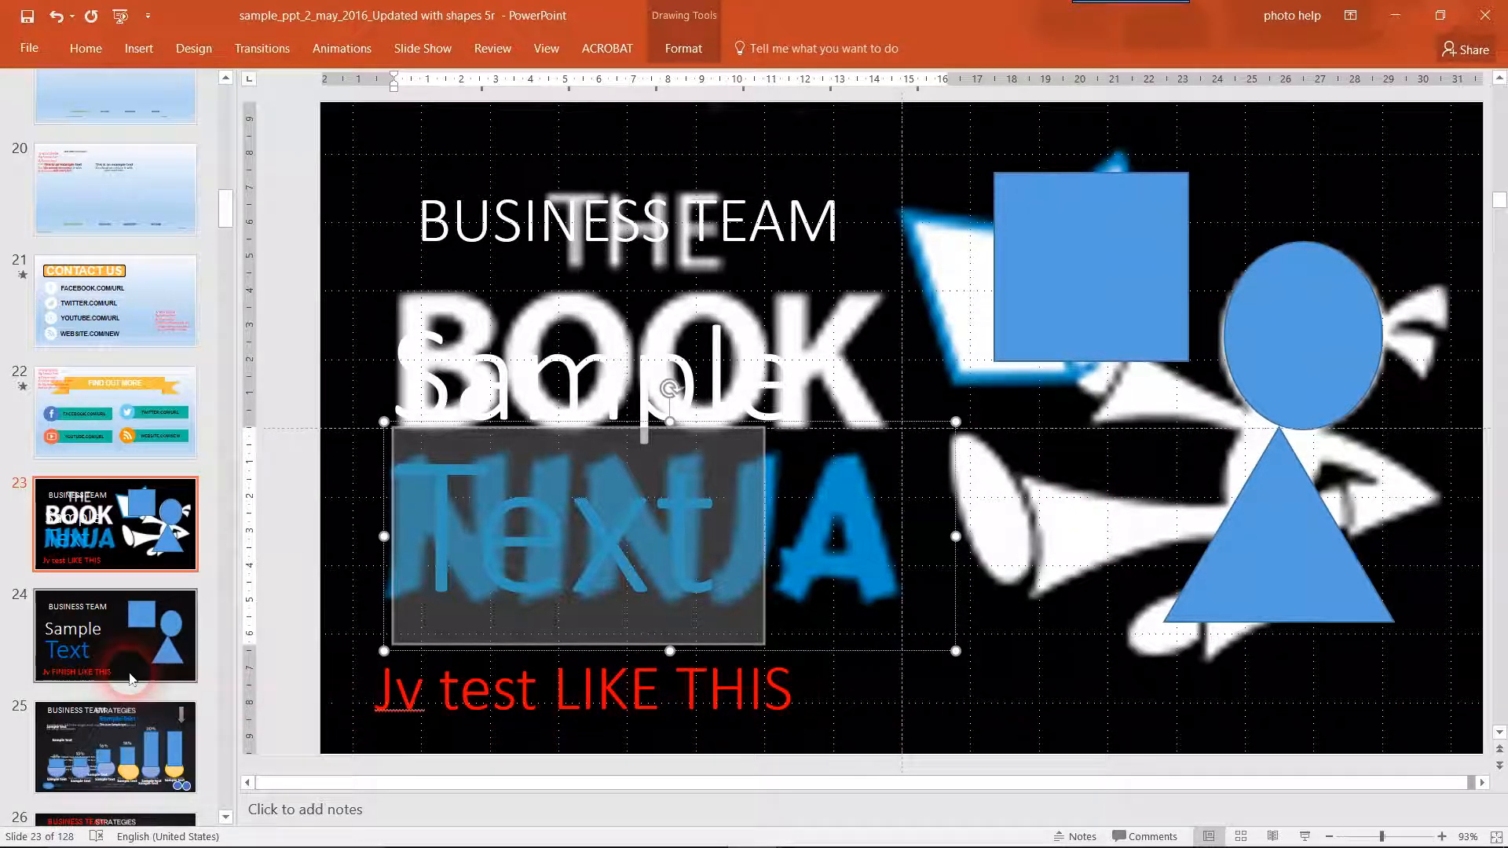
click(115, 634)
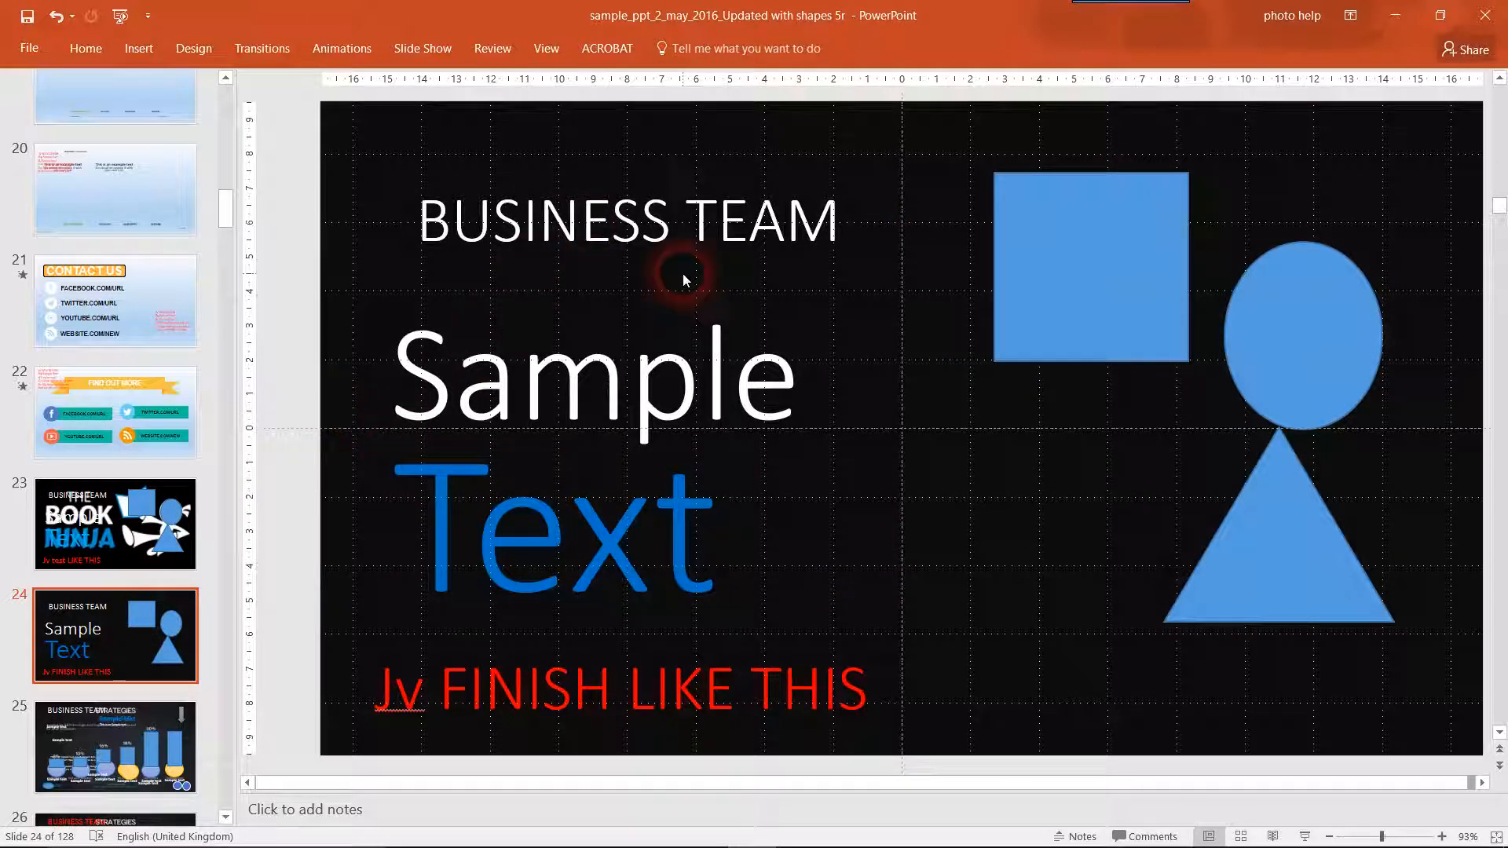
mouse_move(254, 683)
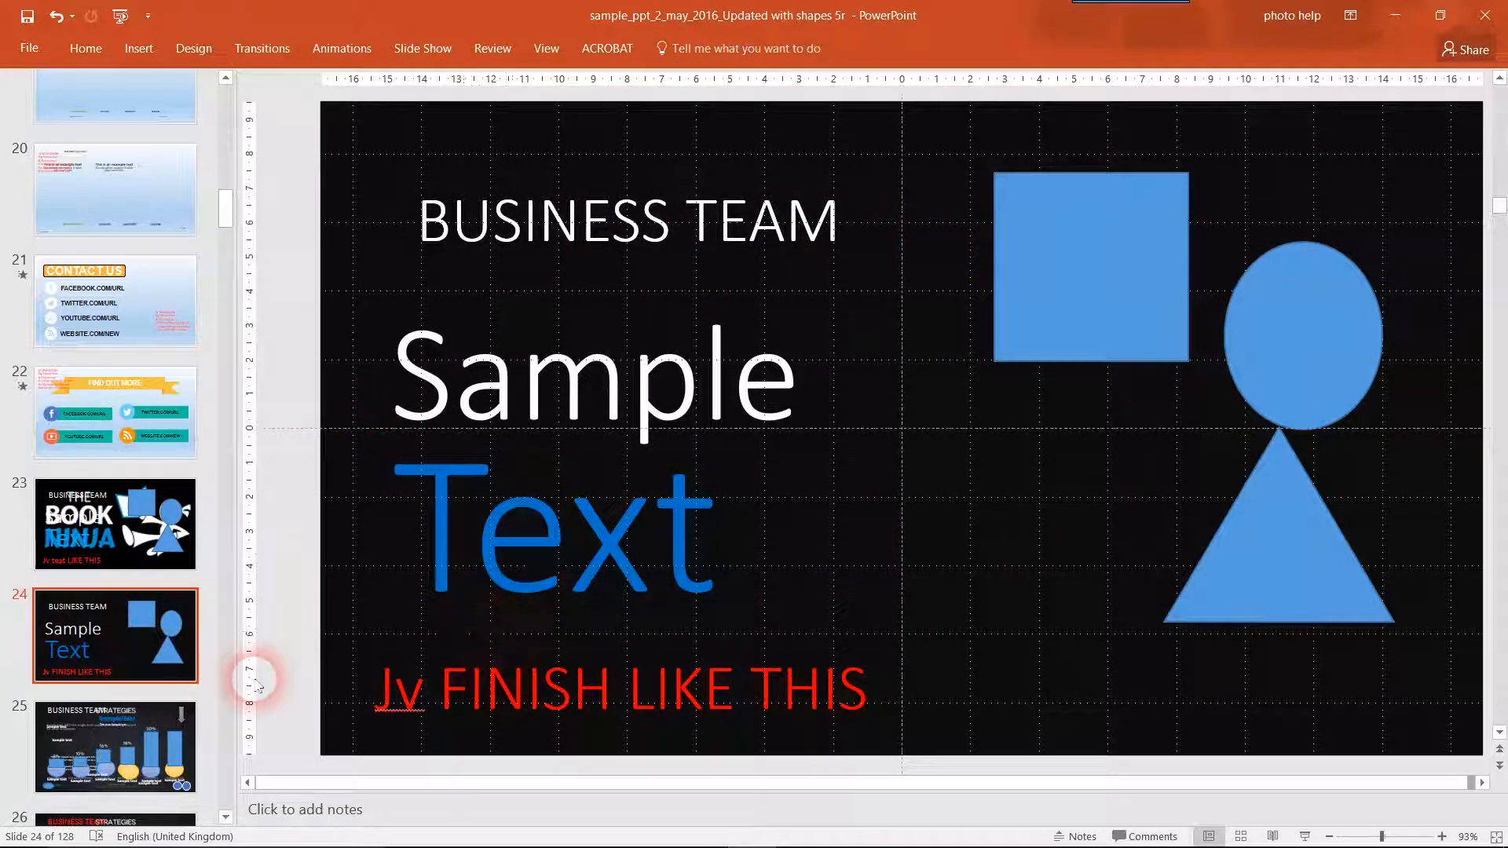
Compare traced slide 23 with plain slide 24, then view strategies chart slide 25.
click(114, 523)
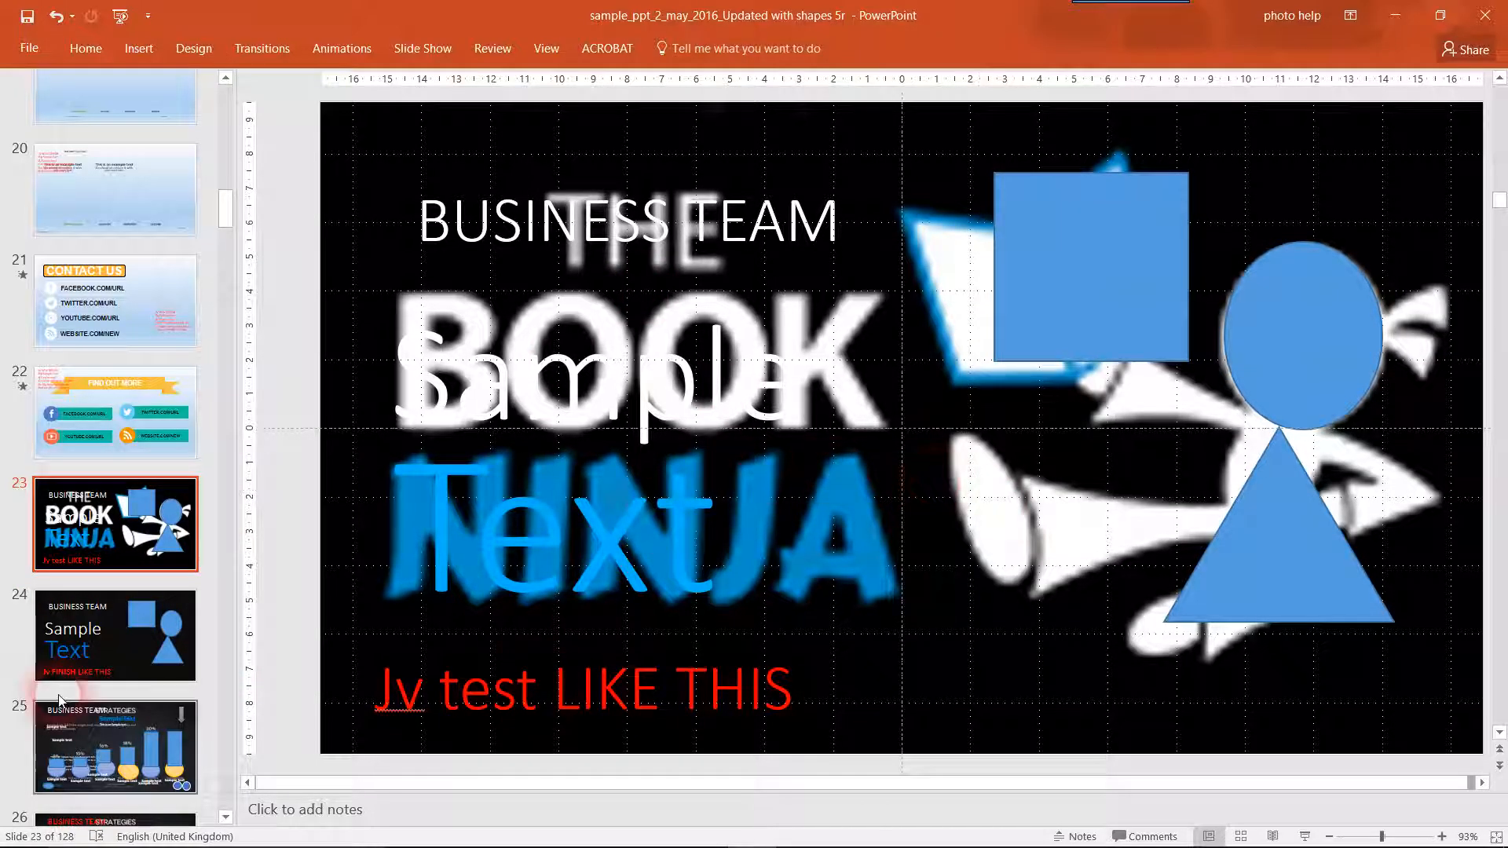
click(114, 635)
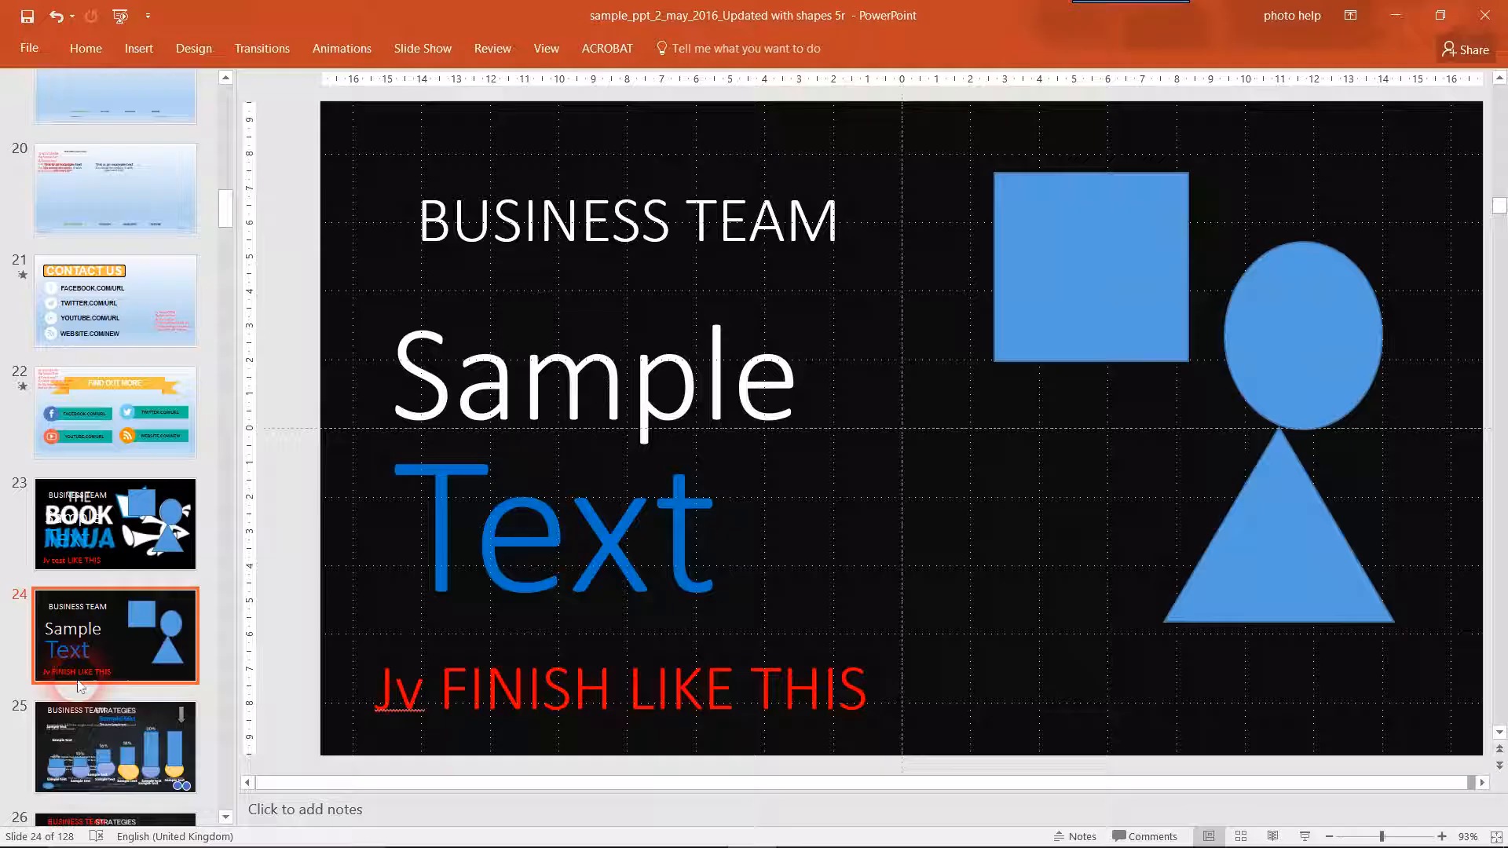
click(115, 746)
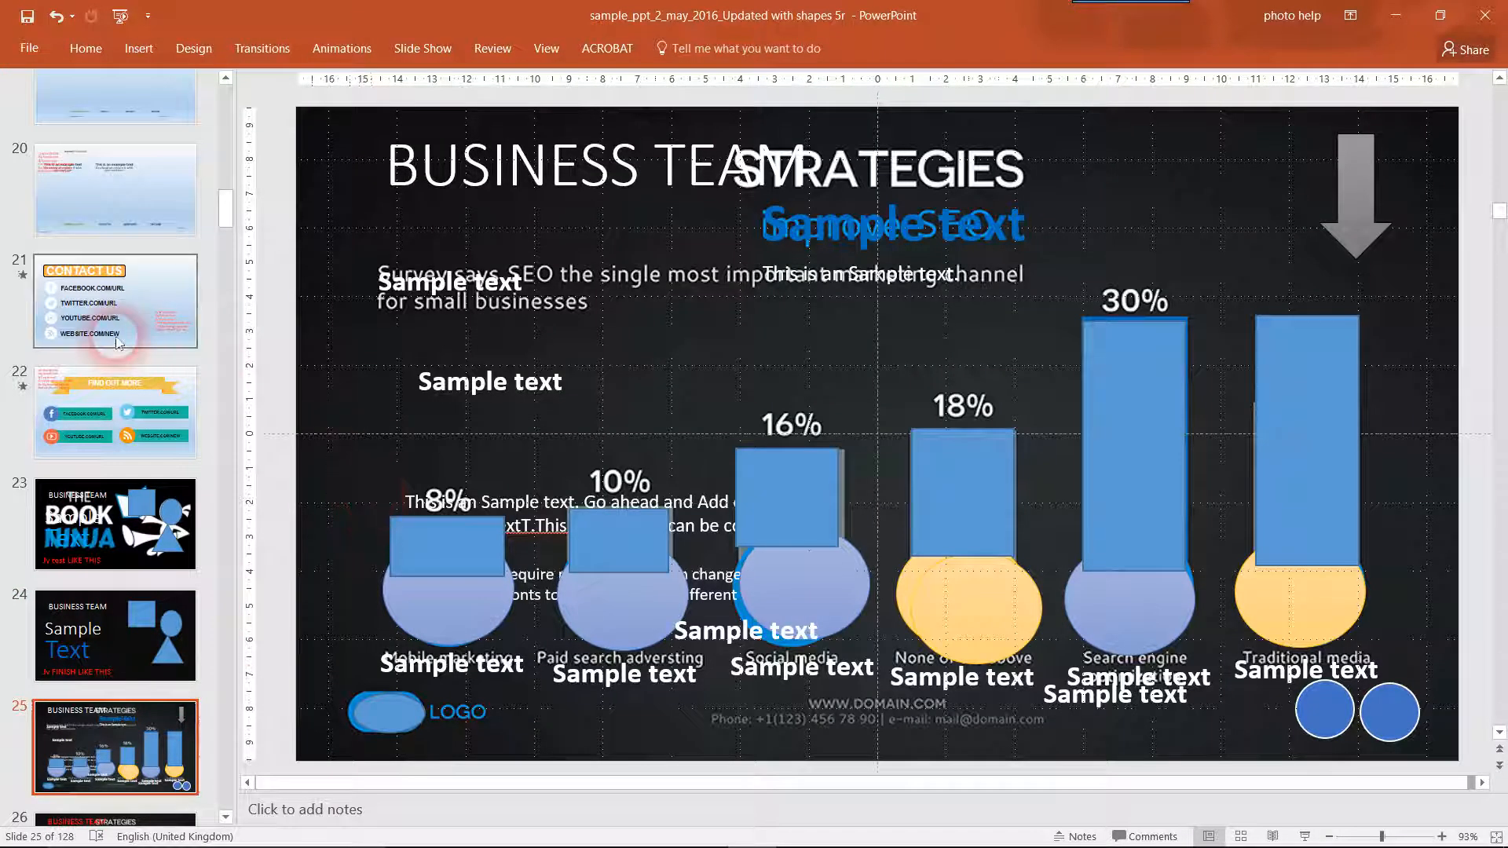
On slide 26, select the Sample labels above the first bar and the 30% bar.
click(115, 686)
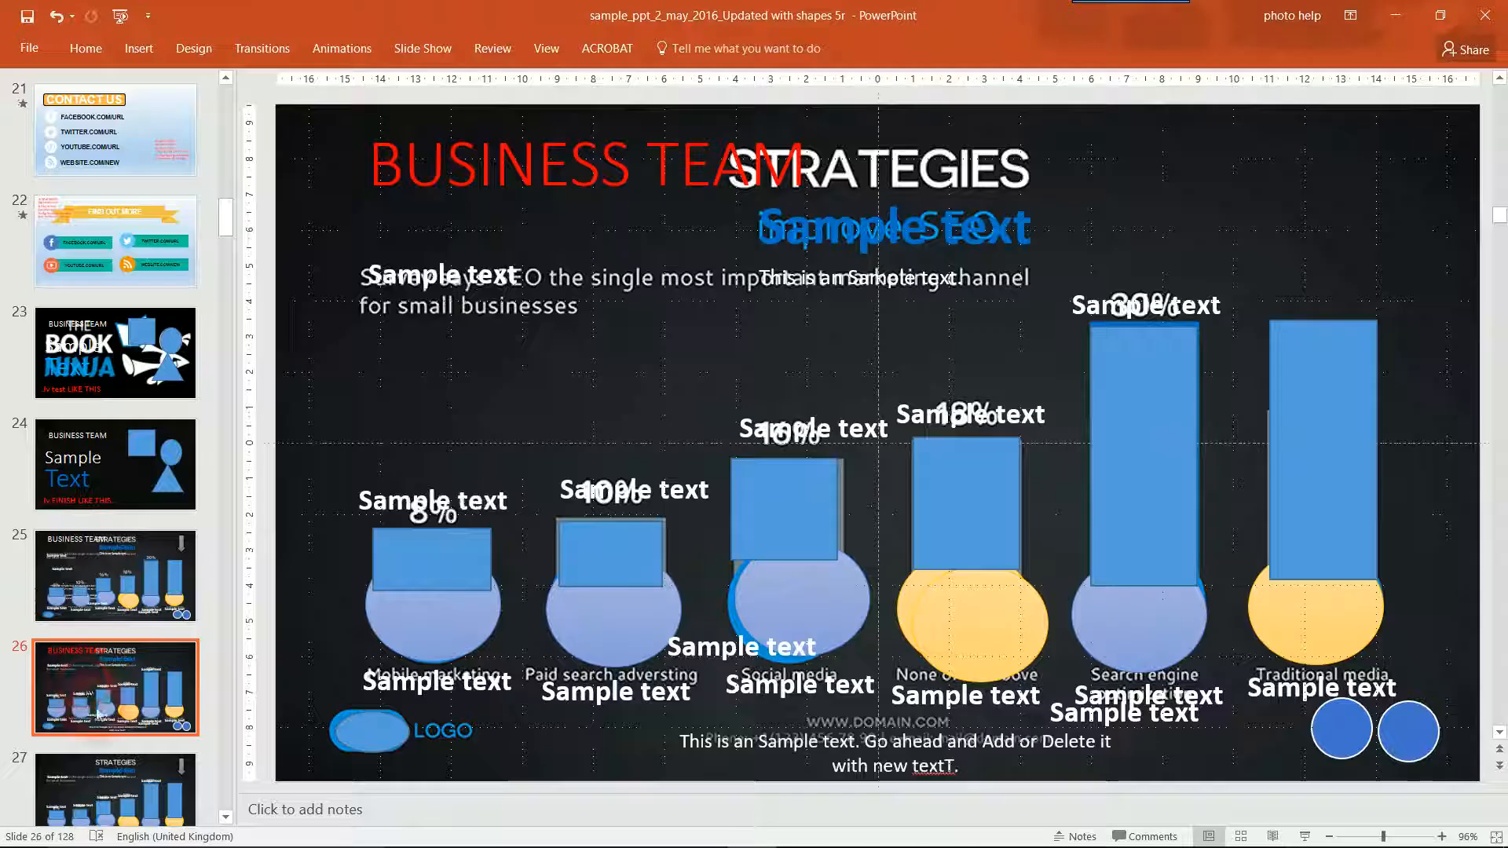
mouse_move(189, 694)
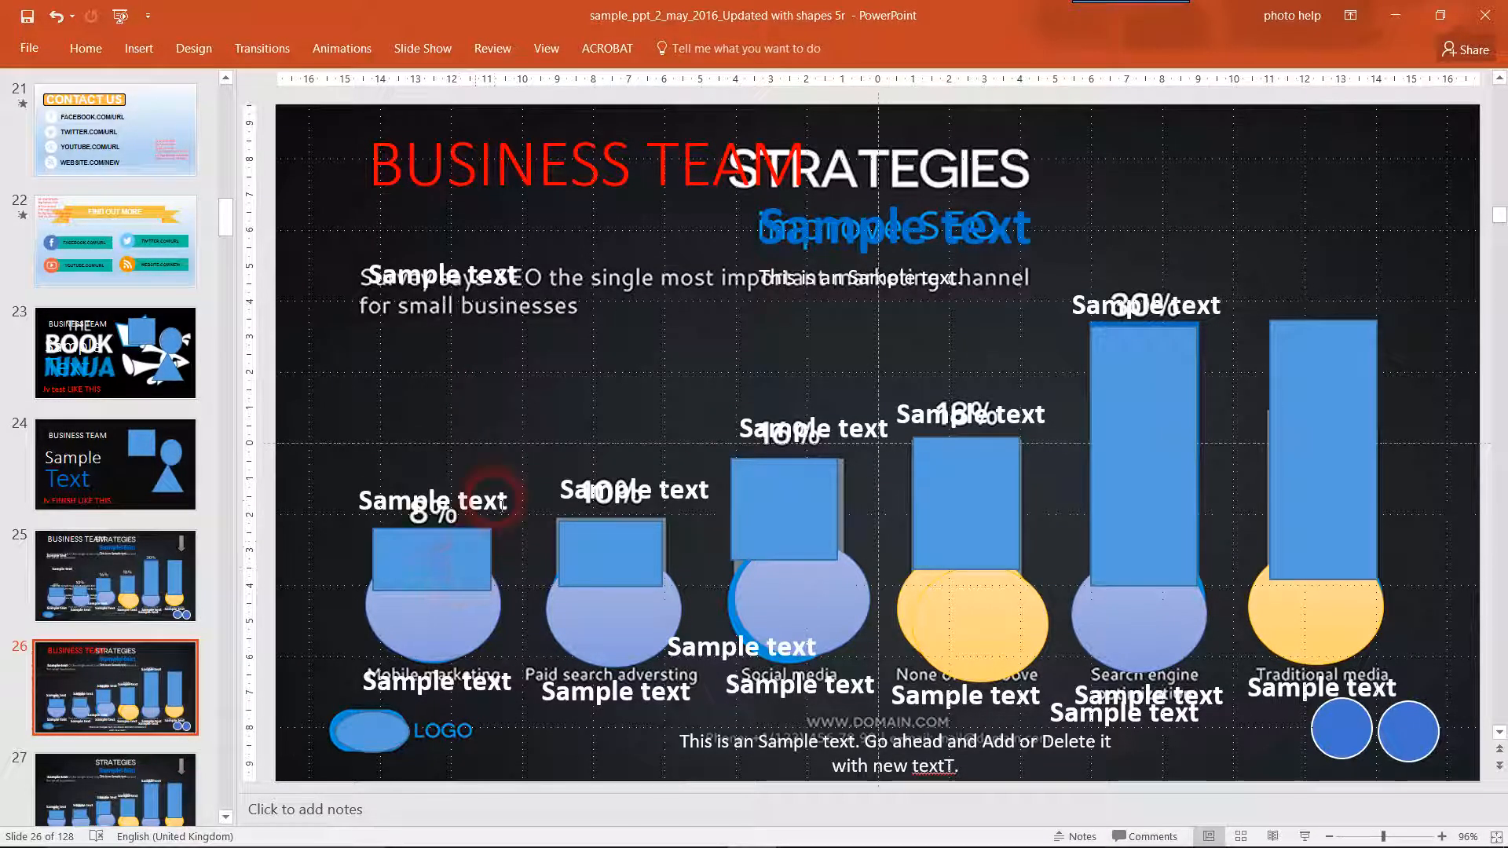
click(431, 500)
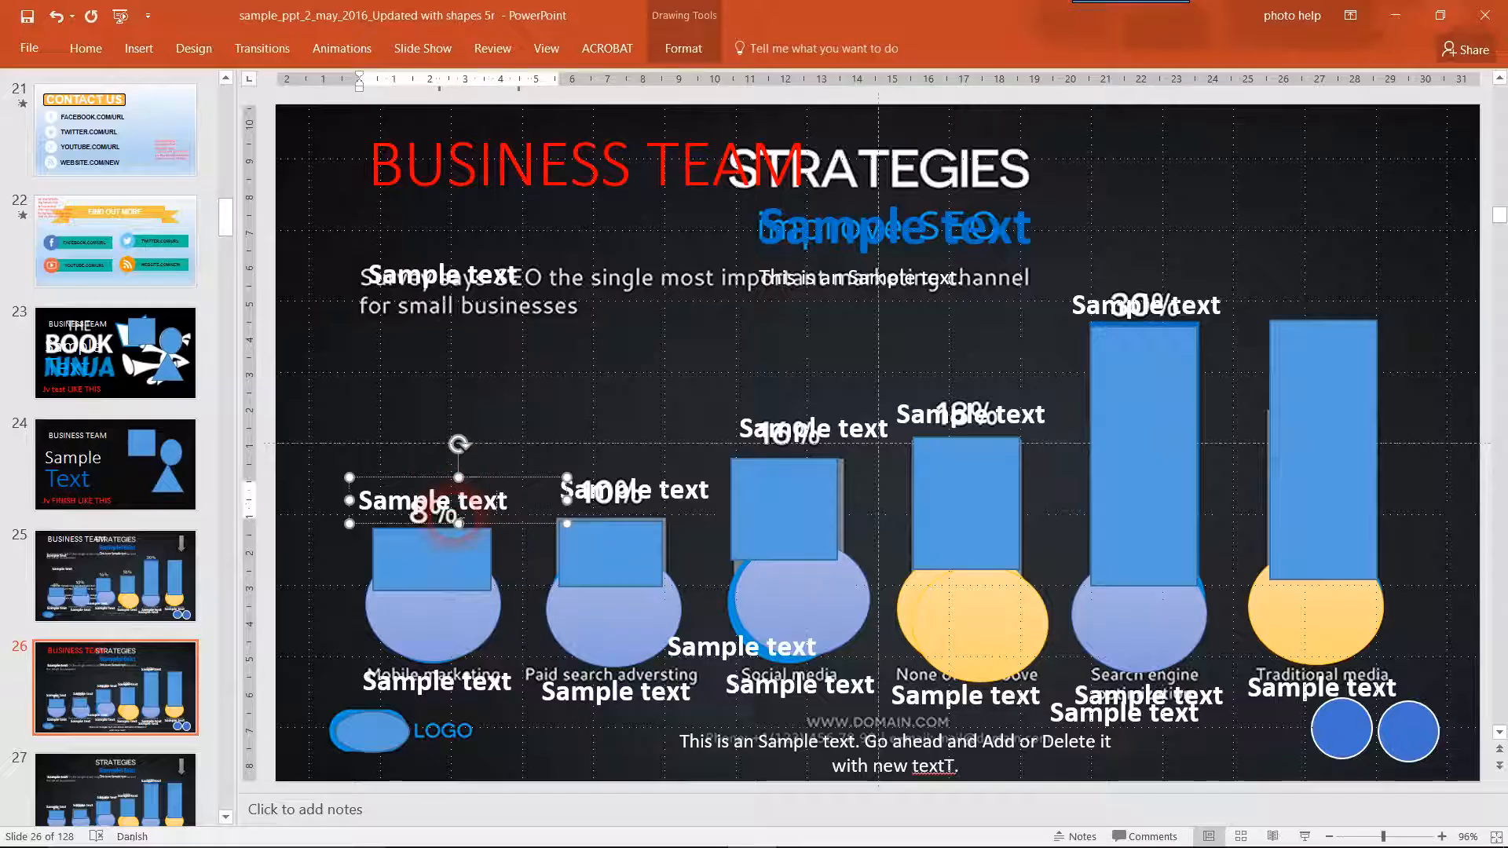
click(1169, 305)
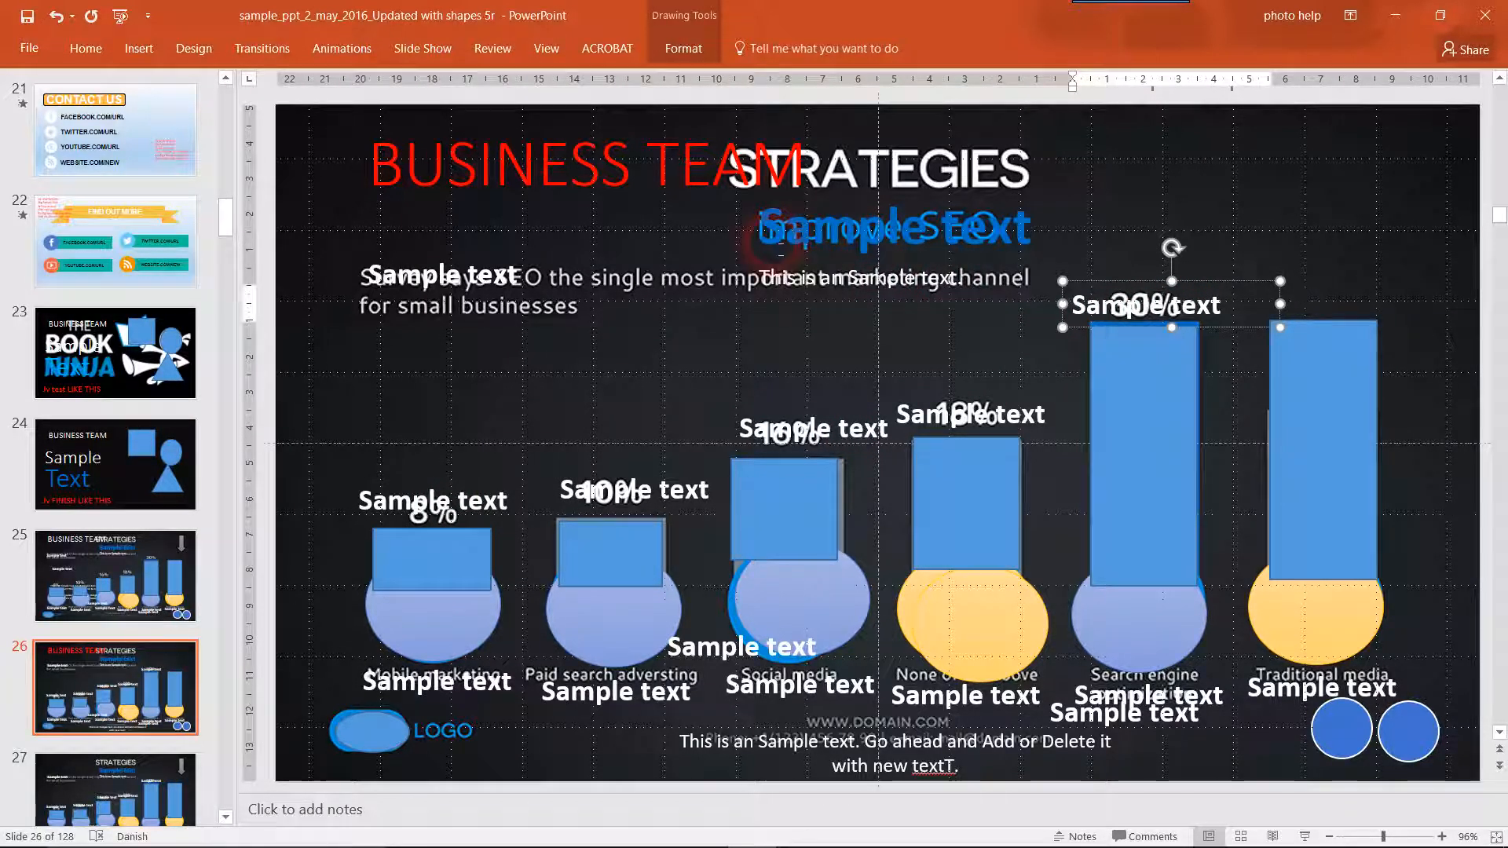
click(716, 164)
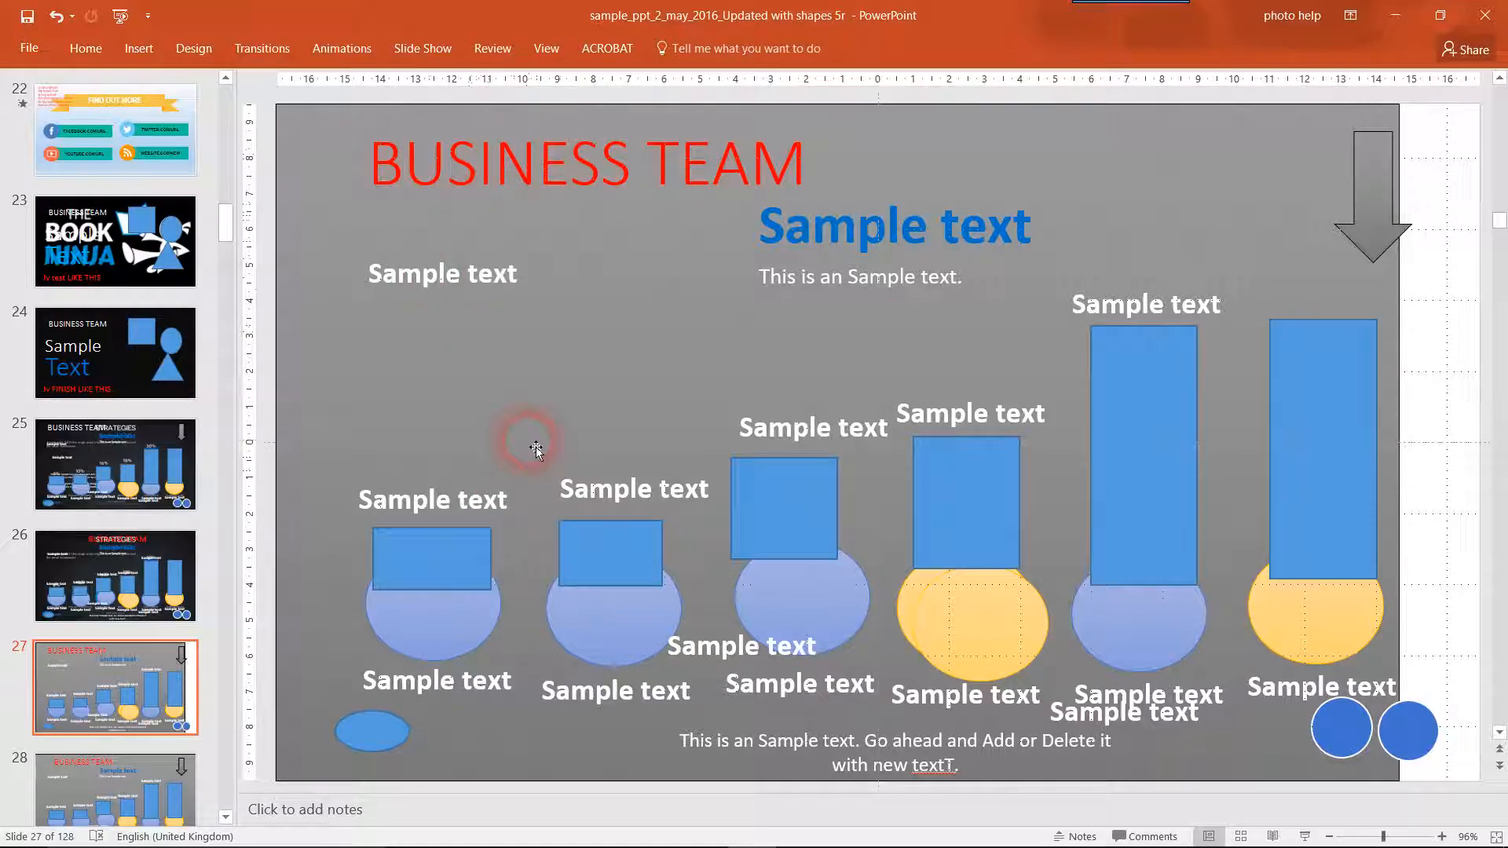
mouse_move(99, 517)
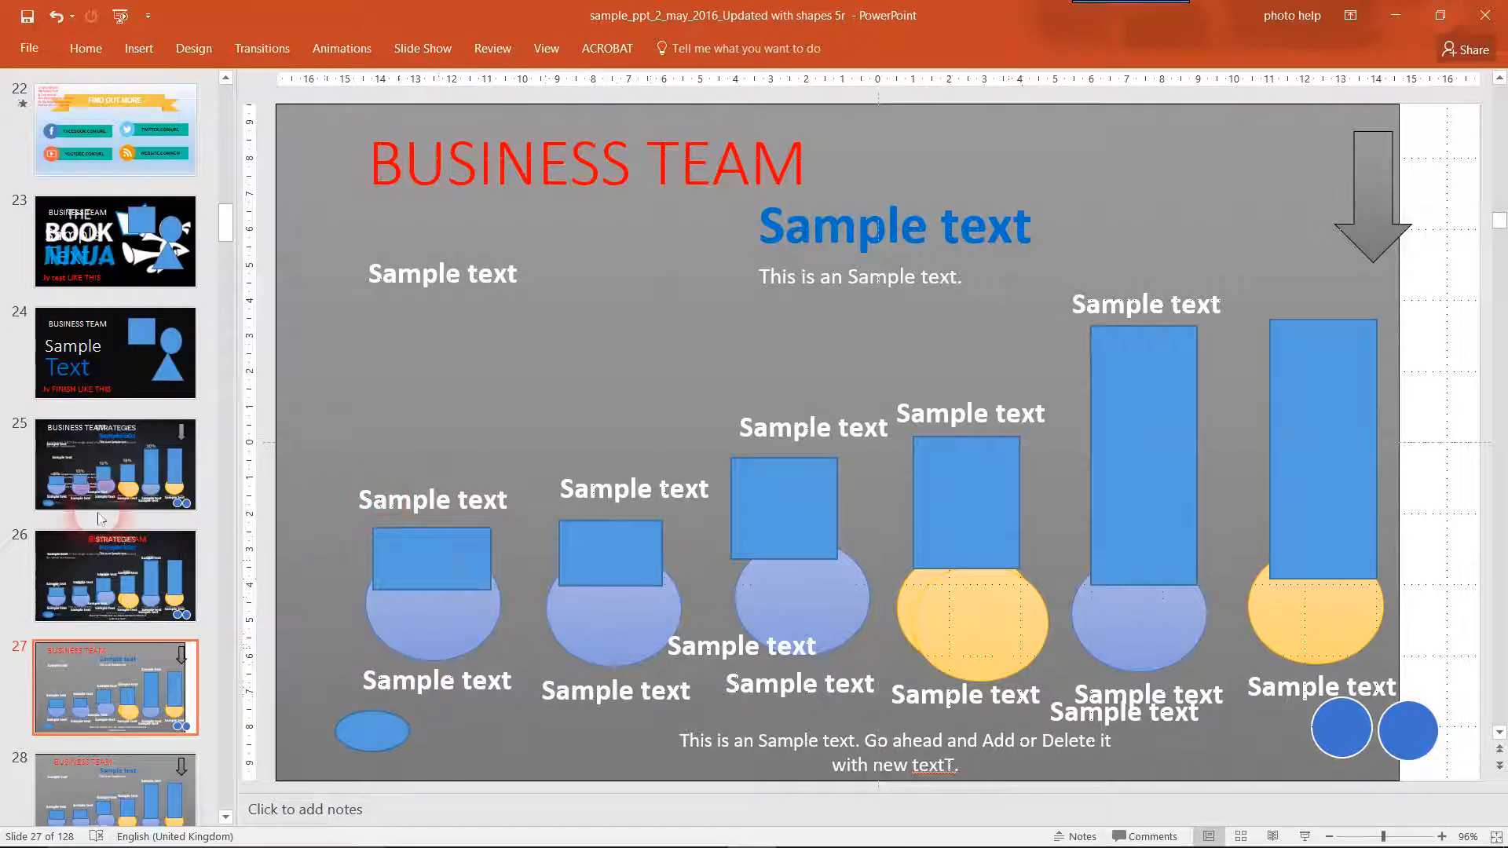
Browse the strategies, Showcase Video and Analysis slides, then view the About Us slide.
click(115, 574)
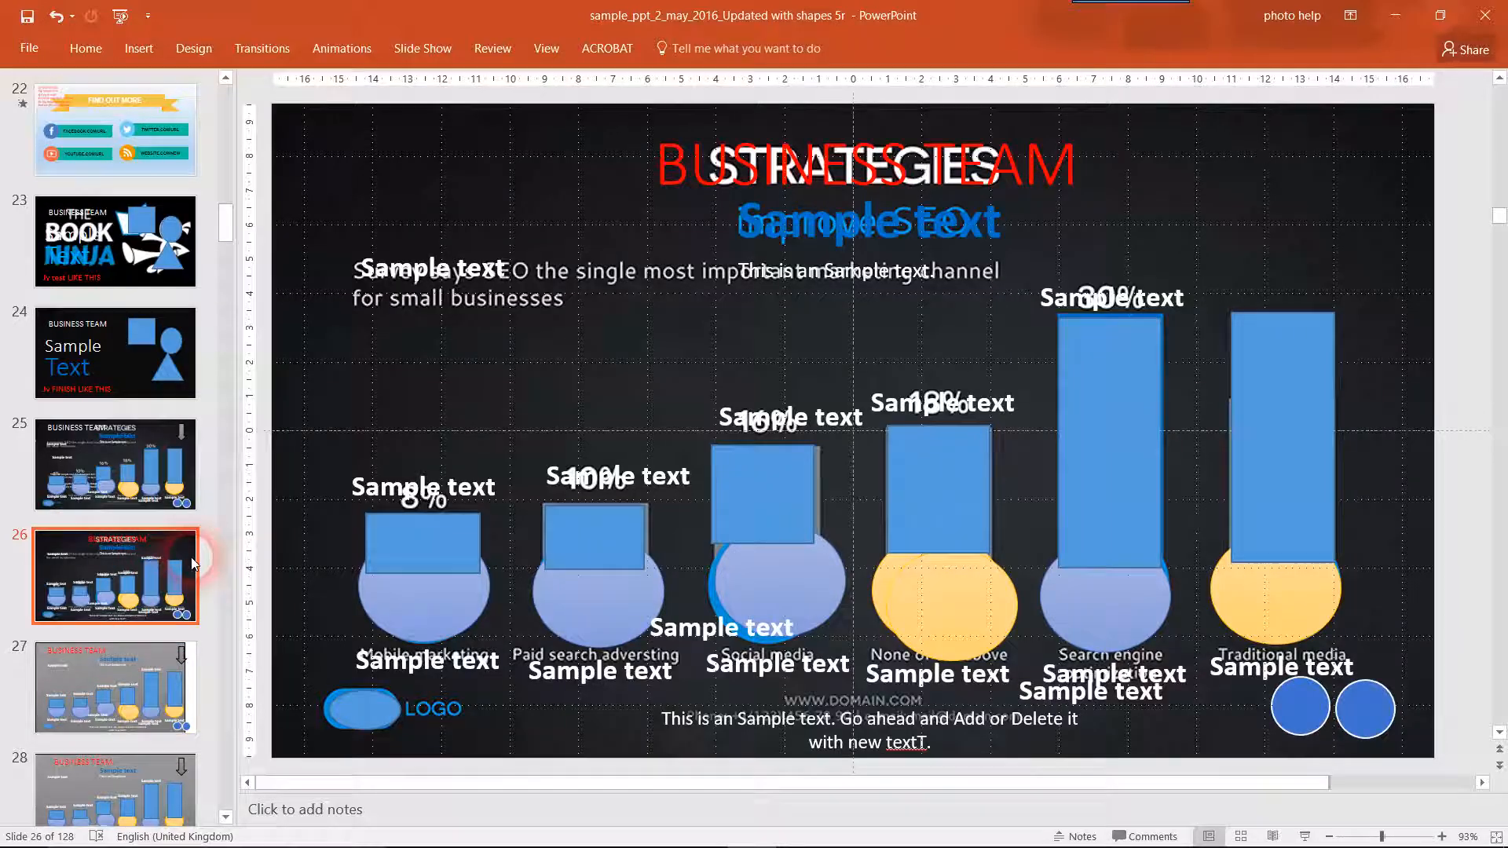
click(115, 787)
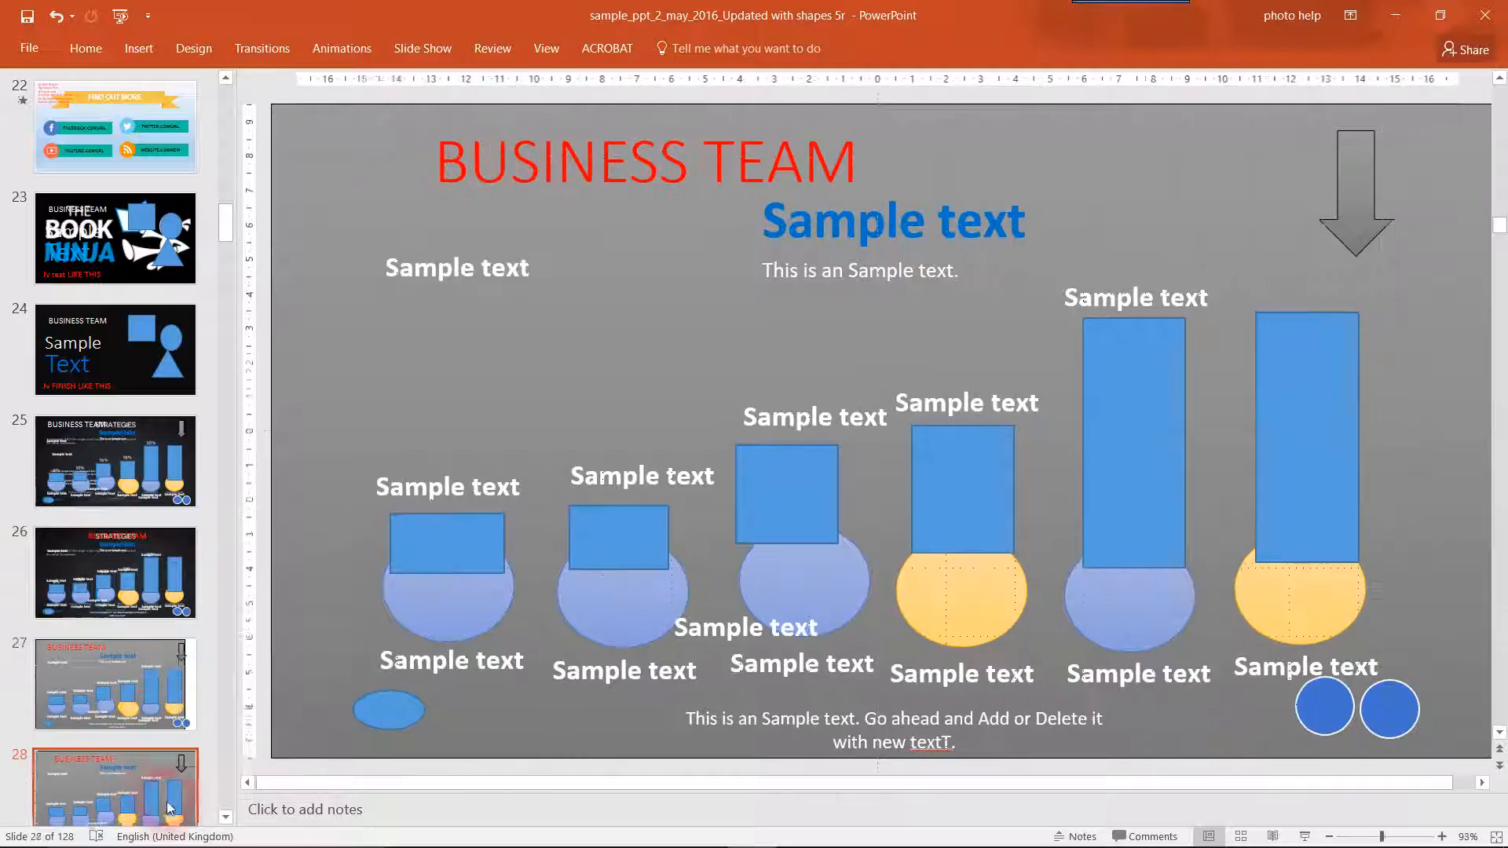
scroll(down, 3)
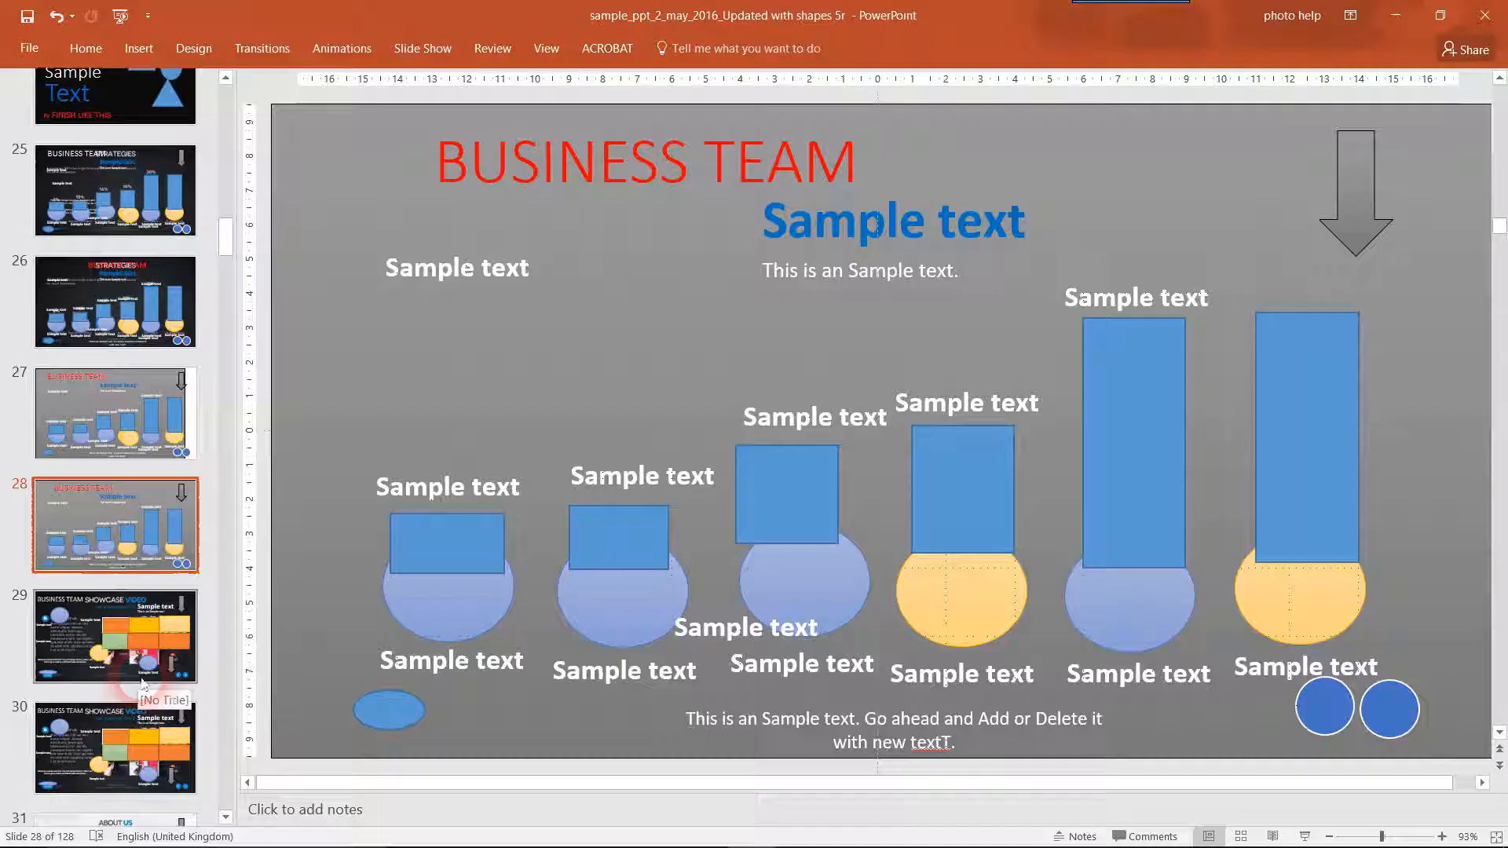
click(114, 636)
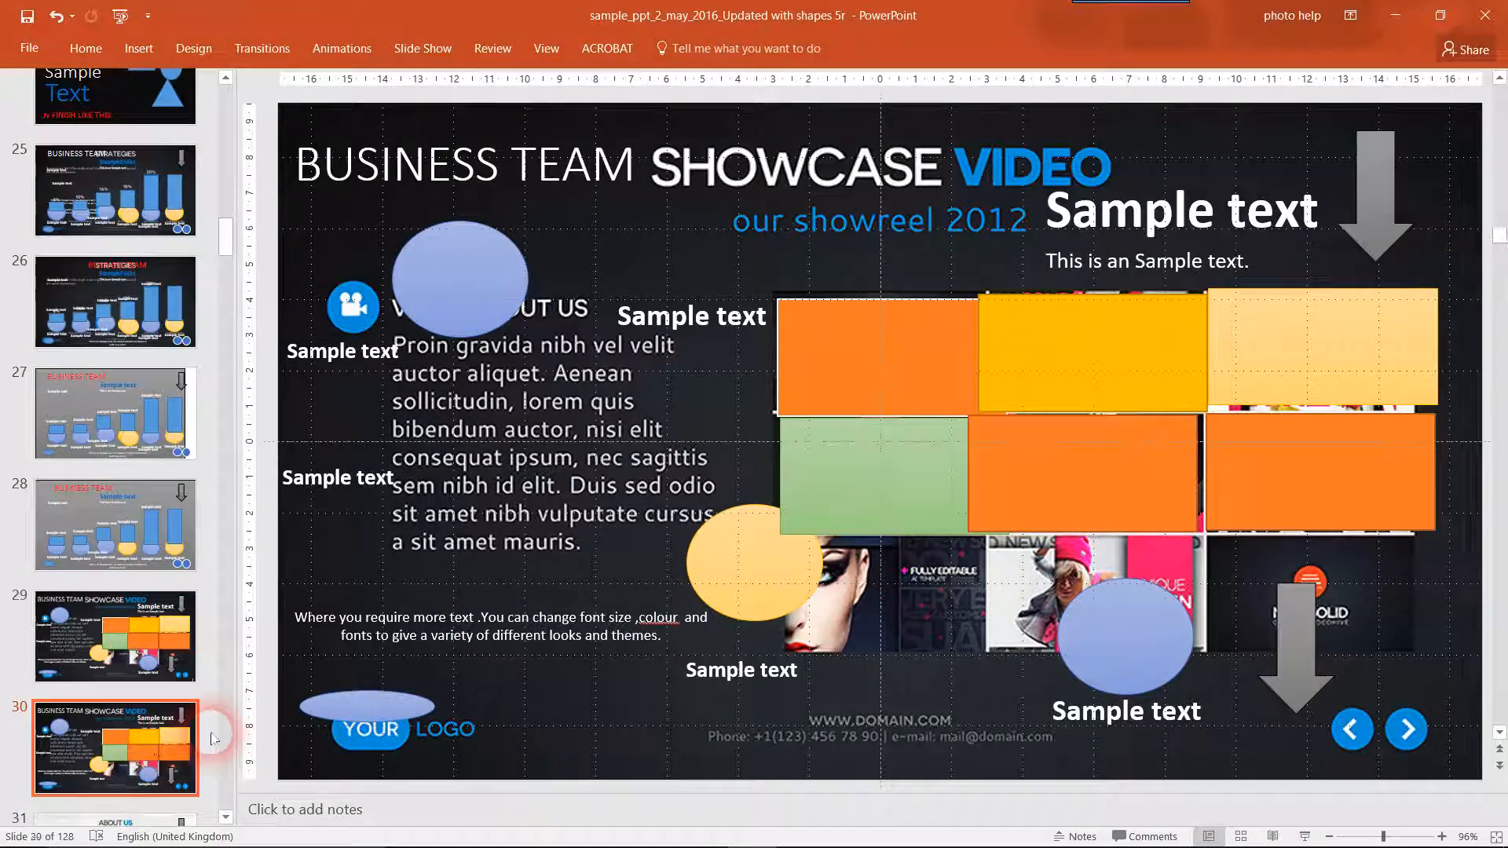
click(115, 686)
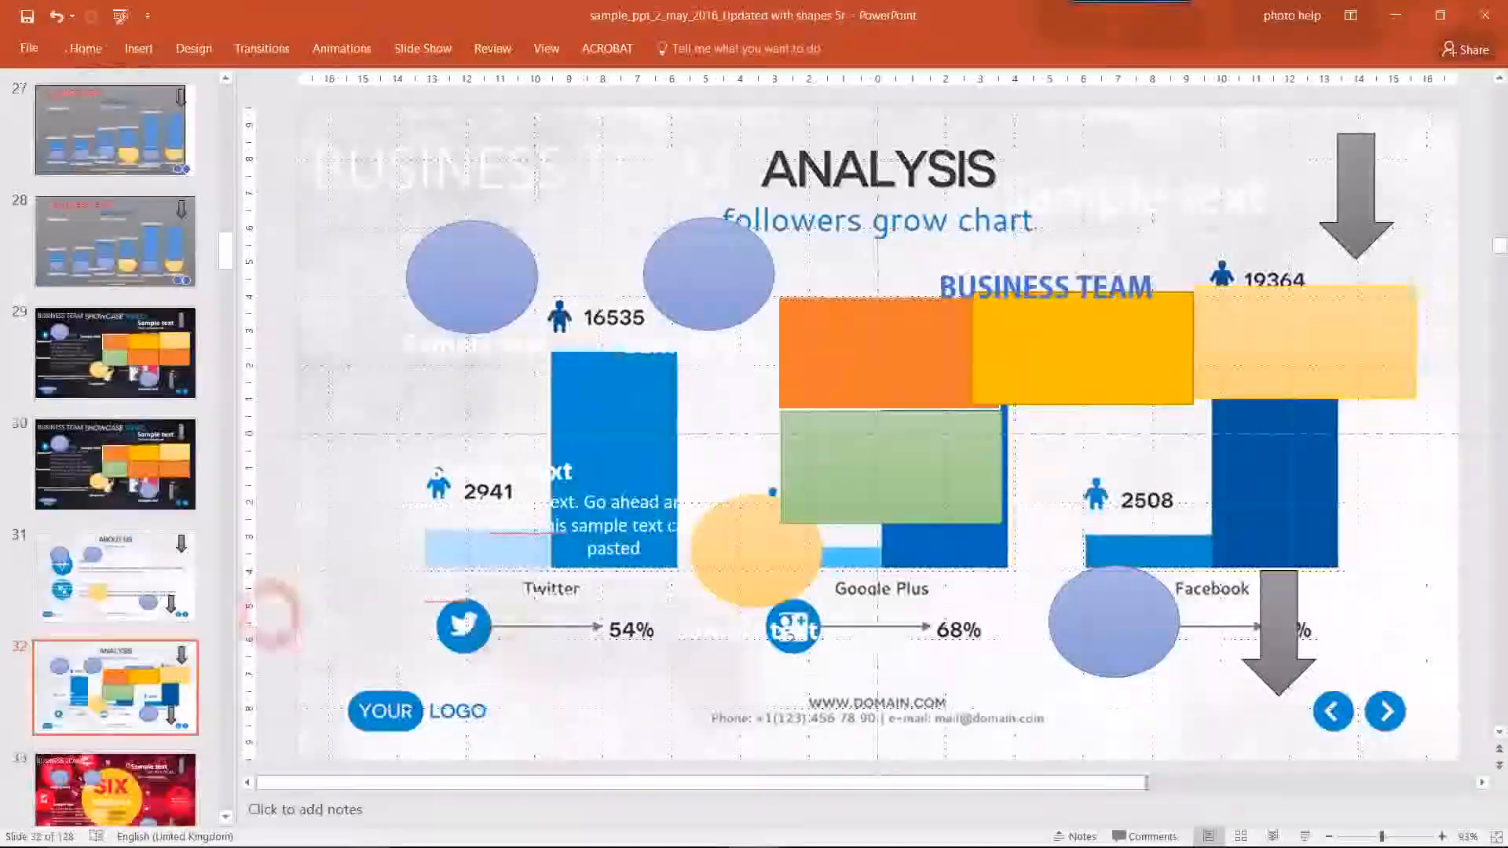
click(114, 464)
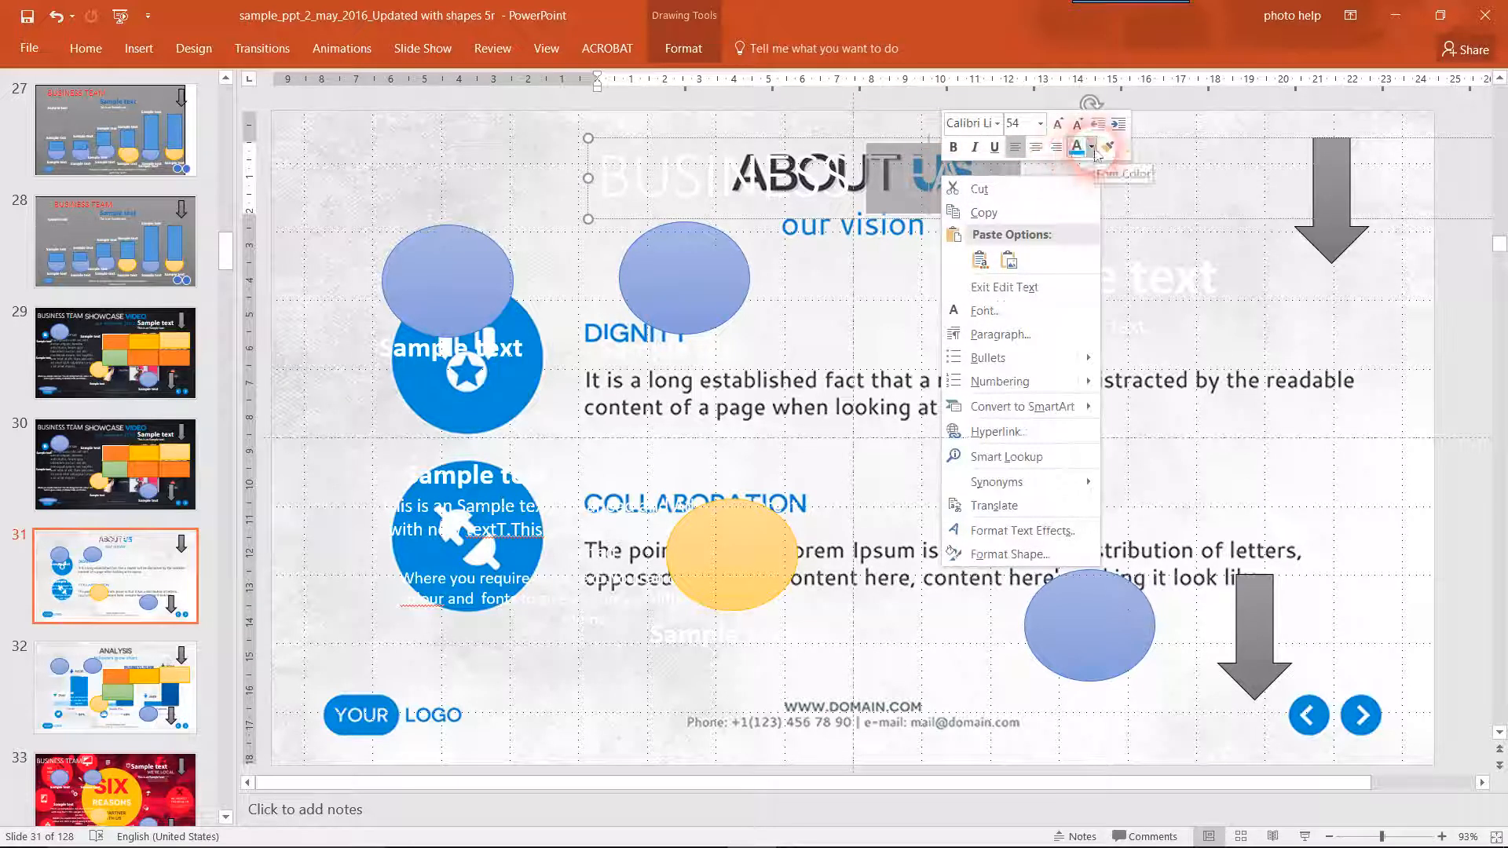
Set the title text colour and adjust the ovals over the lower and upper icon circles.
click(1092, 146)
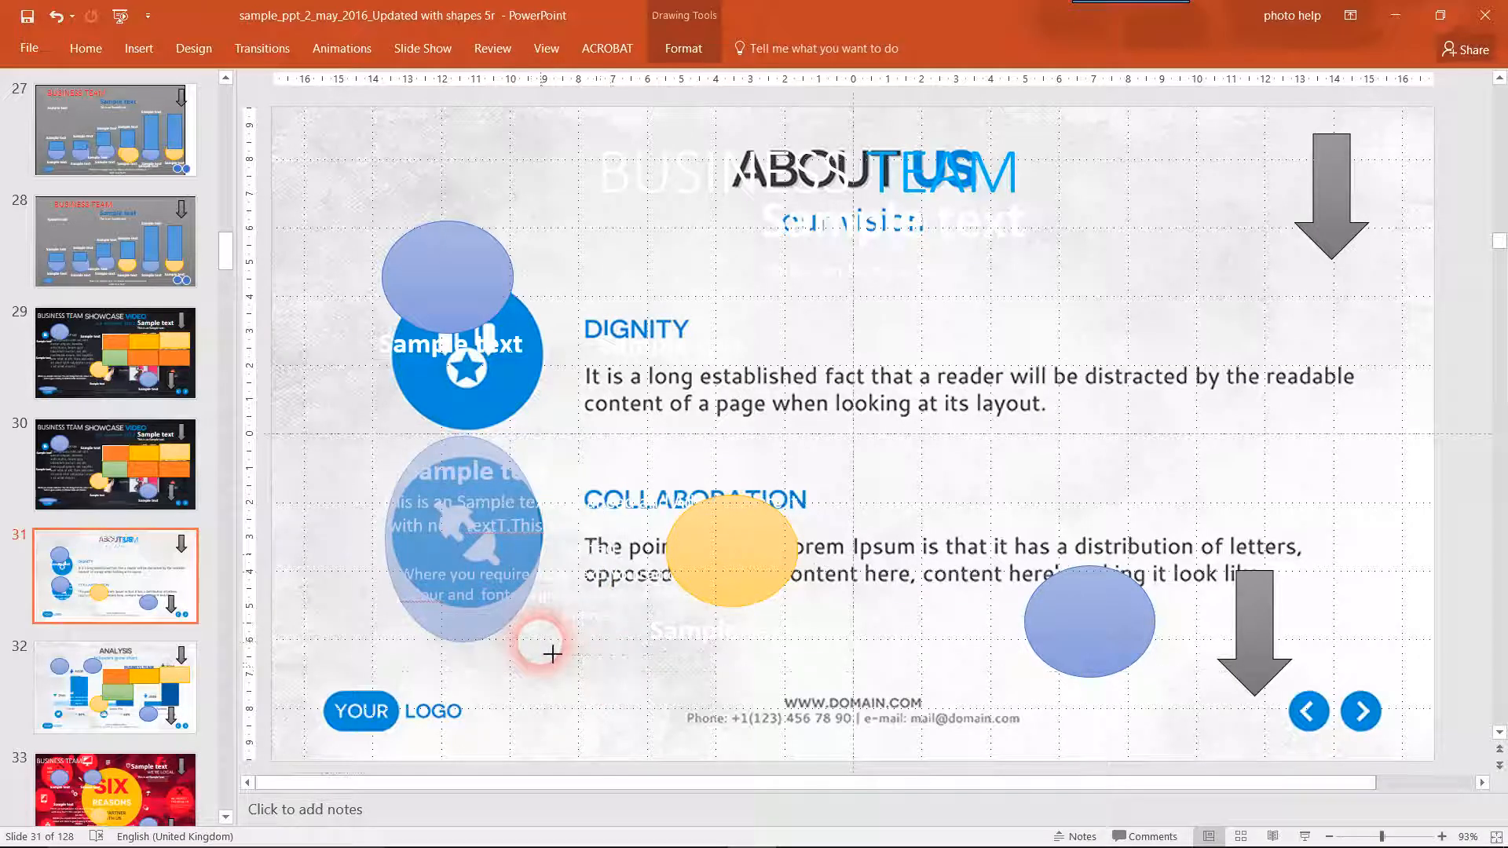
click(465, 535)
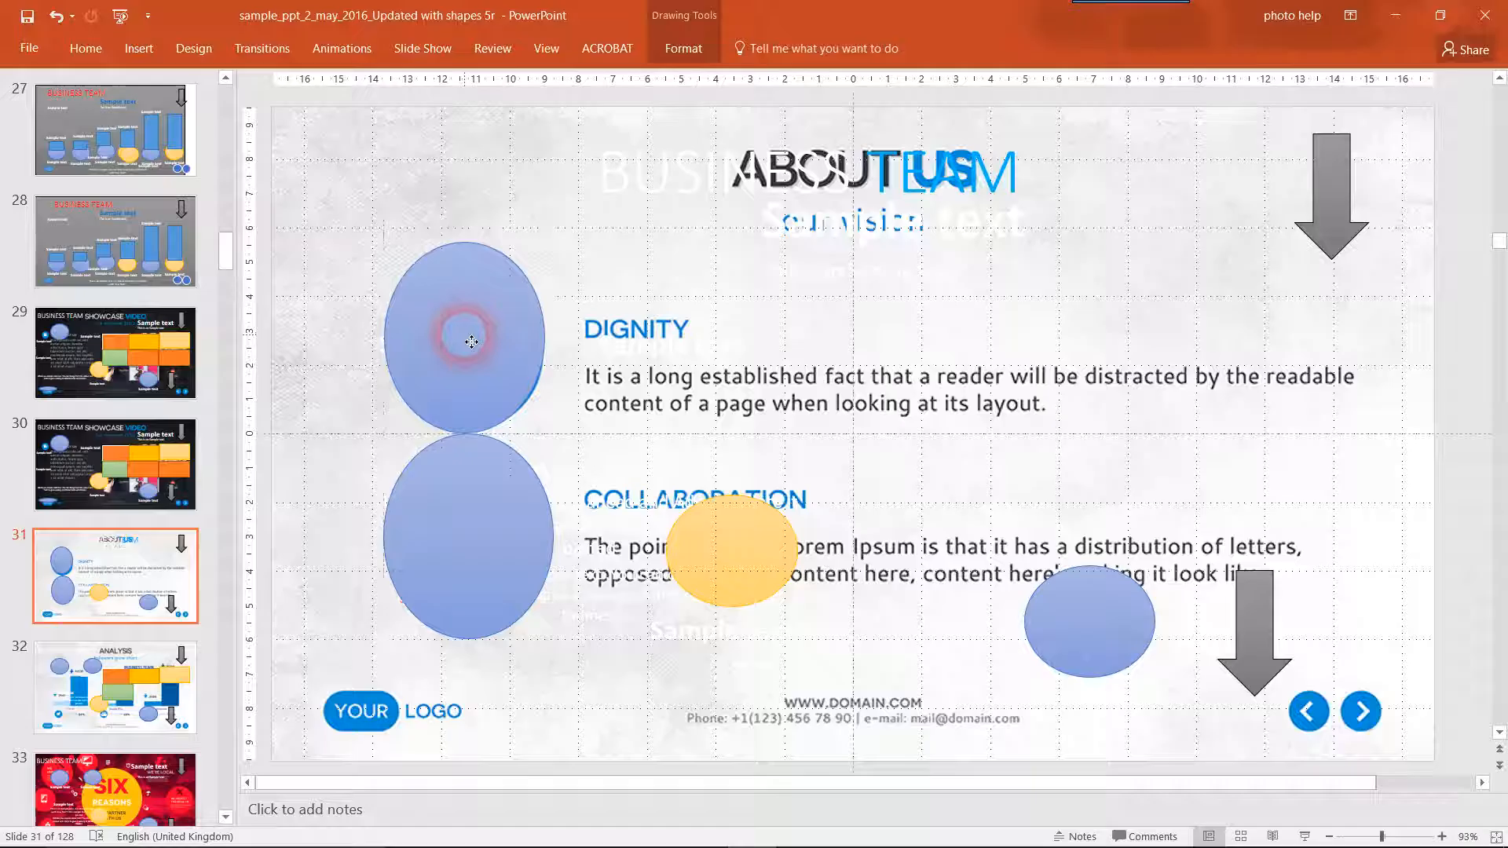
click(464, 342)
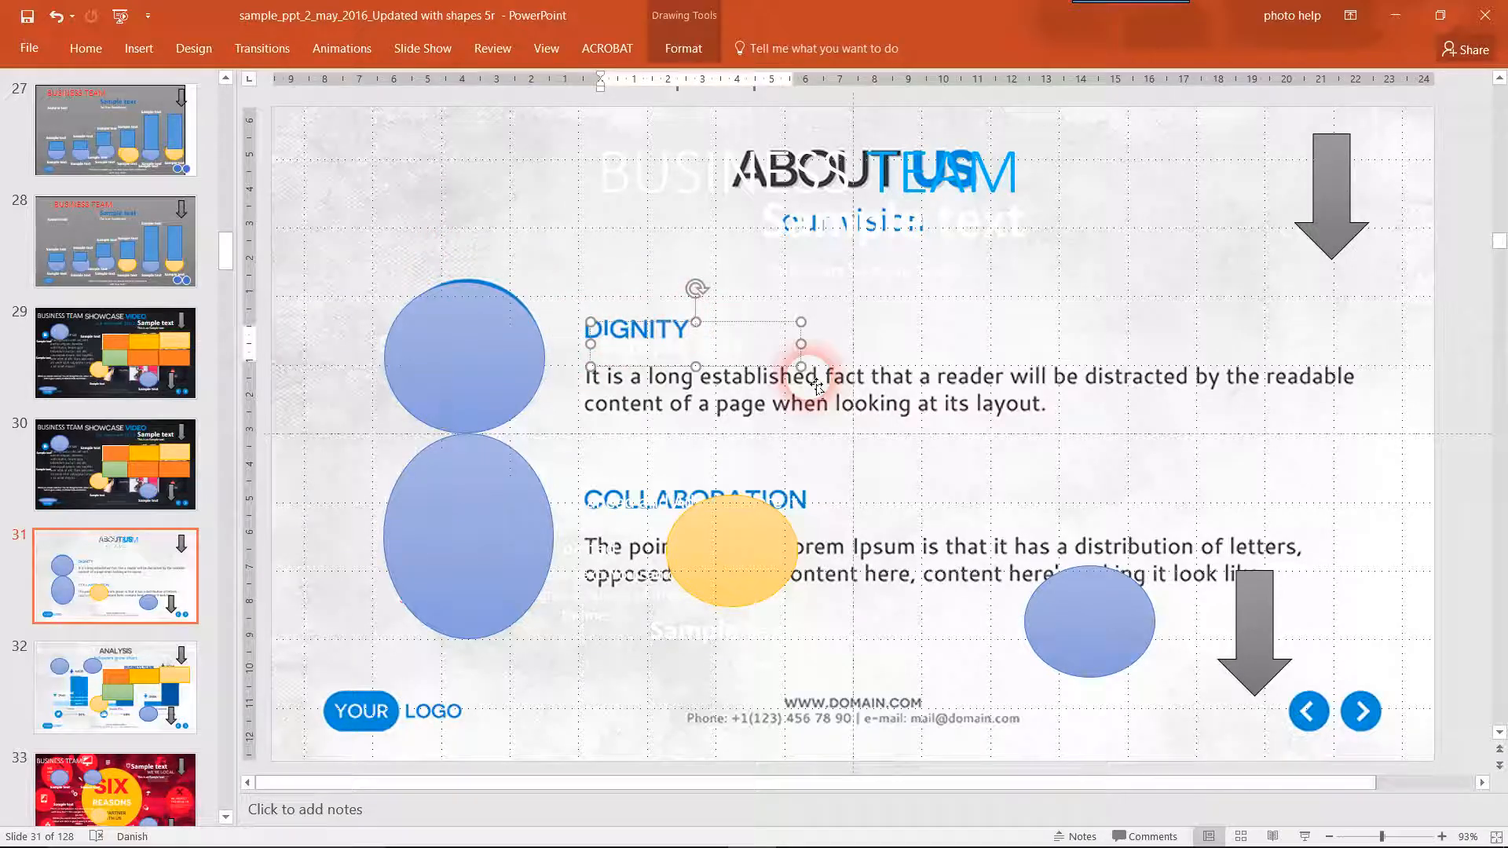
Recolour the DIGNITY heading and position the blue Sample text label over it.
double_click(635, 329)
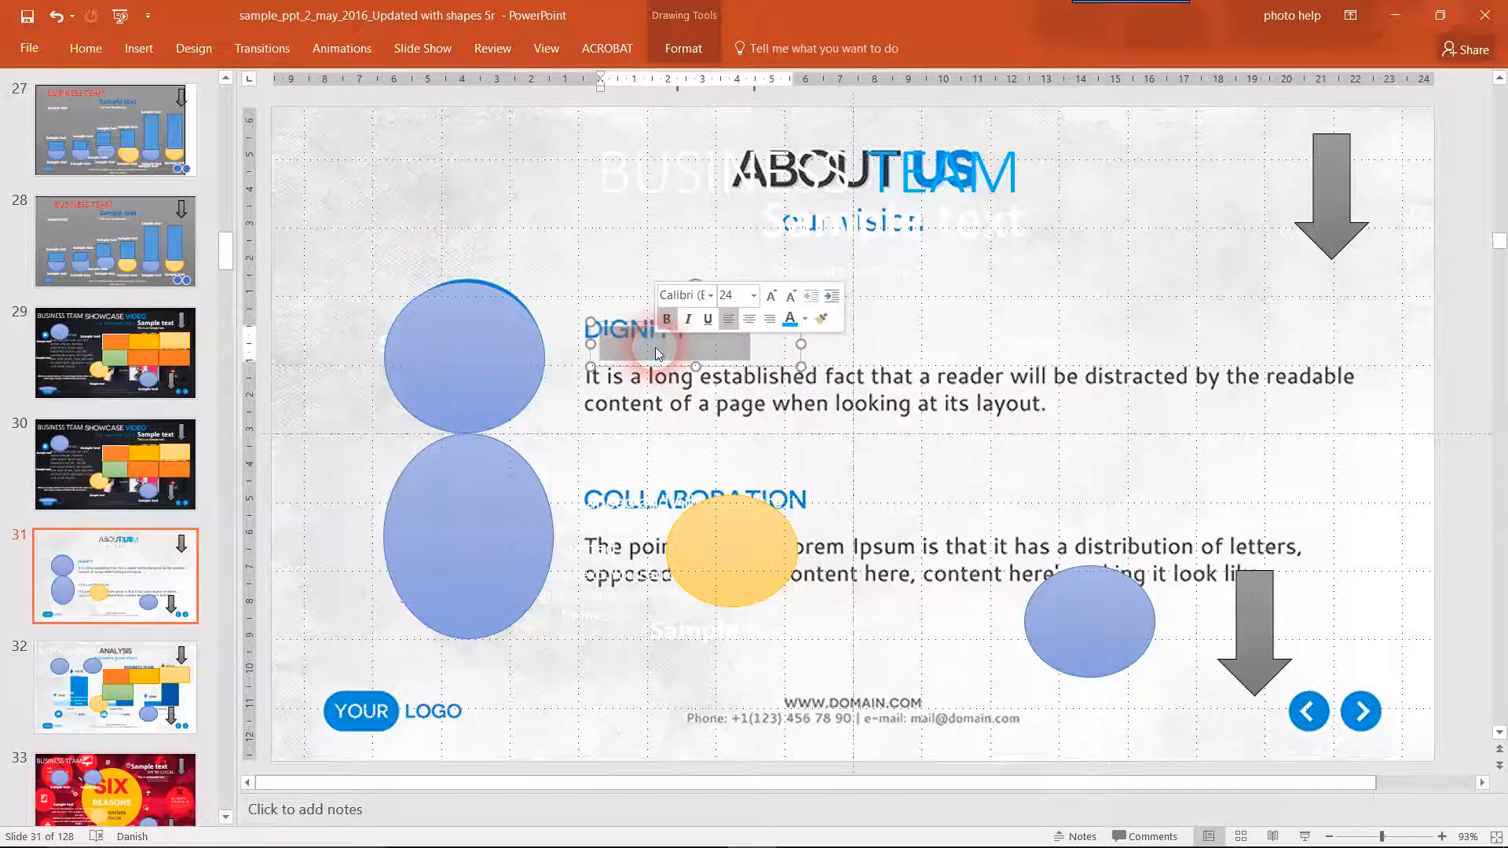
click(805, 318)
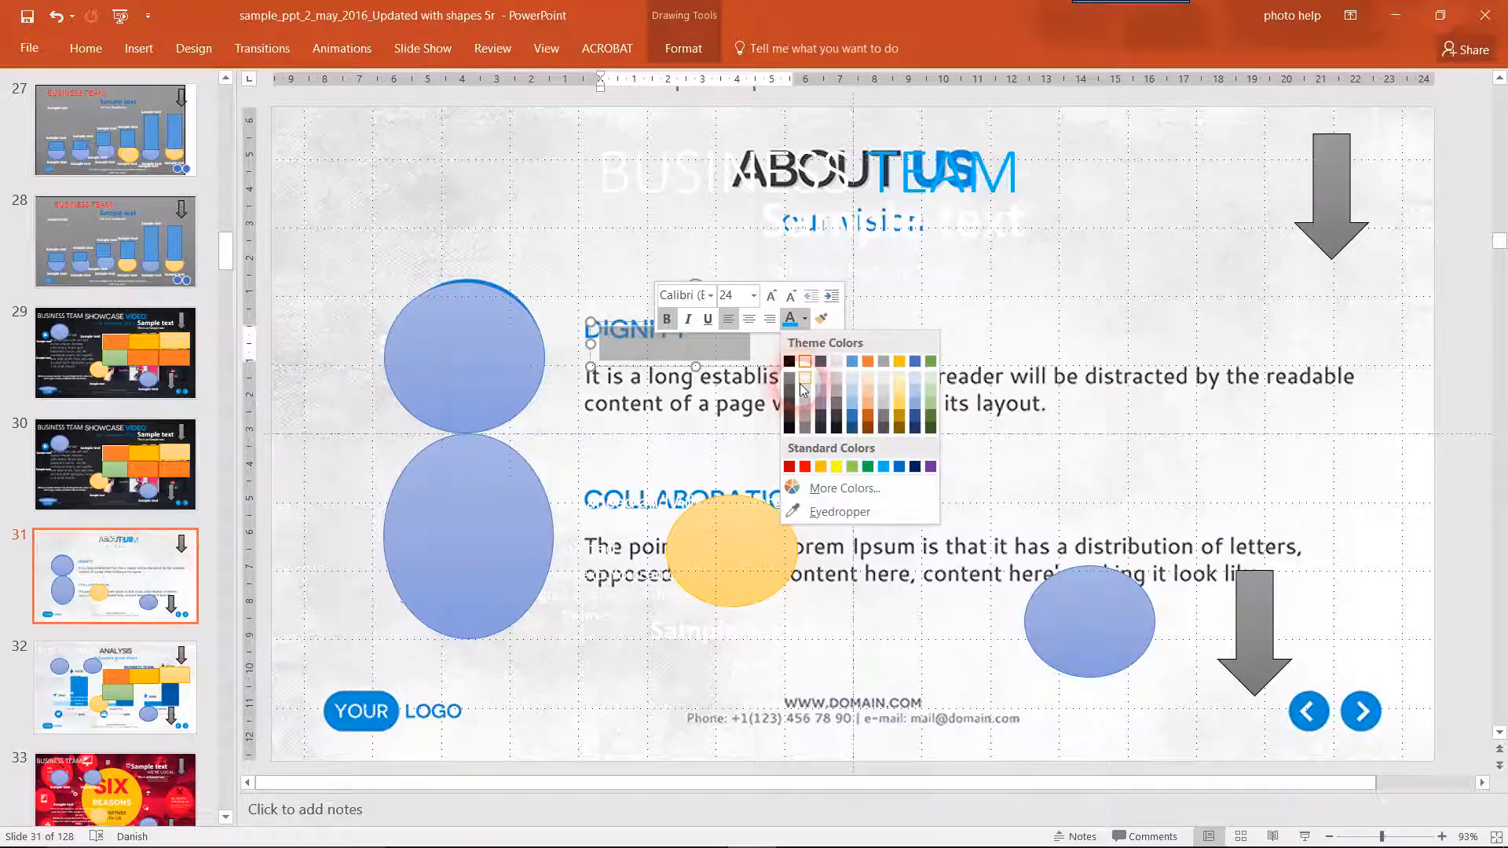
click(835, 466)
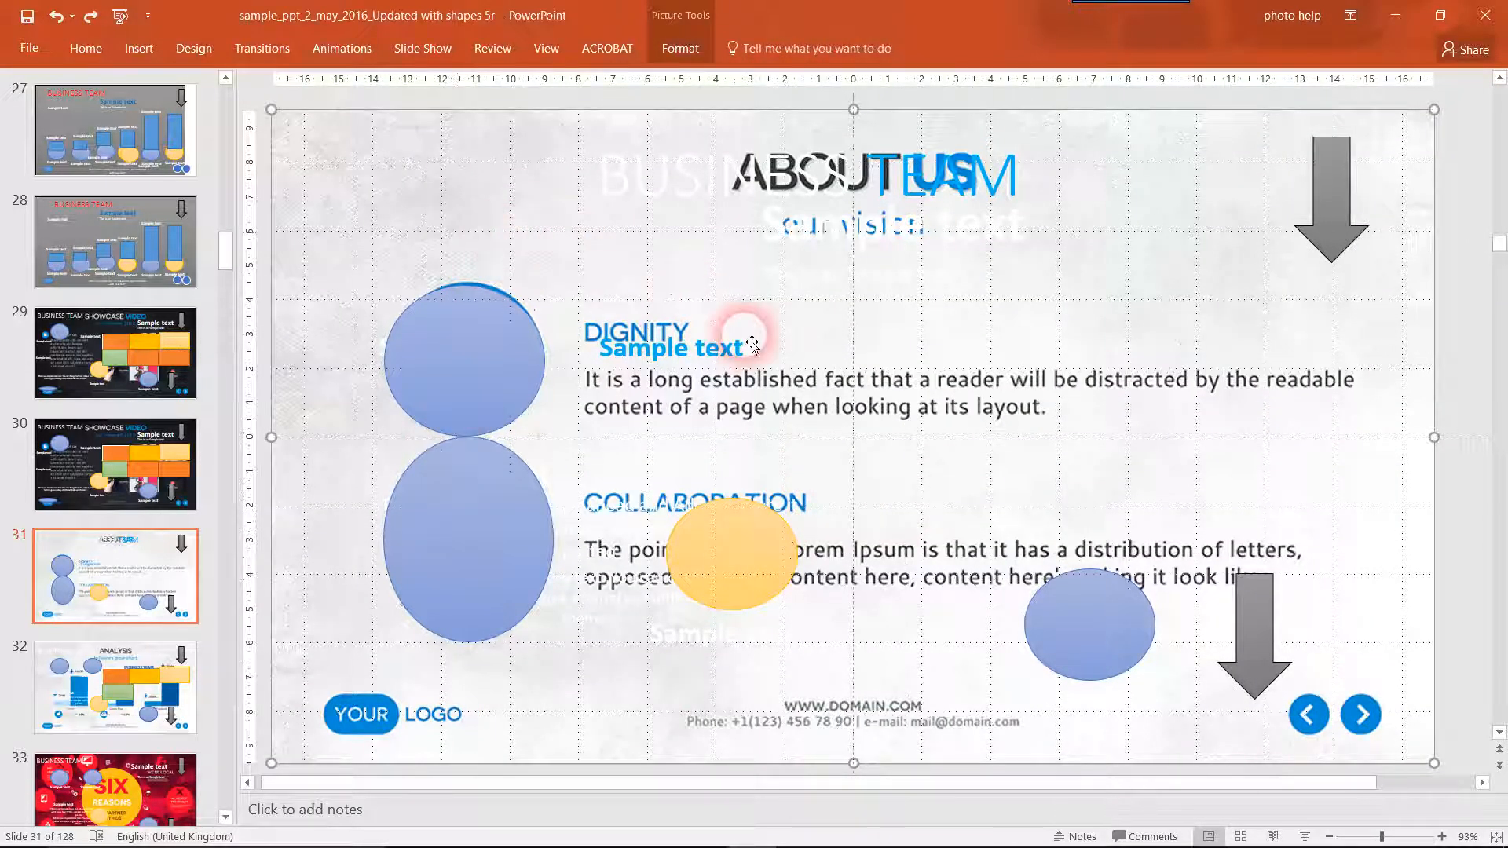
click(742, 342)
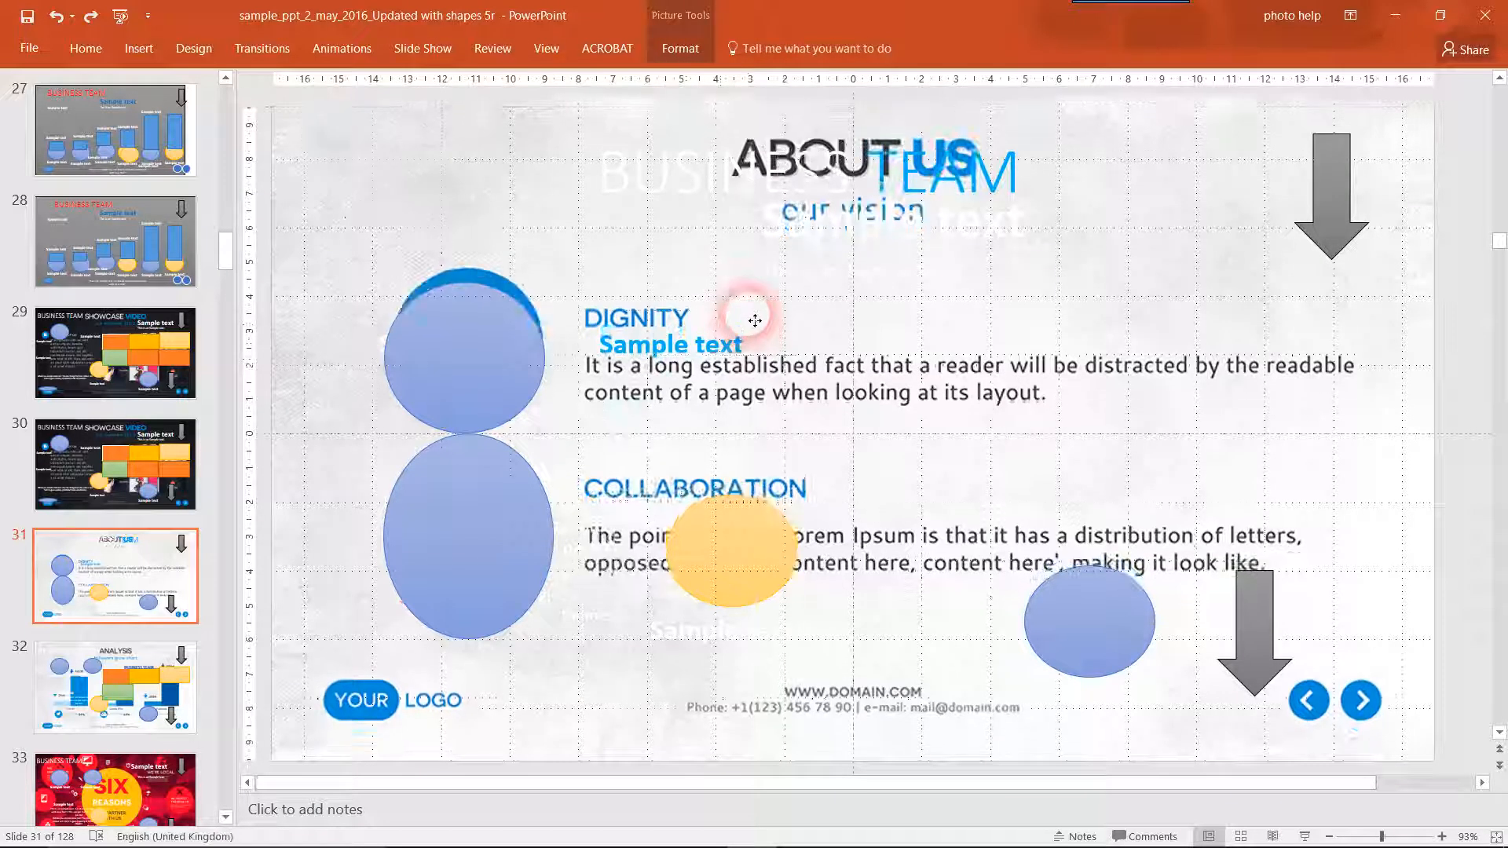
click(754, 321)
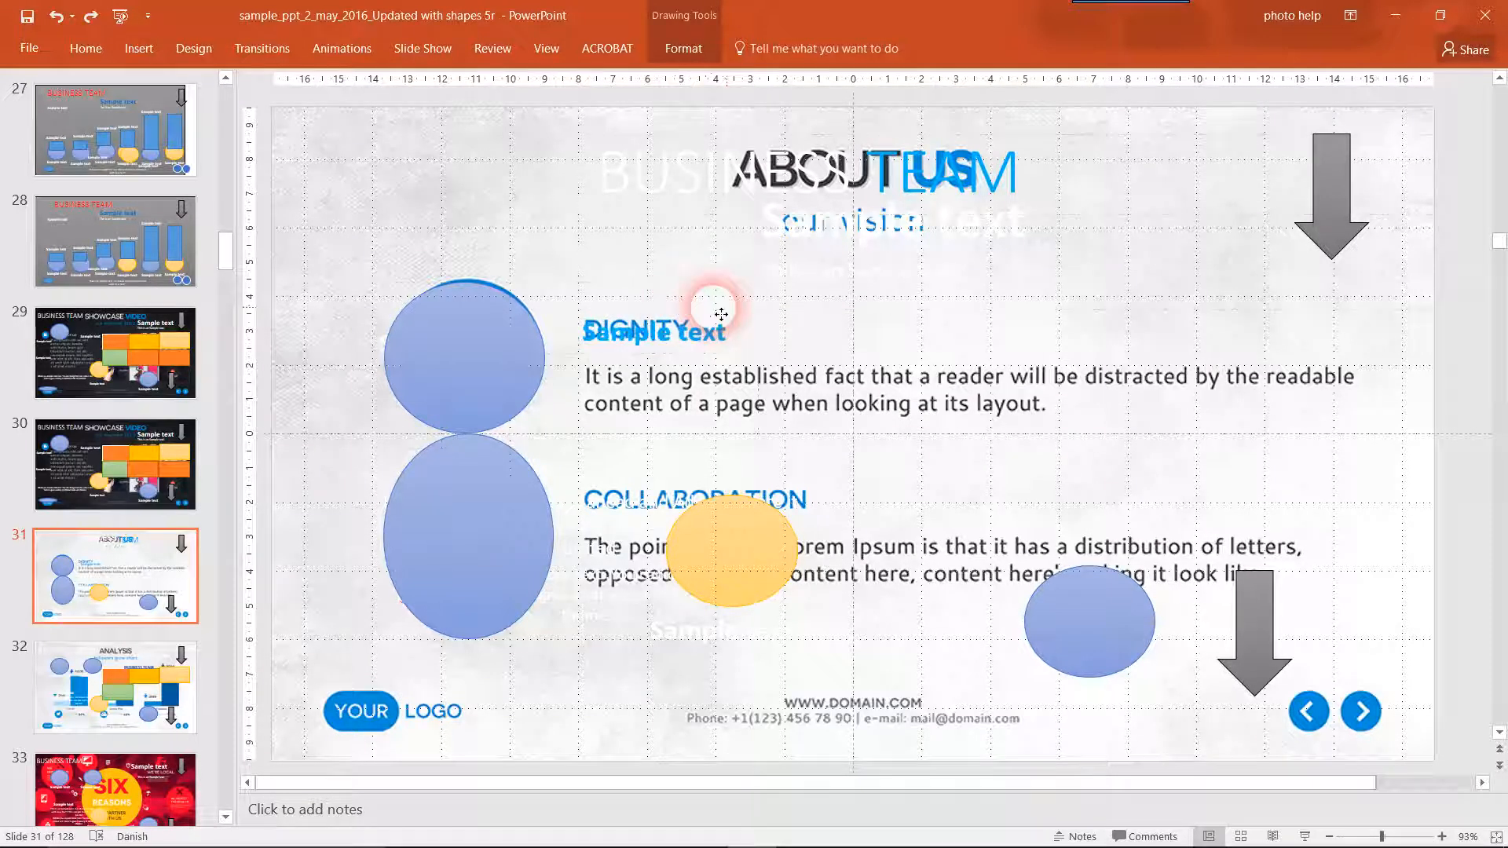
click(654, 332)
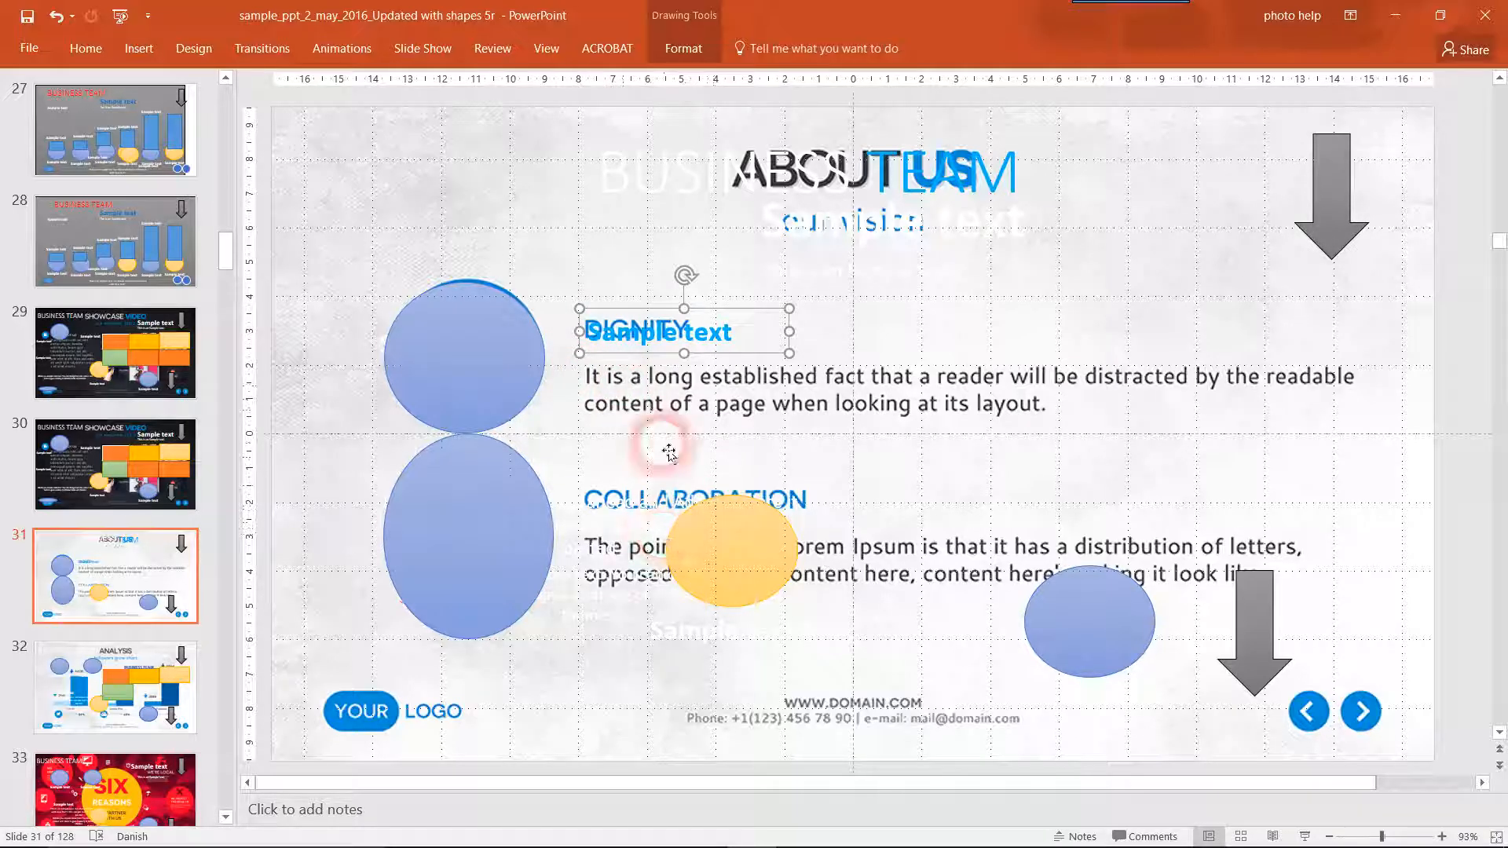
click(668, 495)
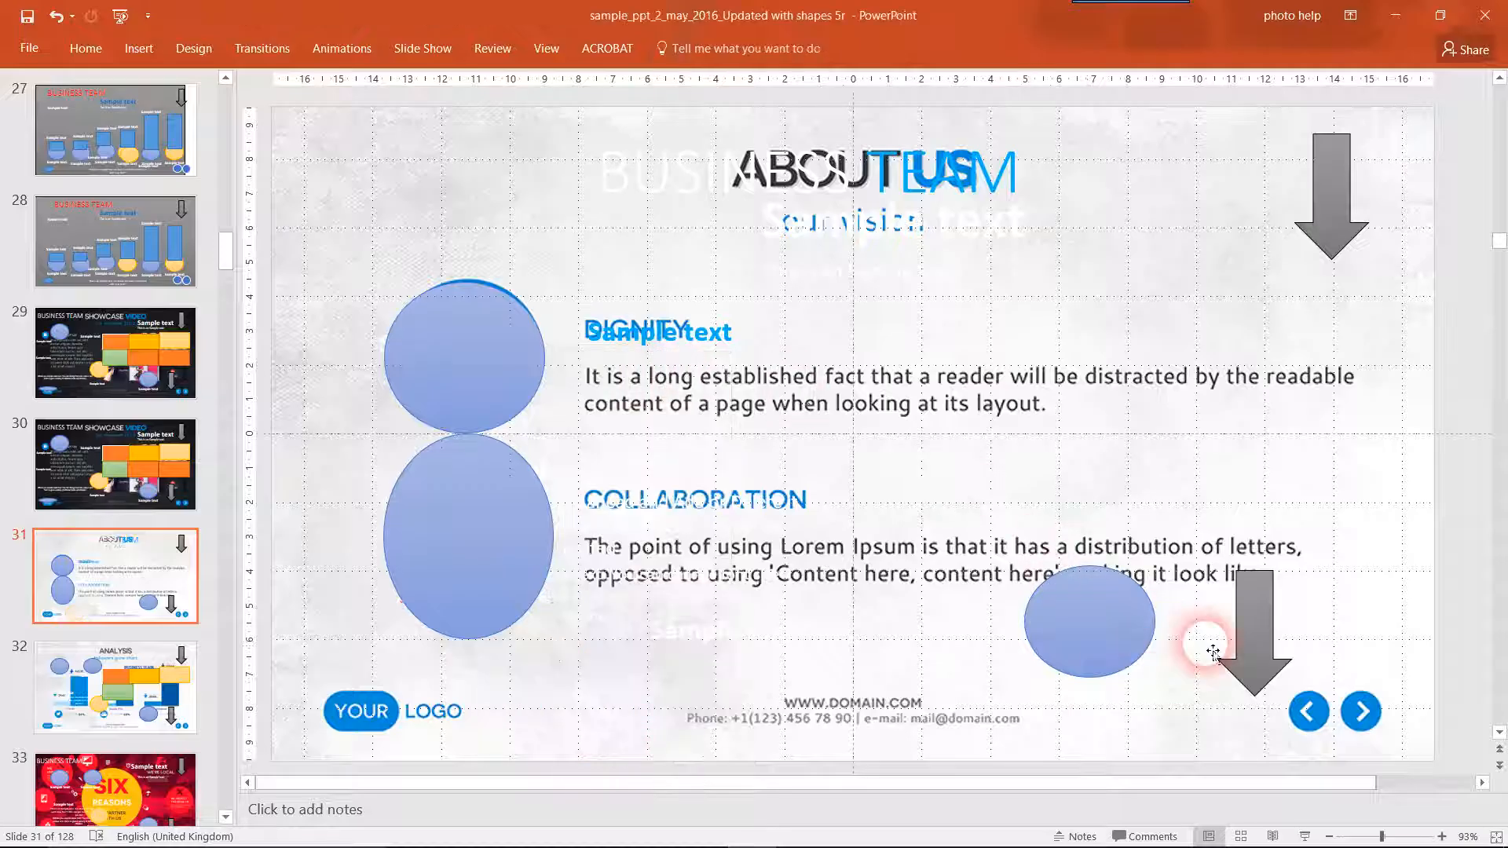
Cut the lower-right oval and move the down arrow into place at bottom right.
right_click(1088, 620)
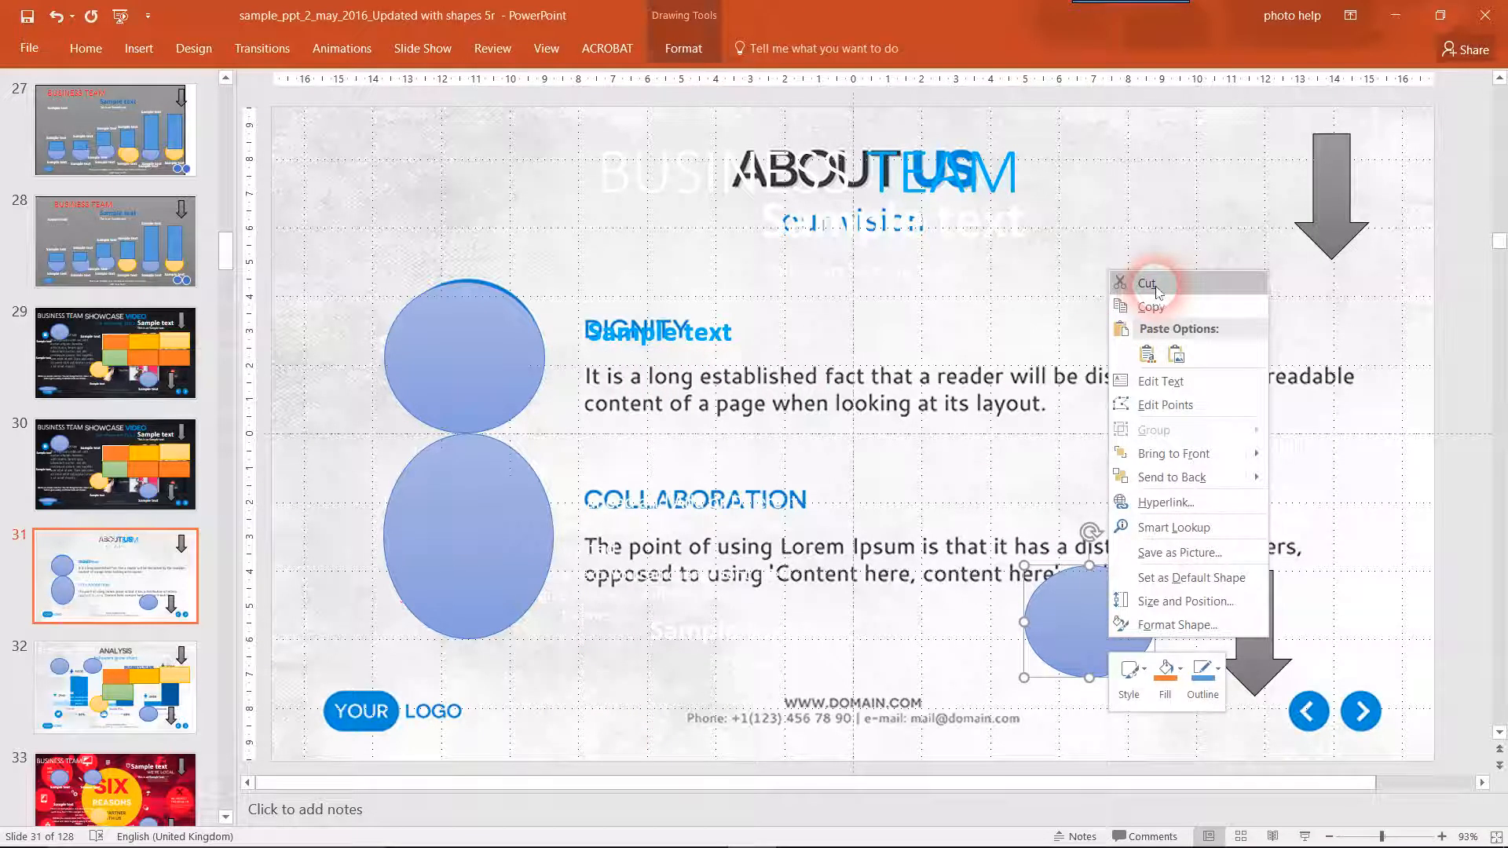
click(1148, 283)
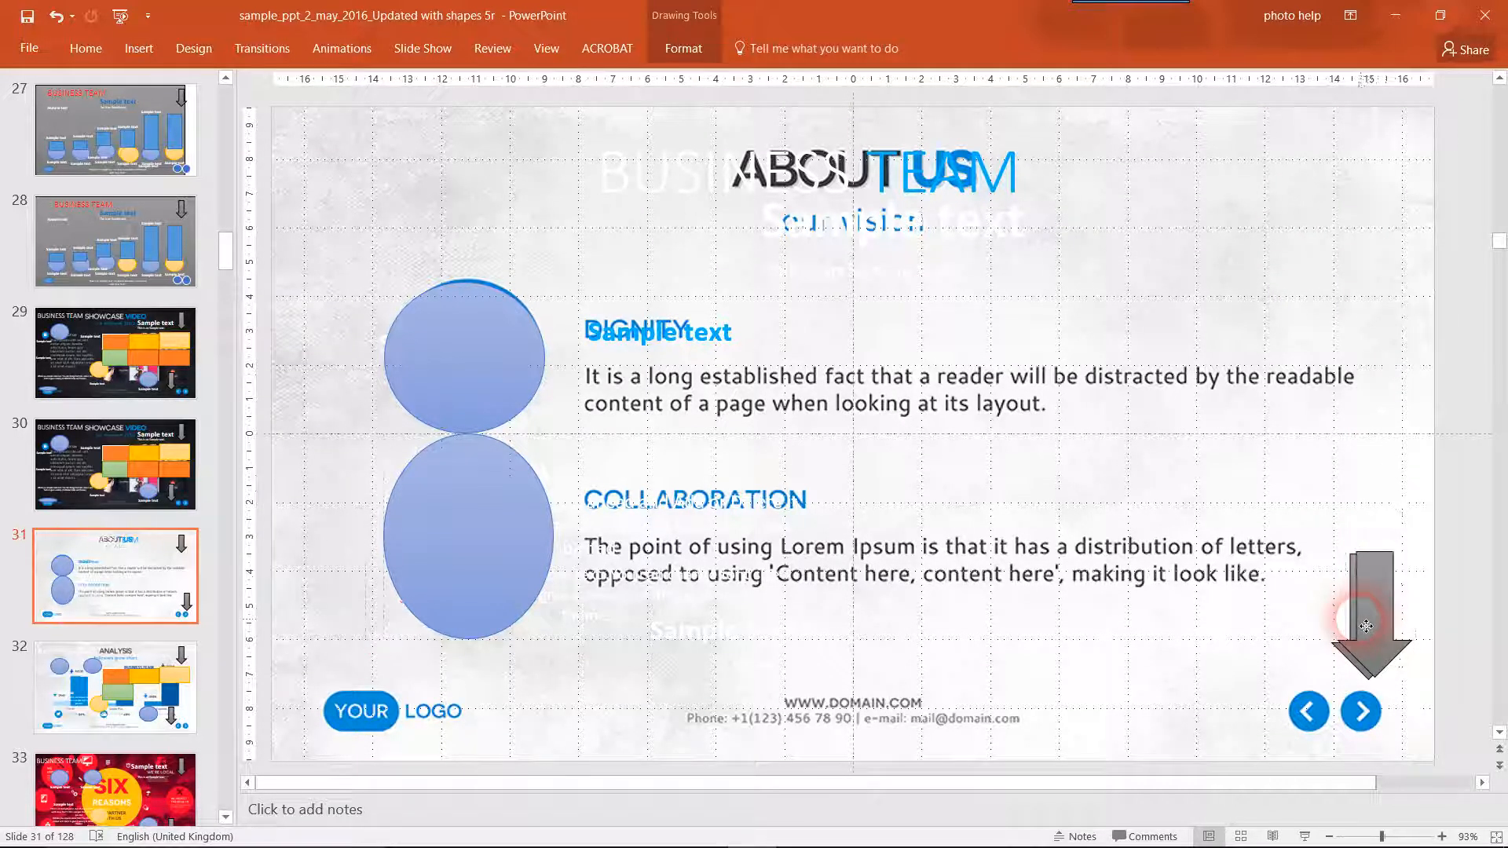
click(1369, 614)
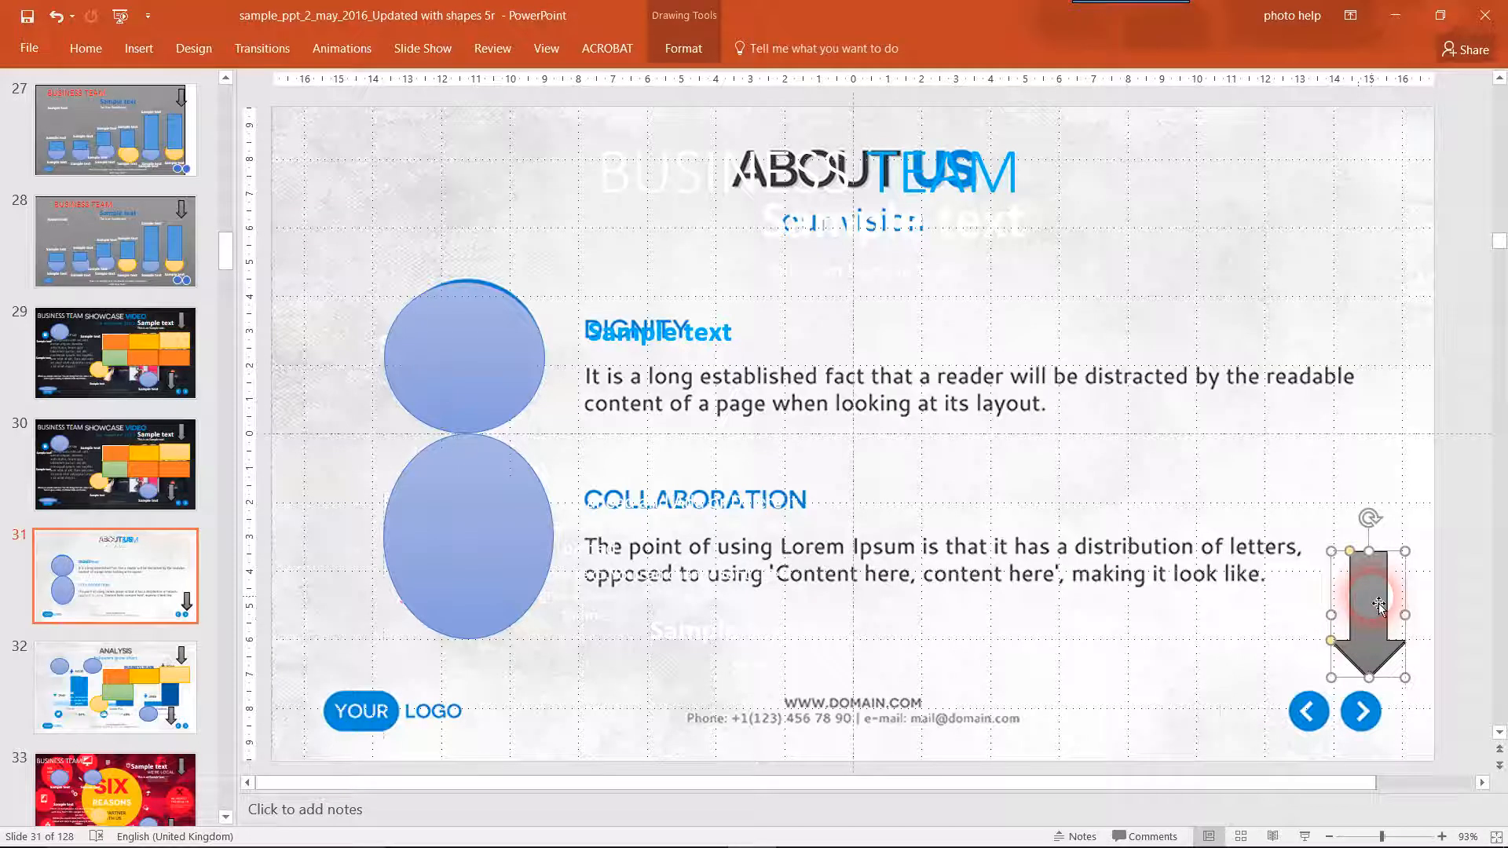
click(394, 712)
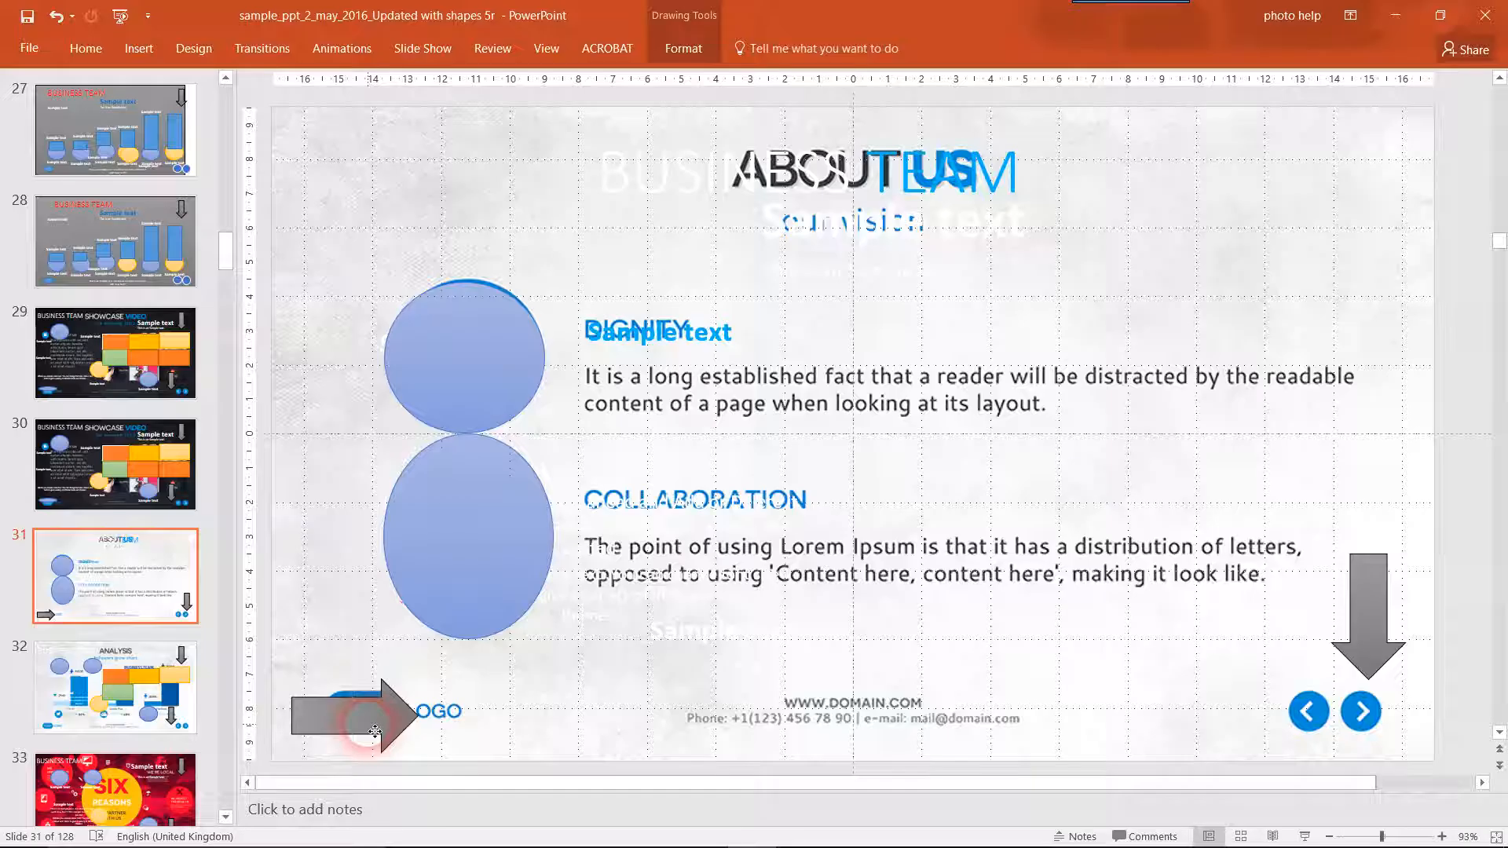
Place the grey arrow over the logo and two small blue ovals over the navigation buttons.
click(341, 716)
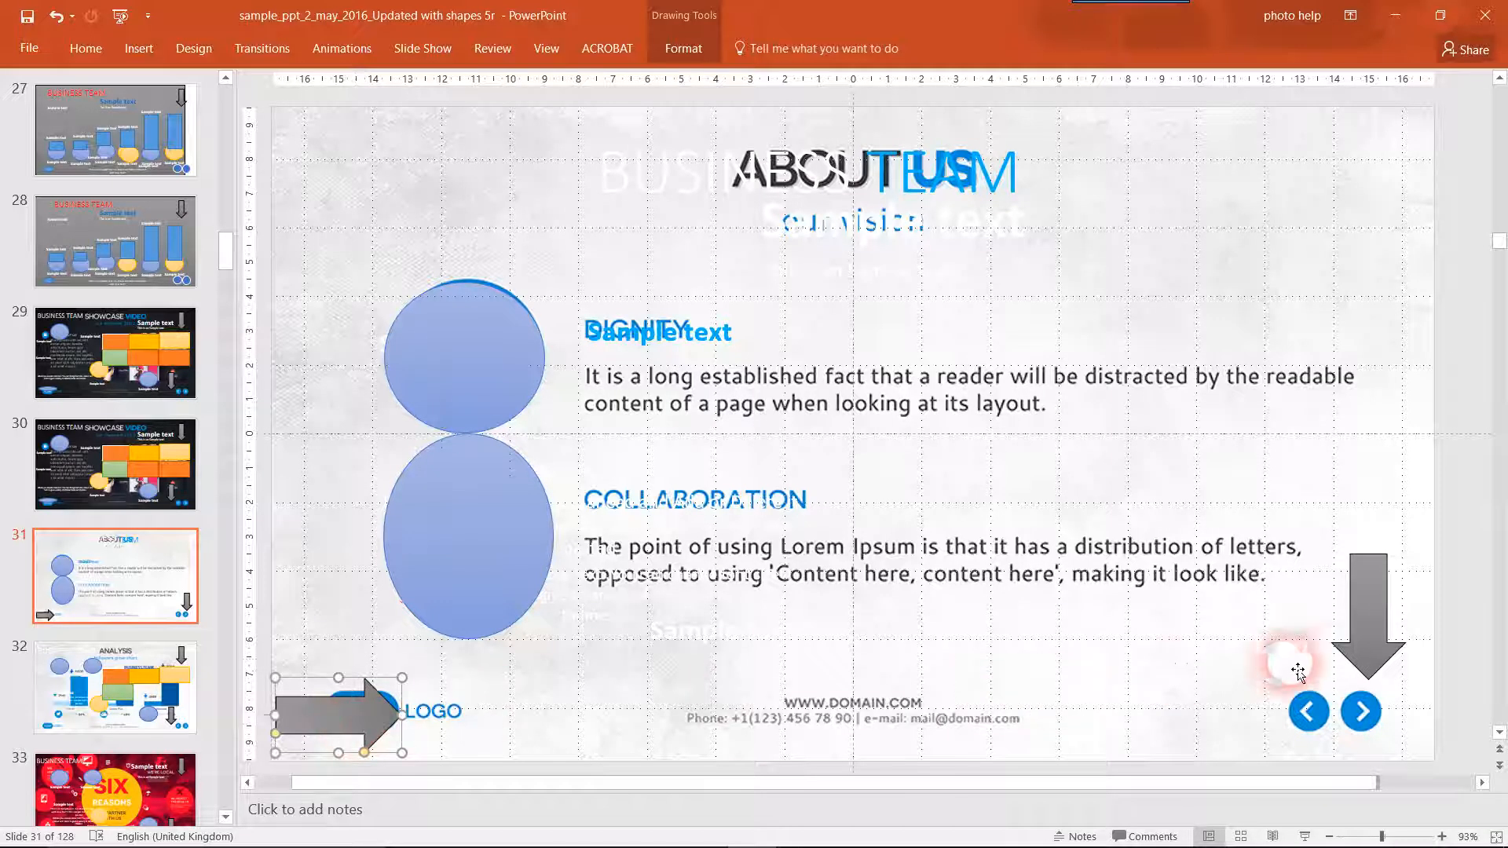
click(464, 355)
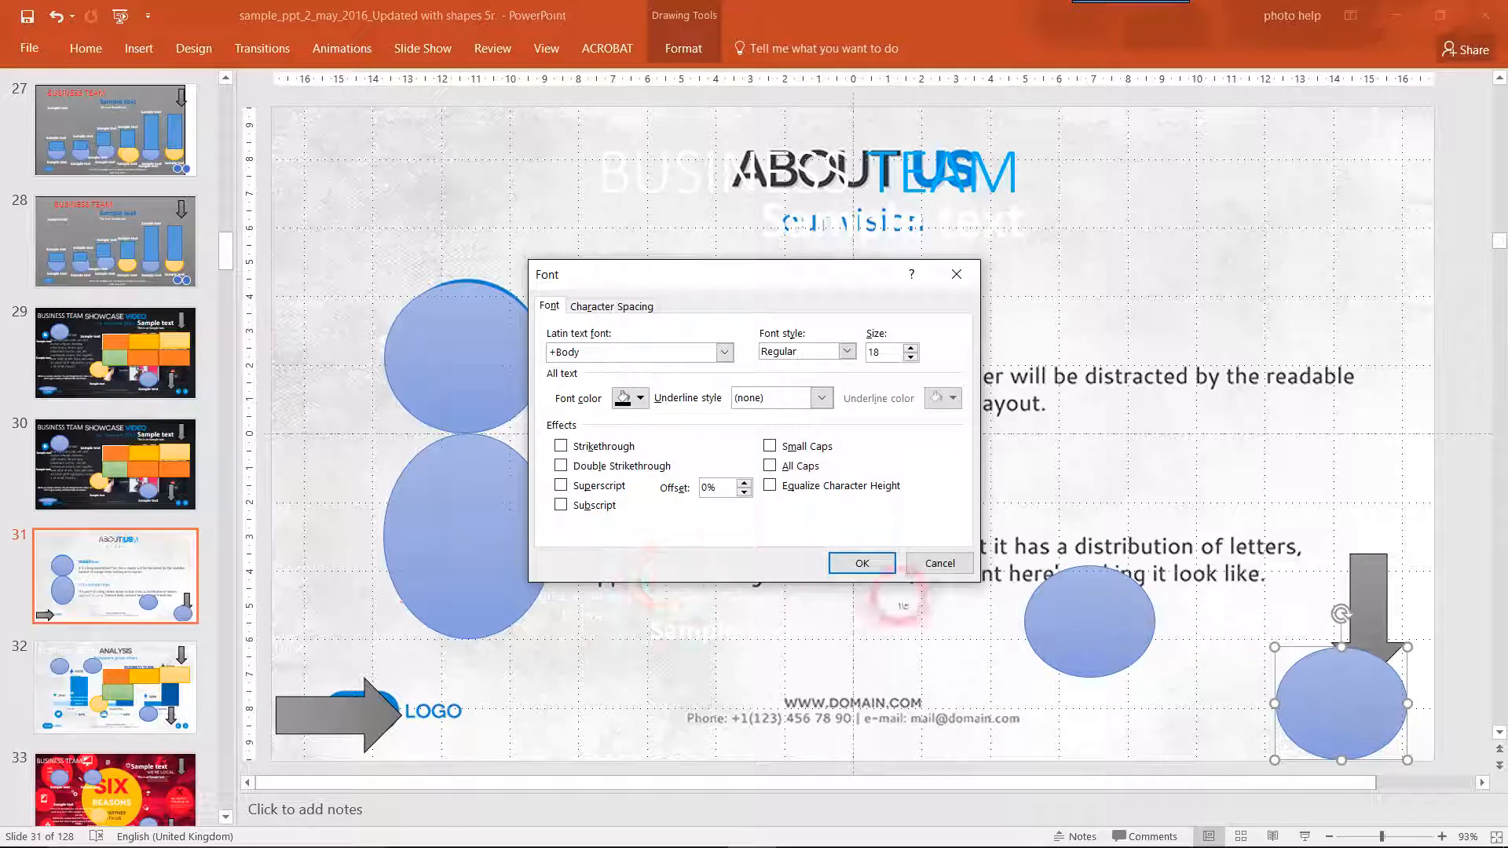
click(937, 562)
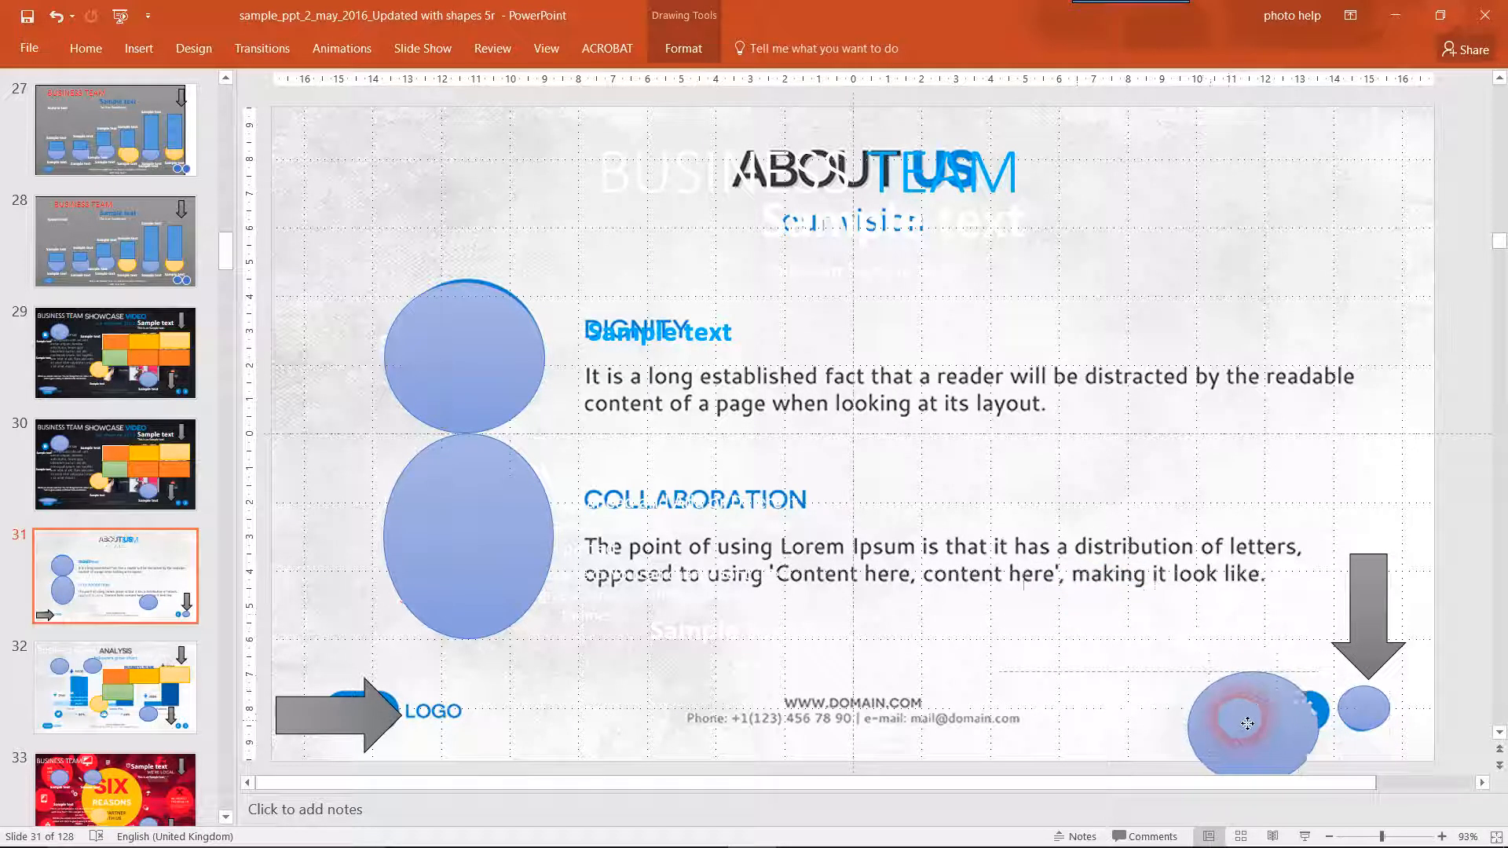
click(1365, 714)
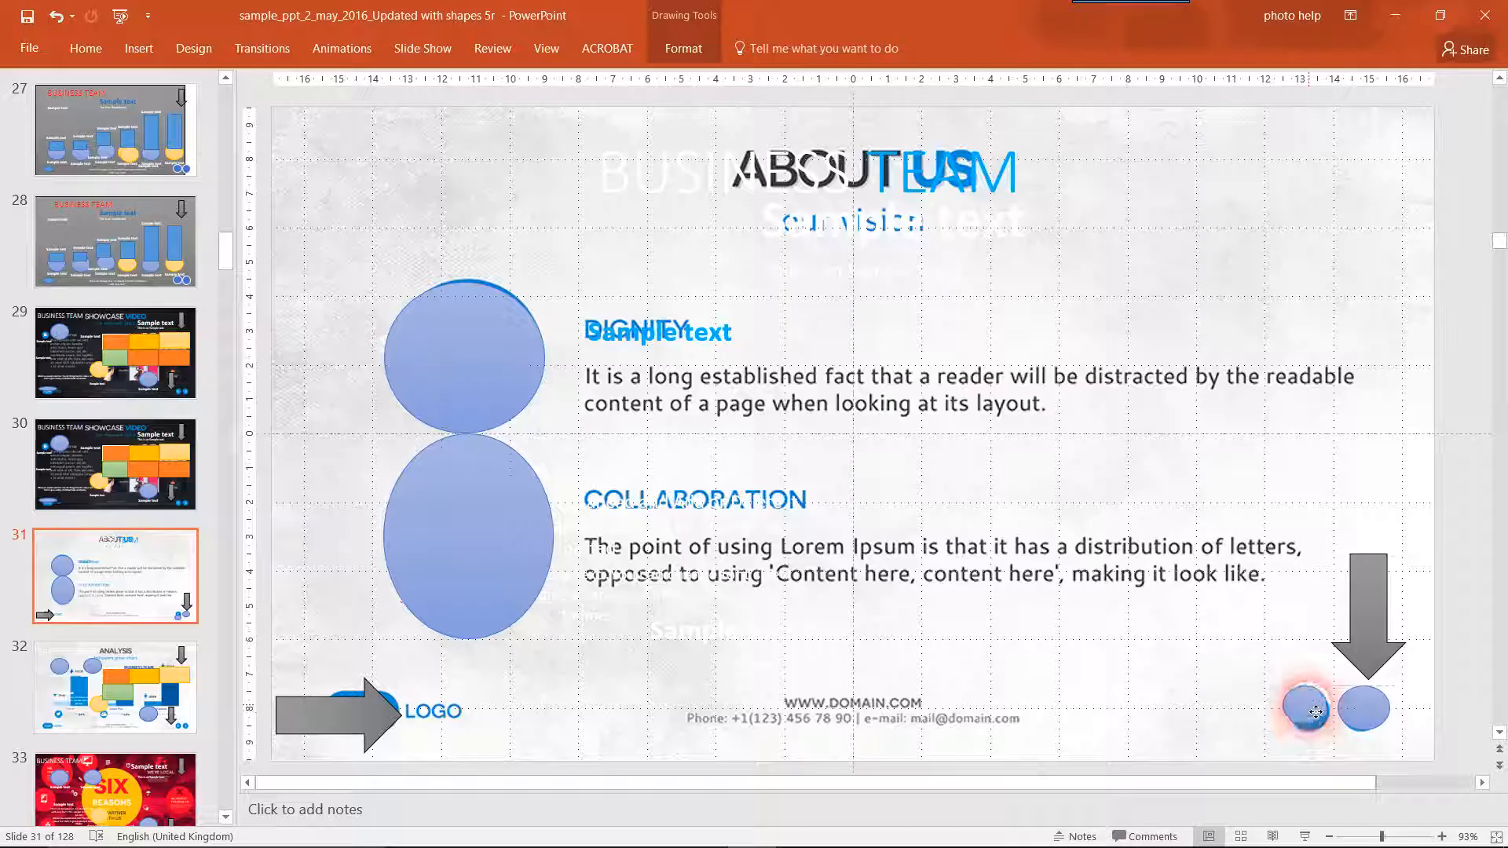
click(1302, 707)
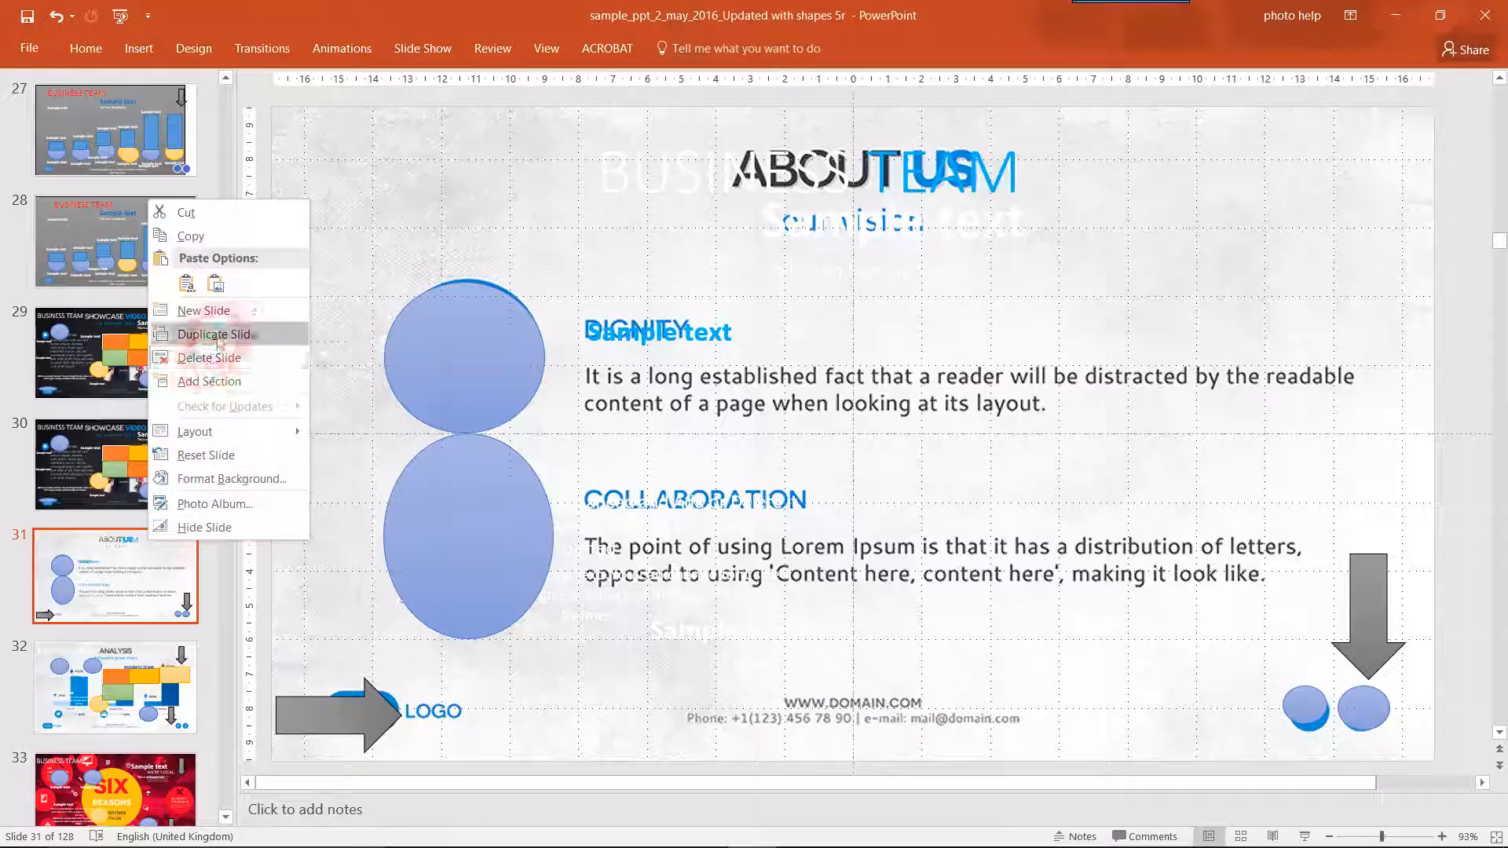
Duplicate slide 31 as slide 32, delete its photo, and open Format Background.
click(213, 333)
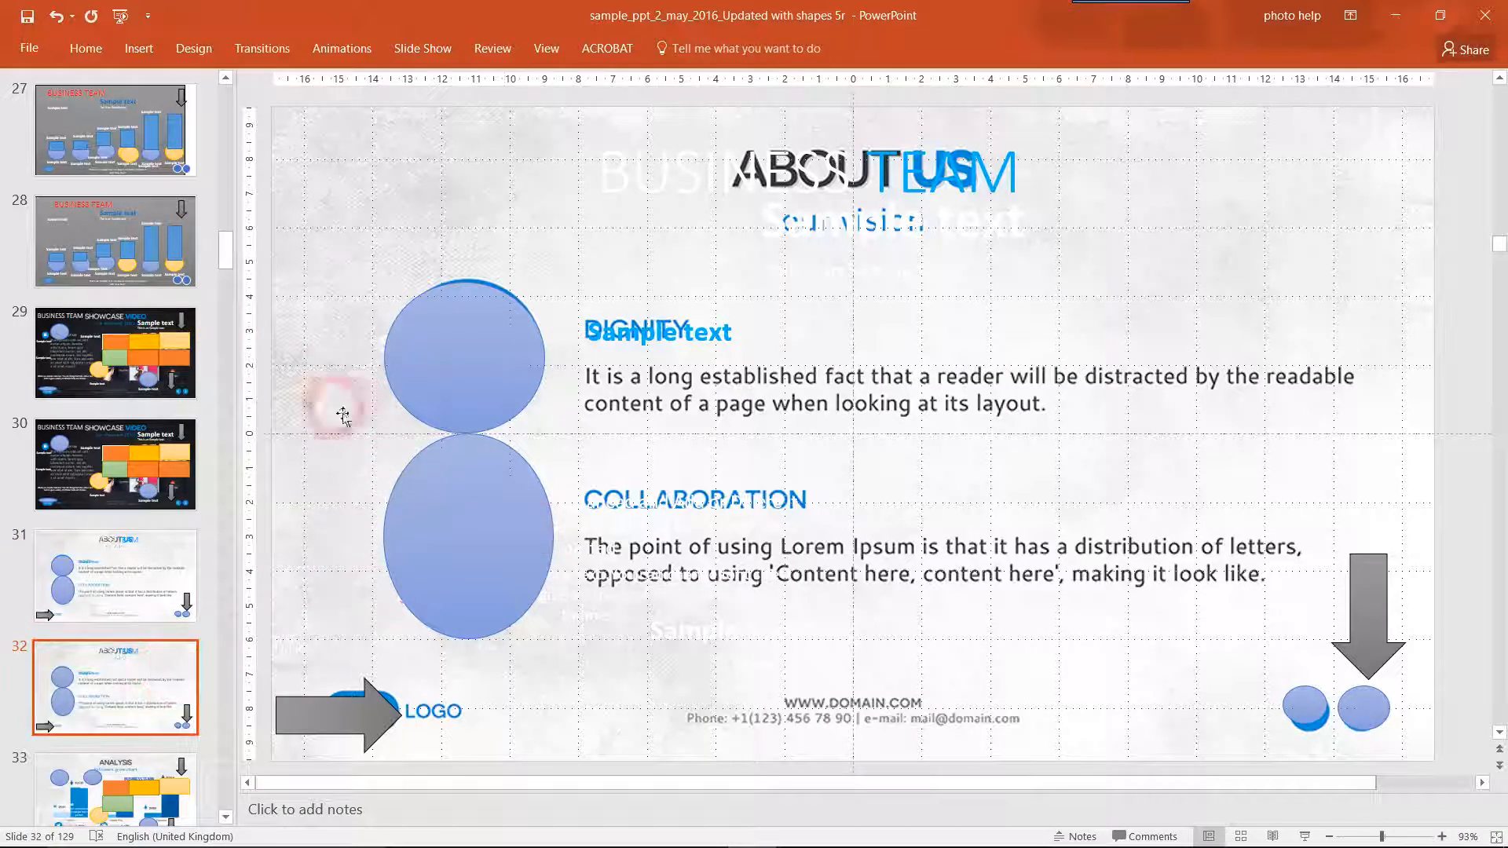
click(399, 209)
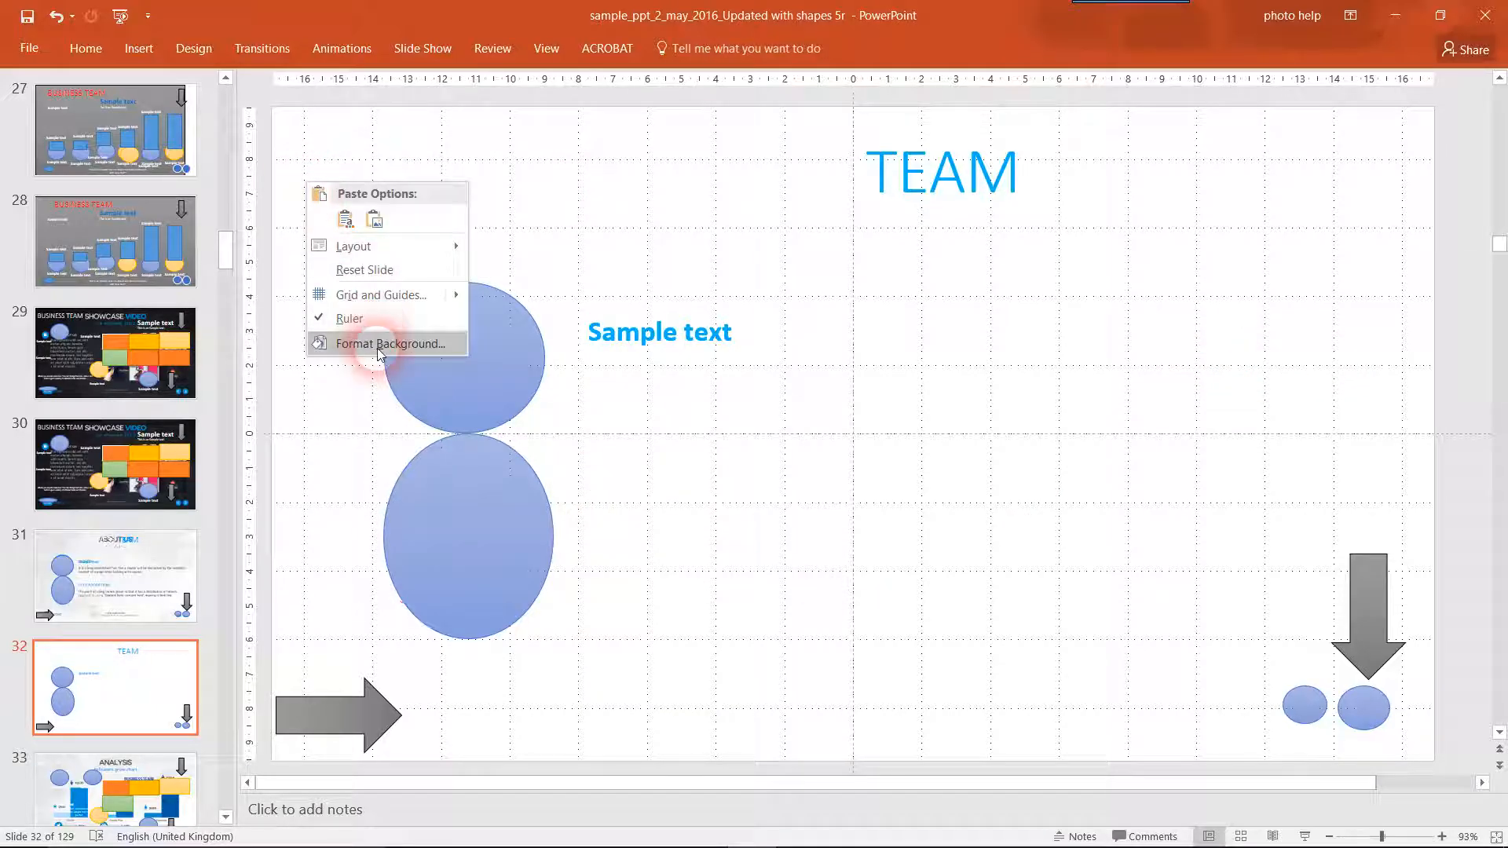
click(391, 343)
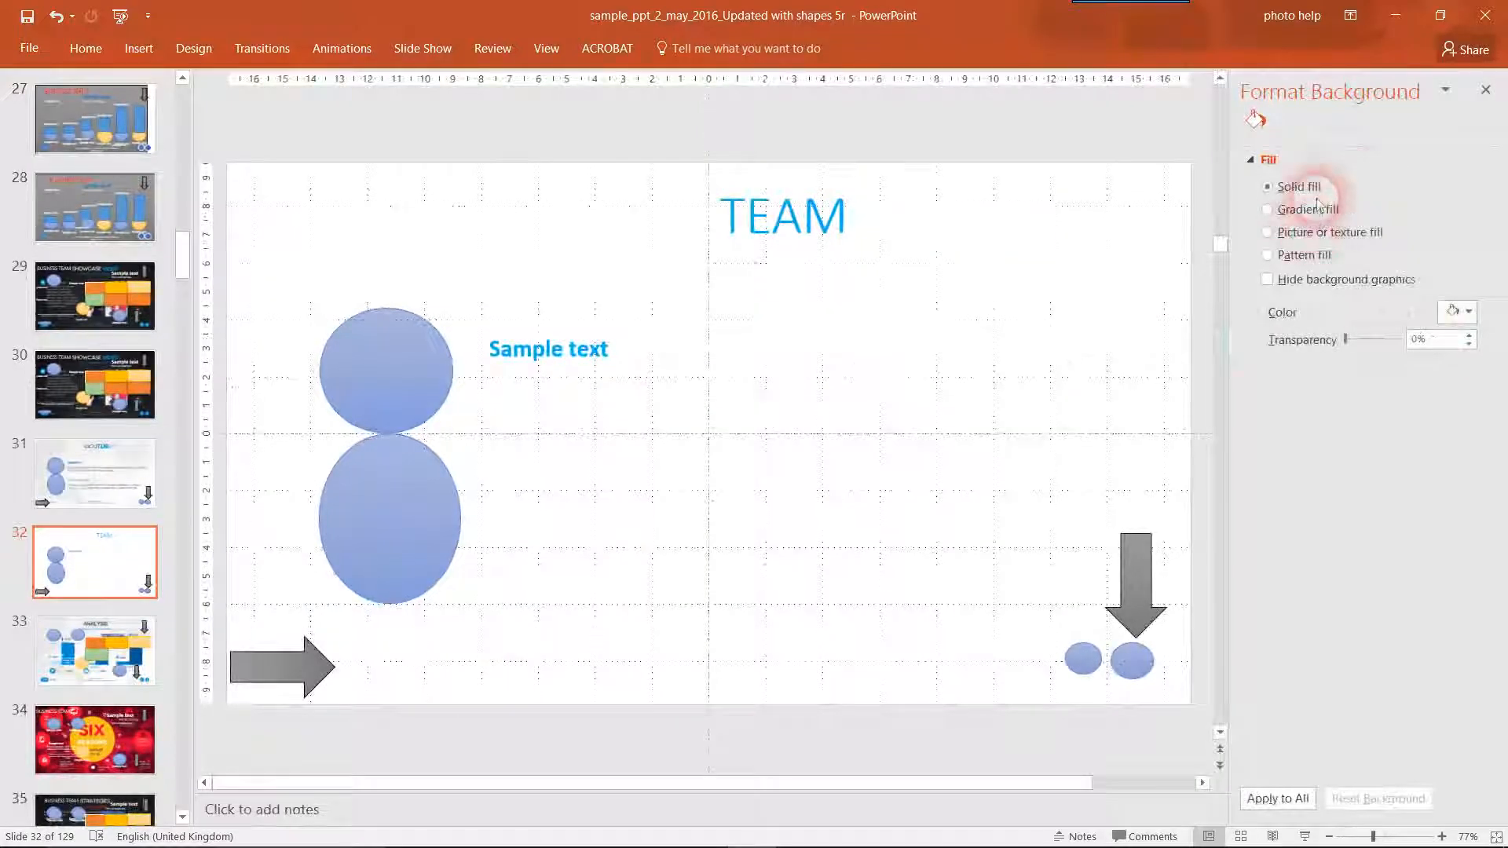
Give slide 32 a deep blue radial gradient fill from a preset, then go to slide 46.
click(1267, 209)
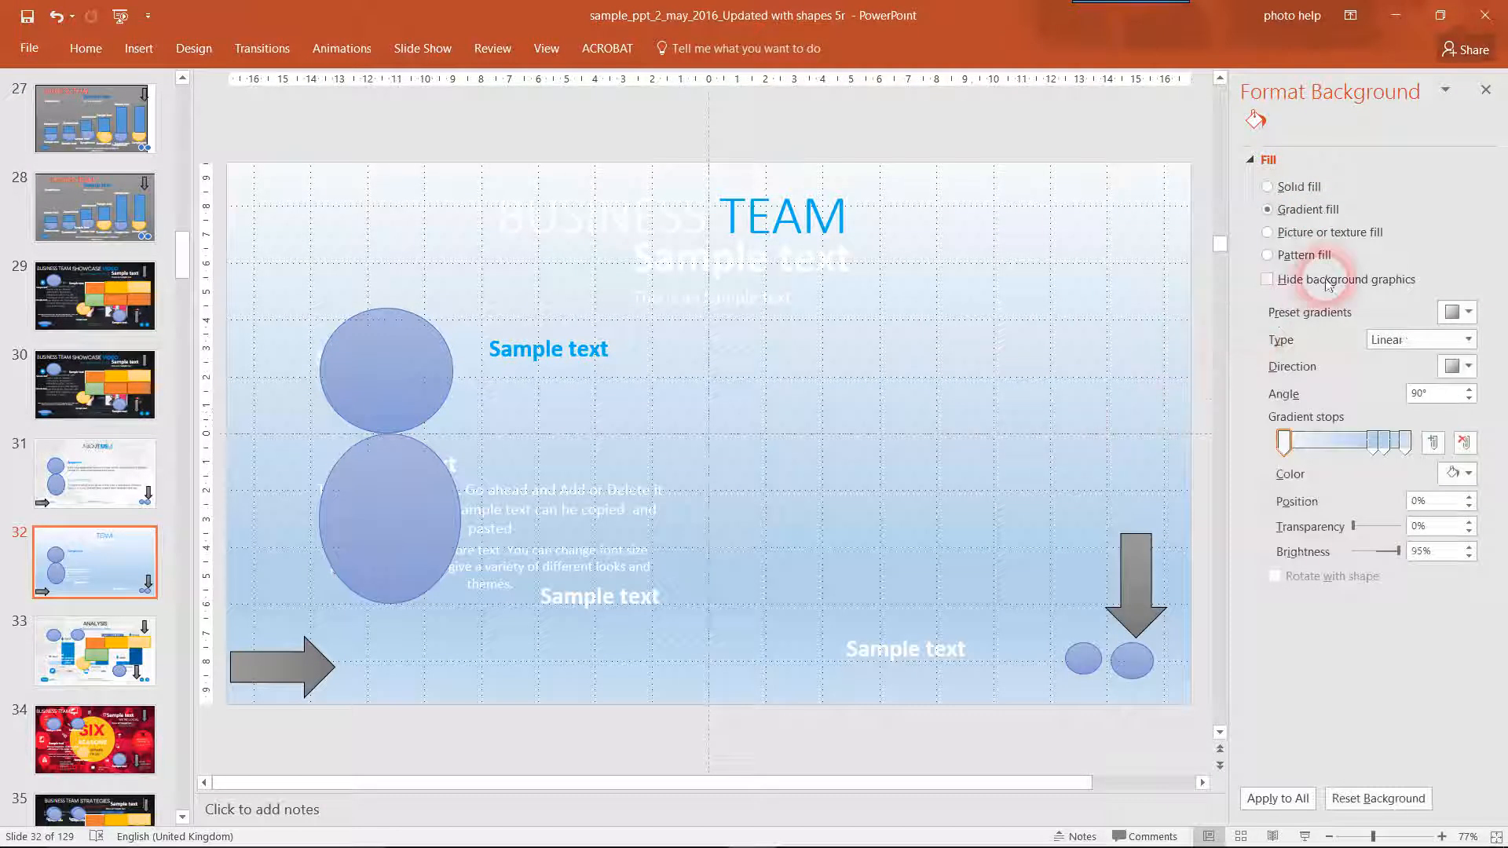
click(1455, 312)
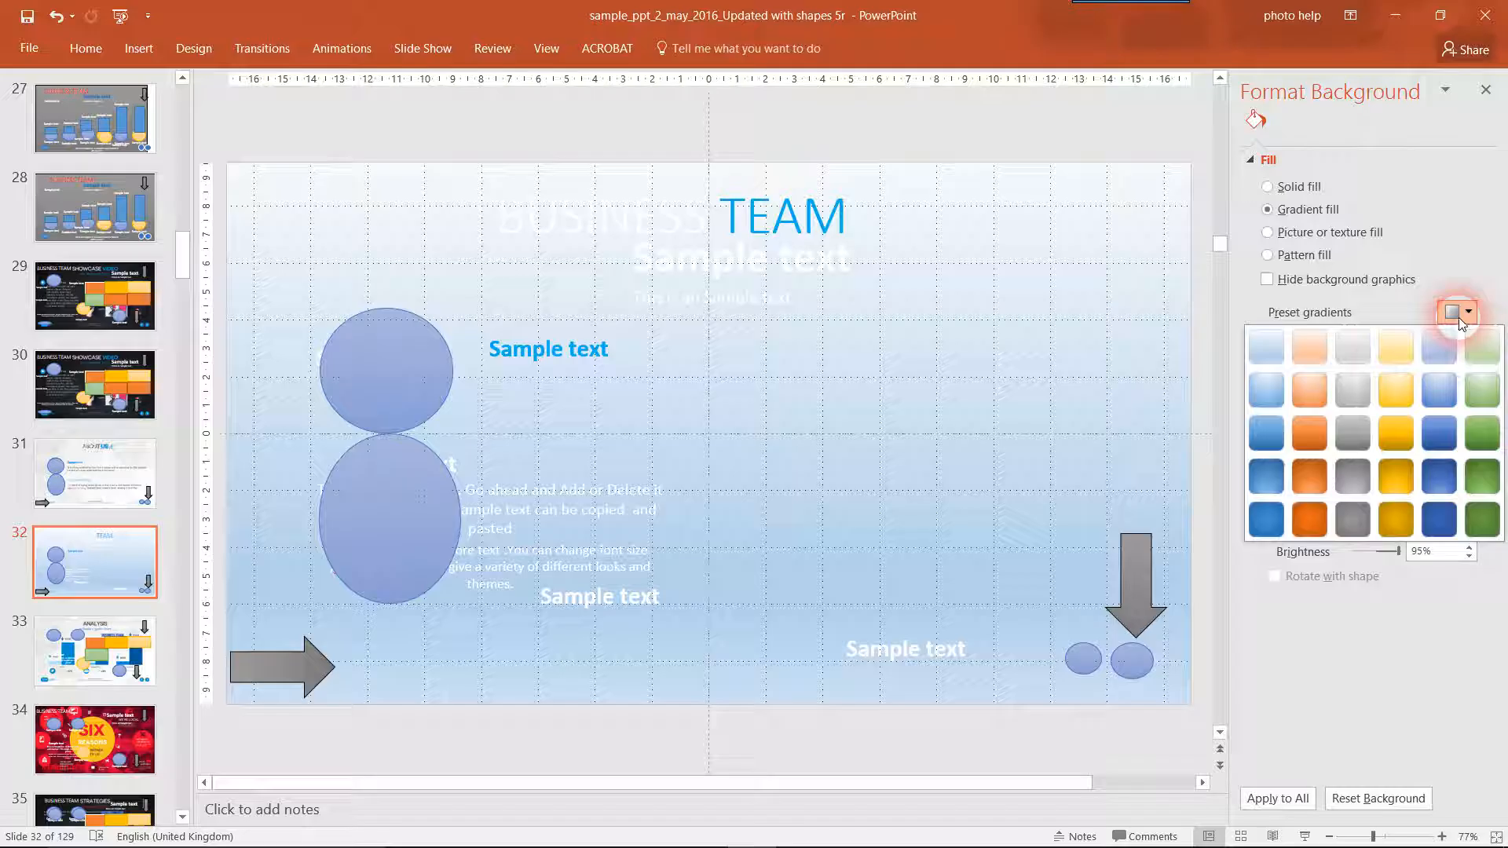
click(1454, 311)
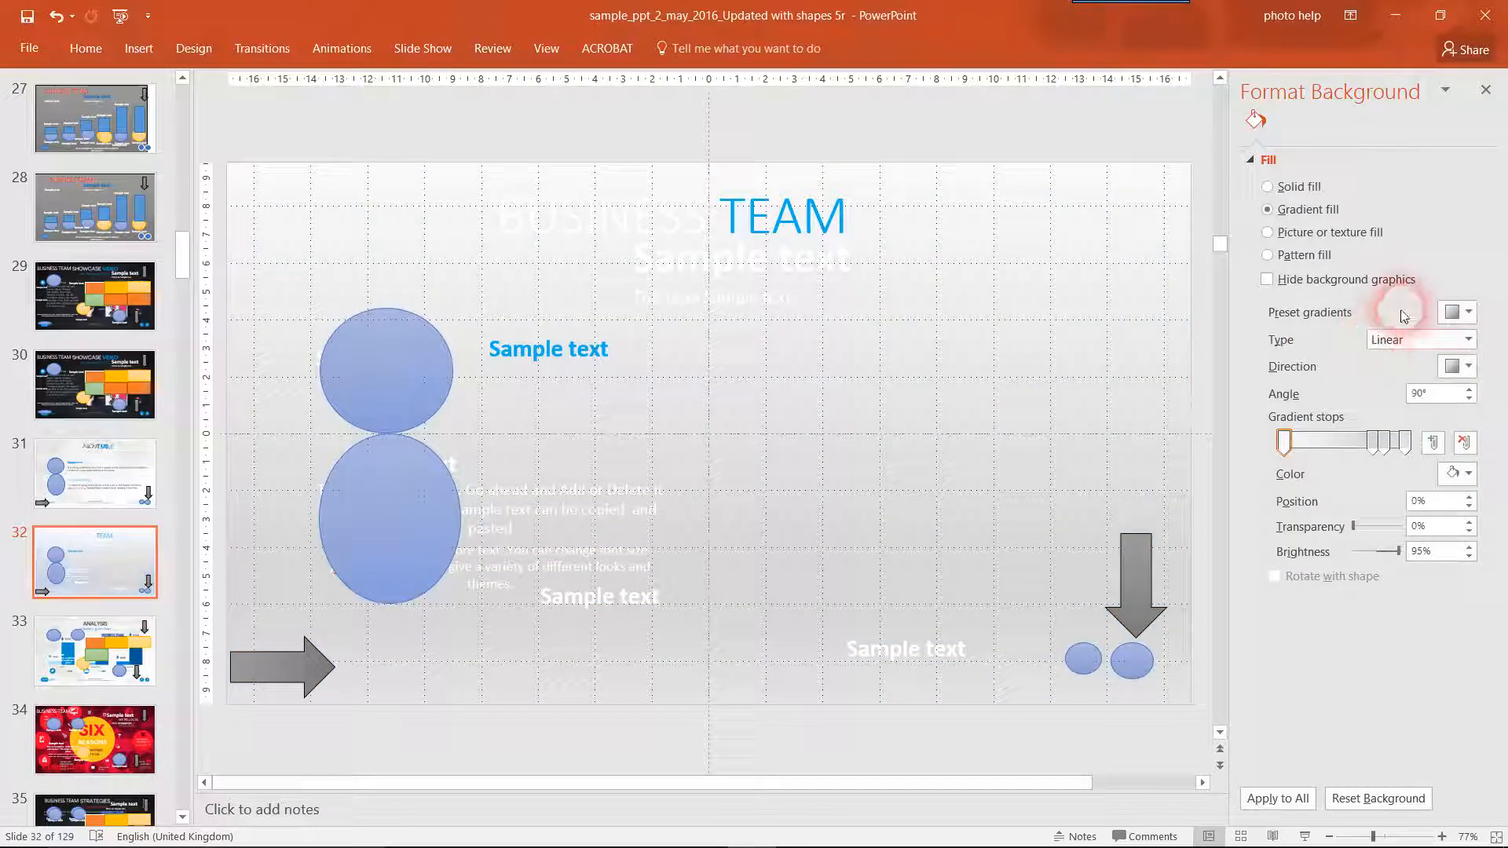
click(1453, 312)
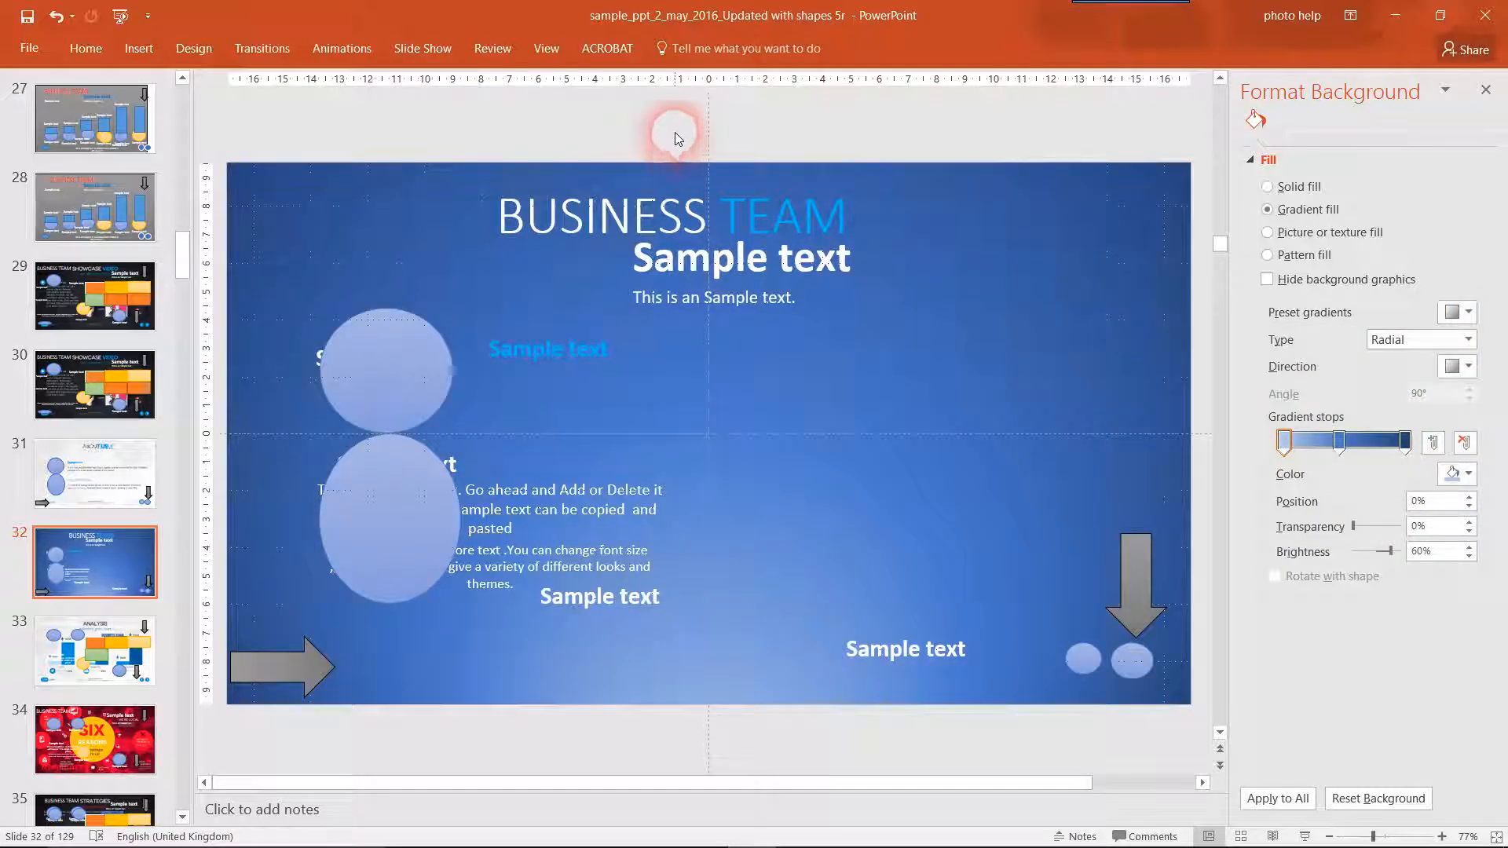
click(94, 471)
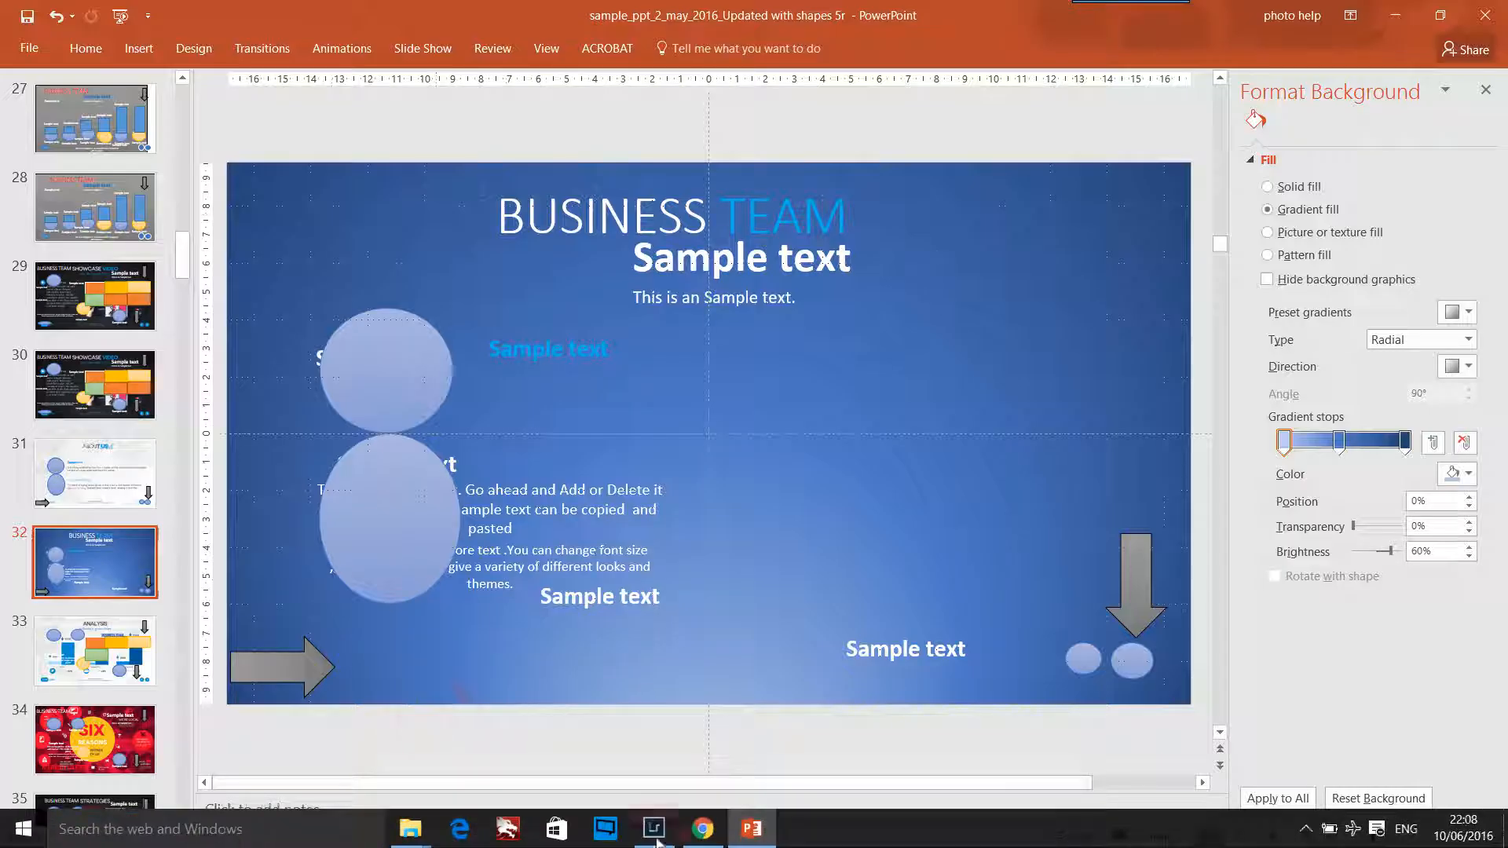
click(1268, 187)
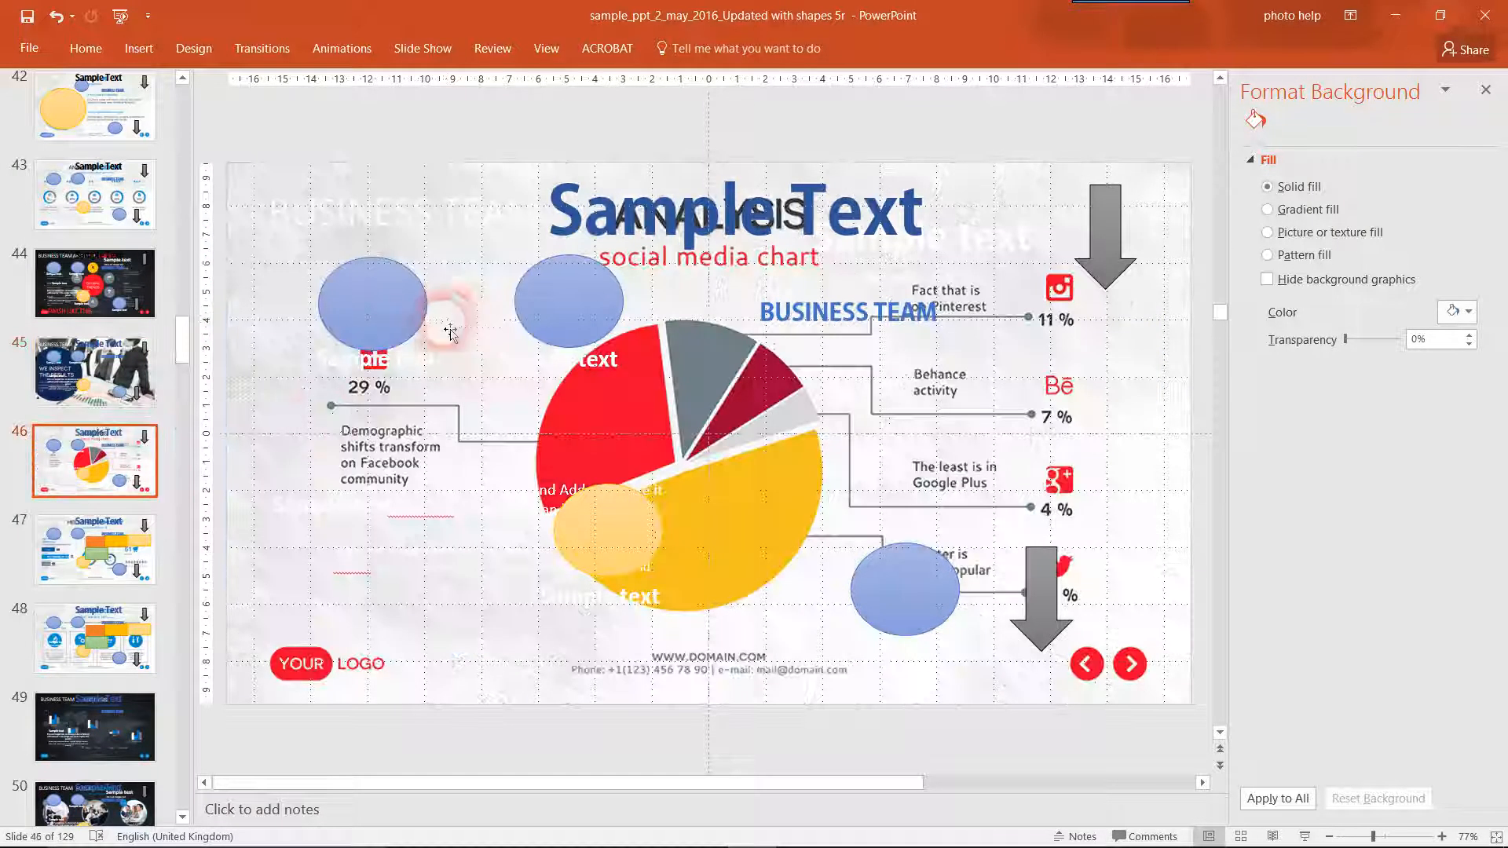
Select the Sample Text title, browse from slide 47 to slide 129, and view its shape Effects.
click(731, 206)
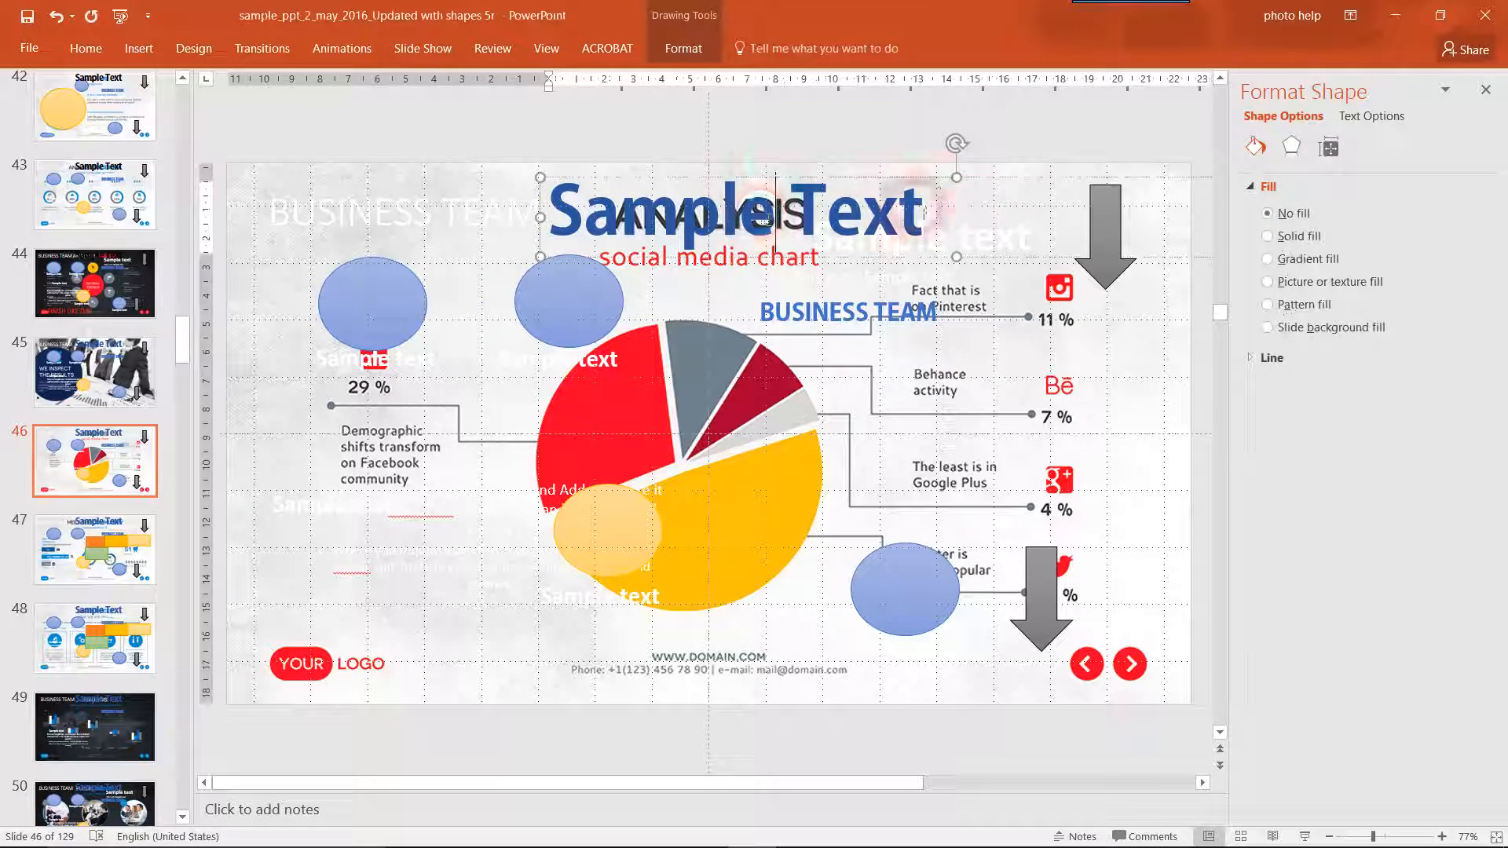
click(570, 298)
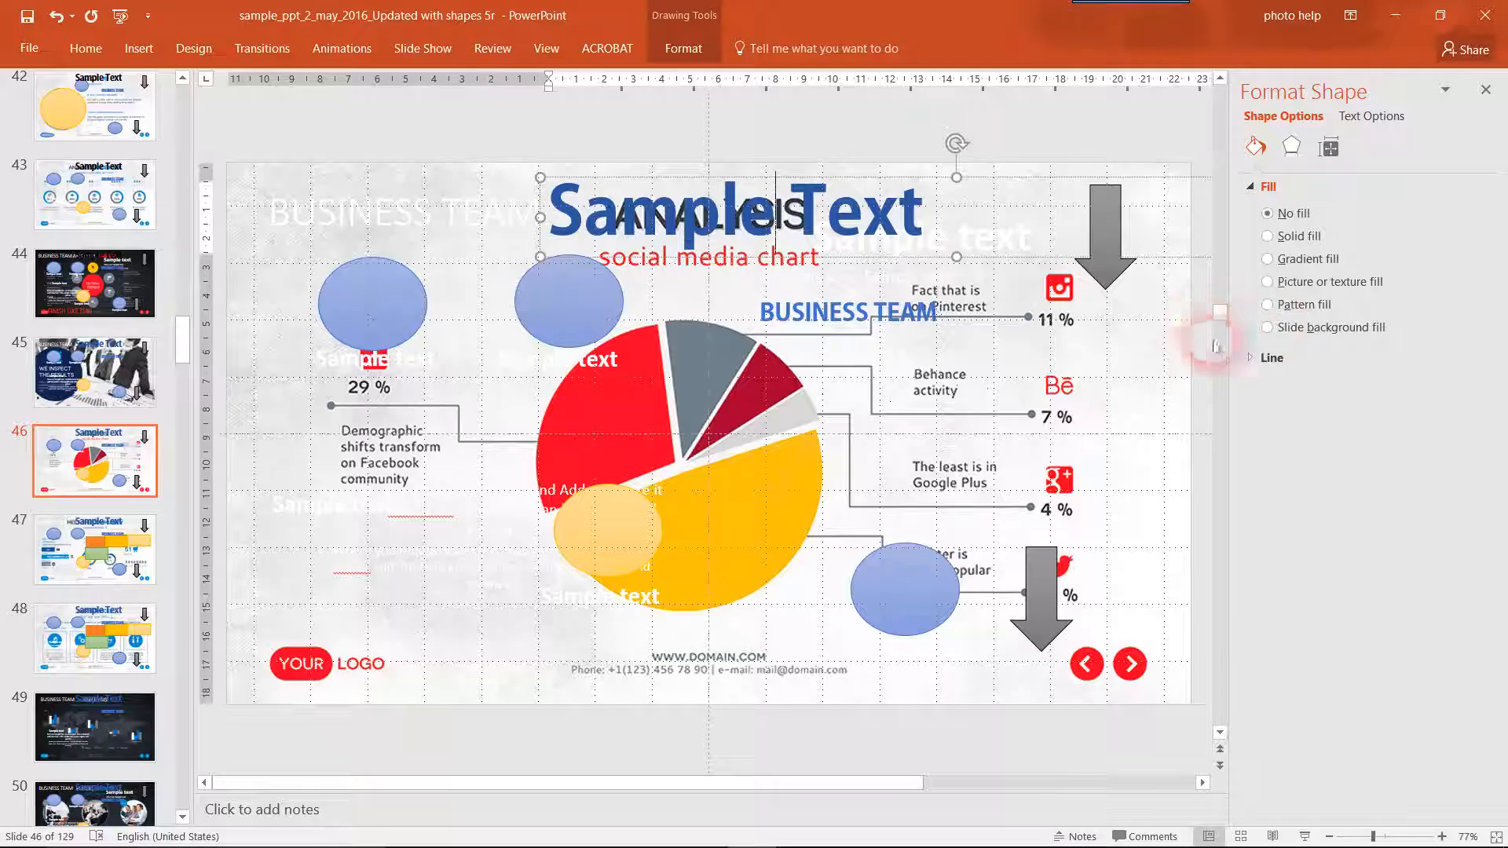
mouse_move(971, 390)
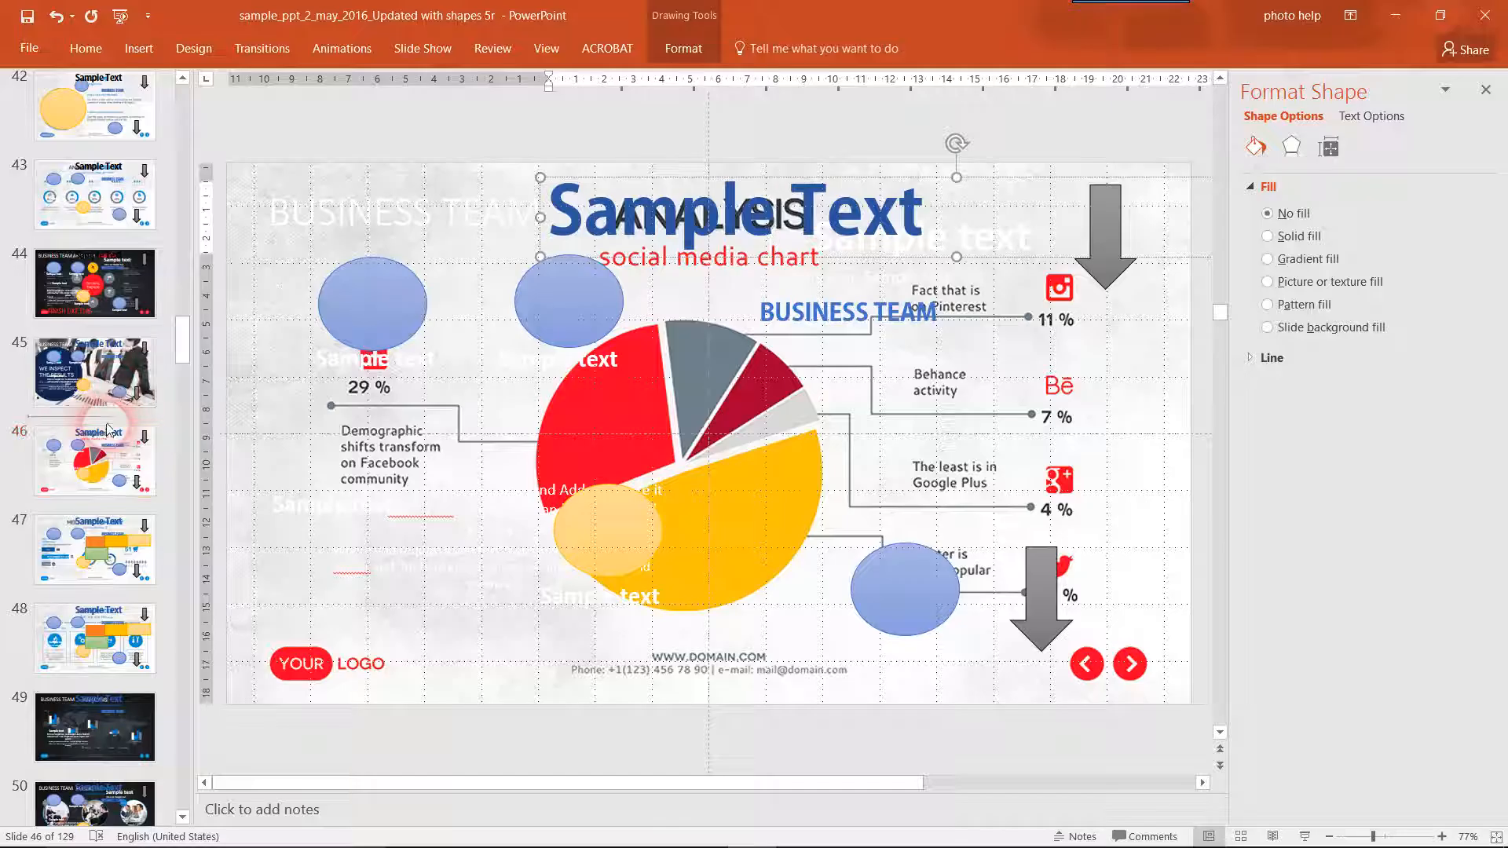
click(95, 549)
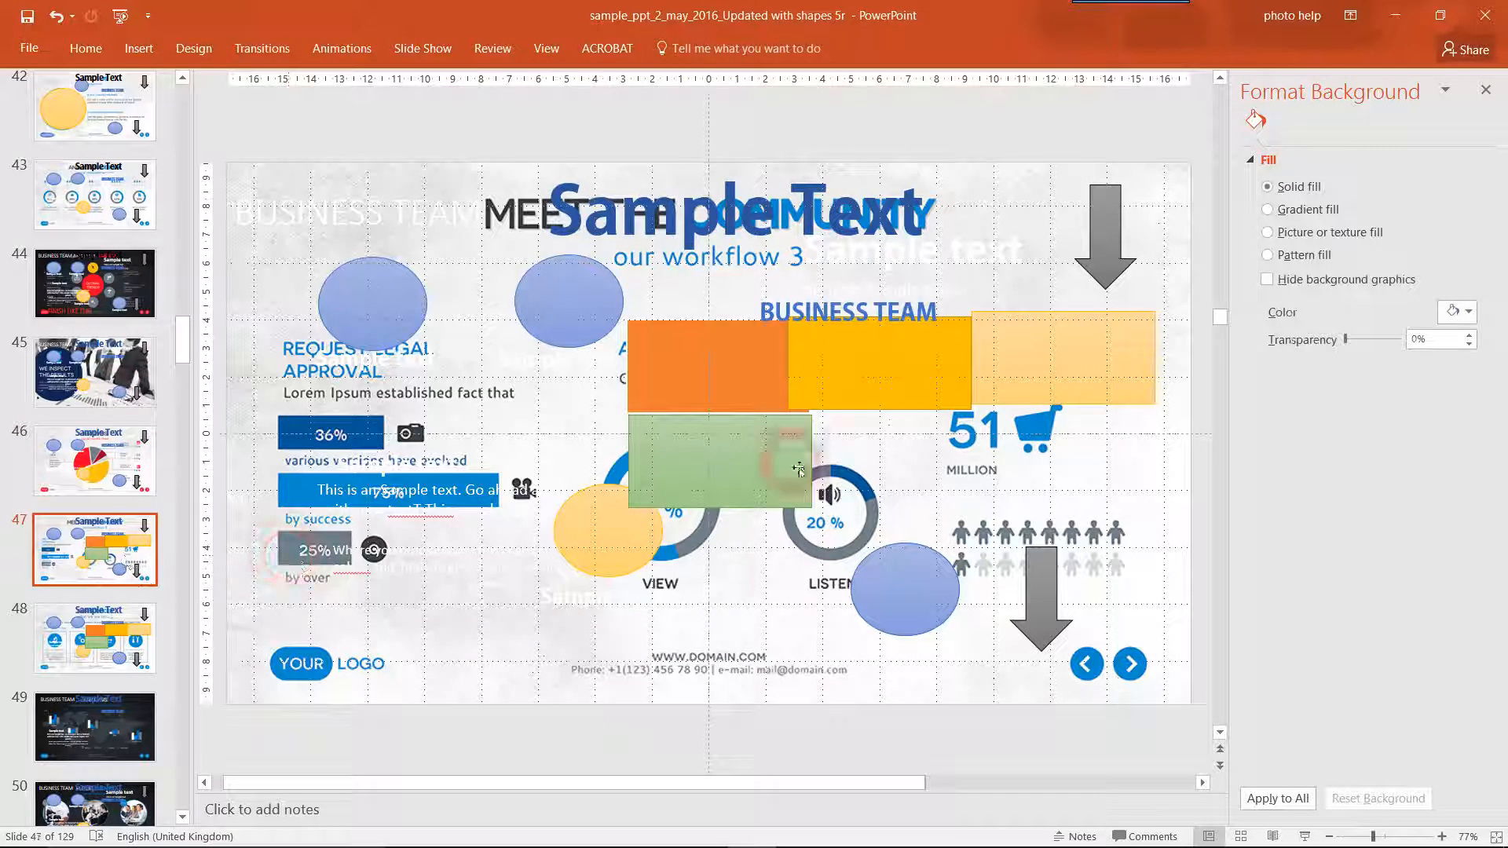
click(94, 639)
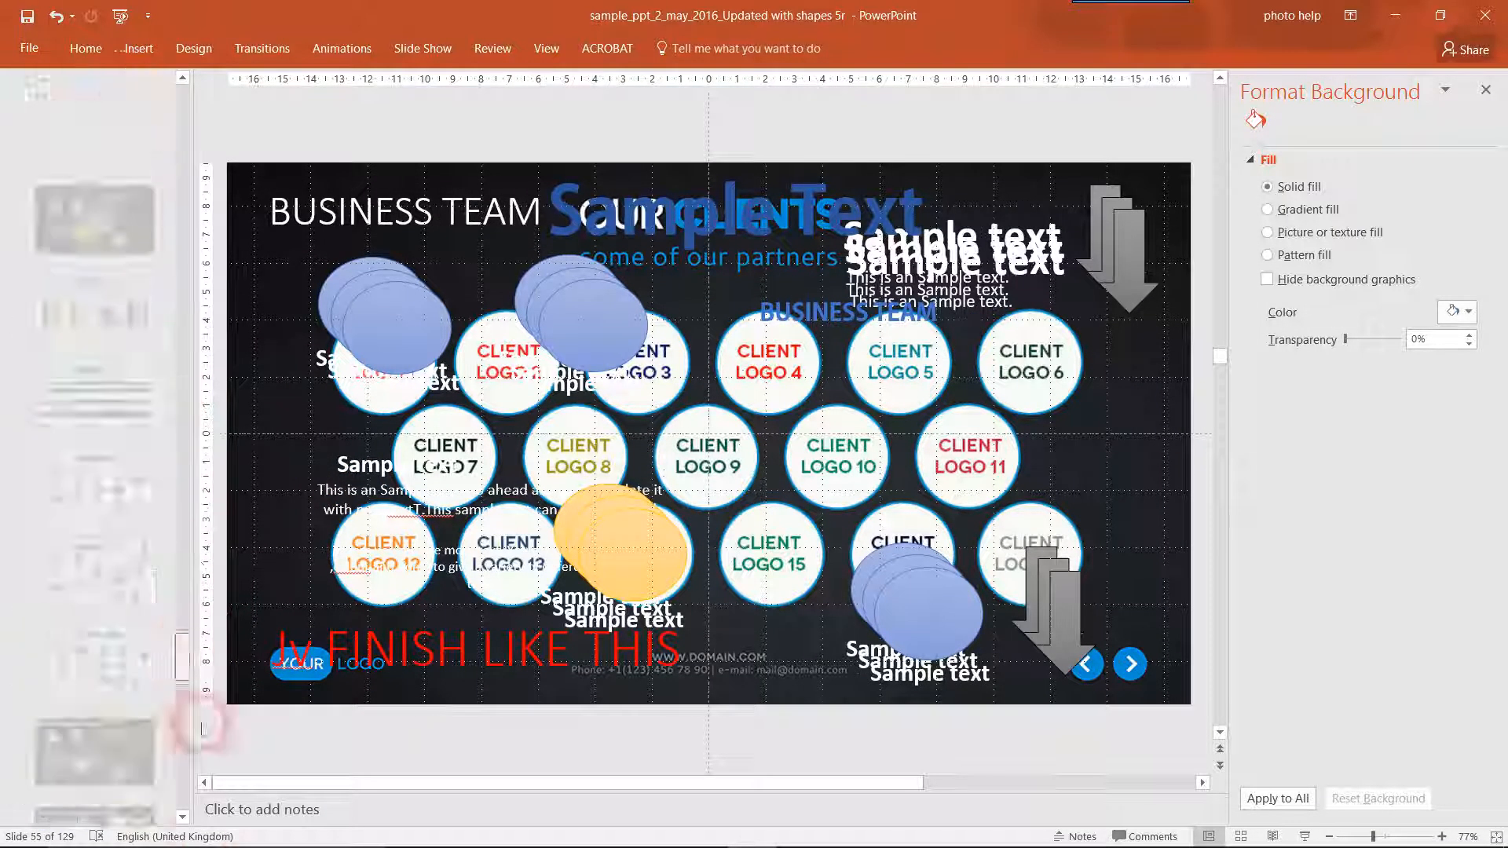
click(94, 676)
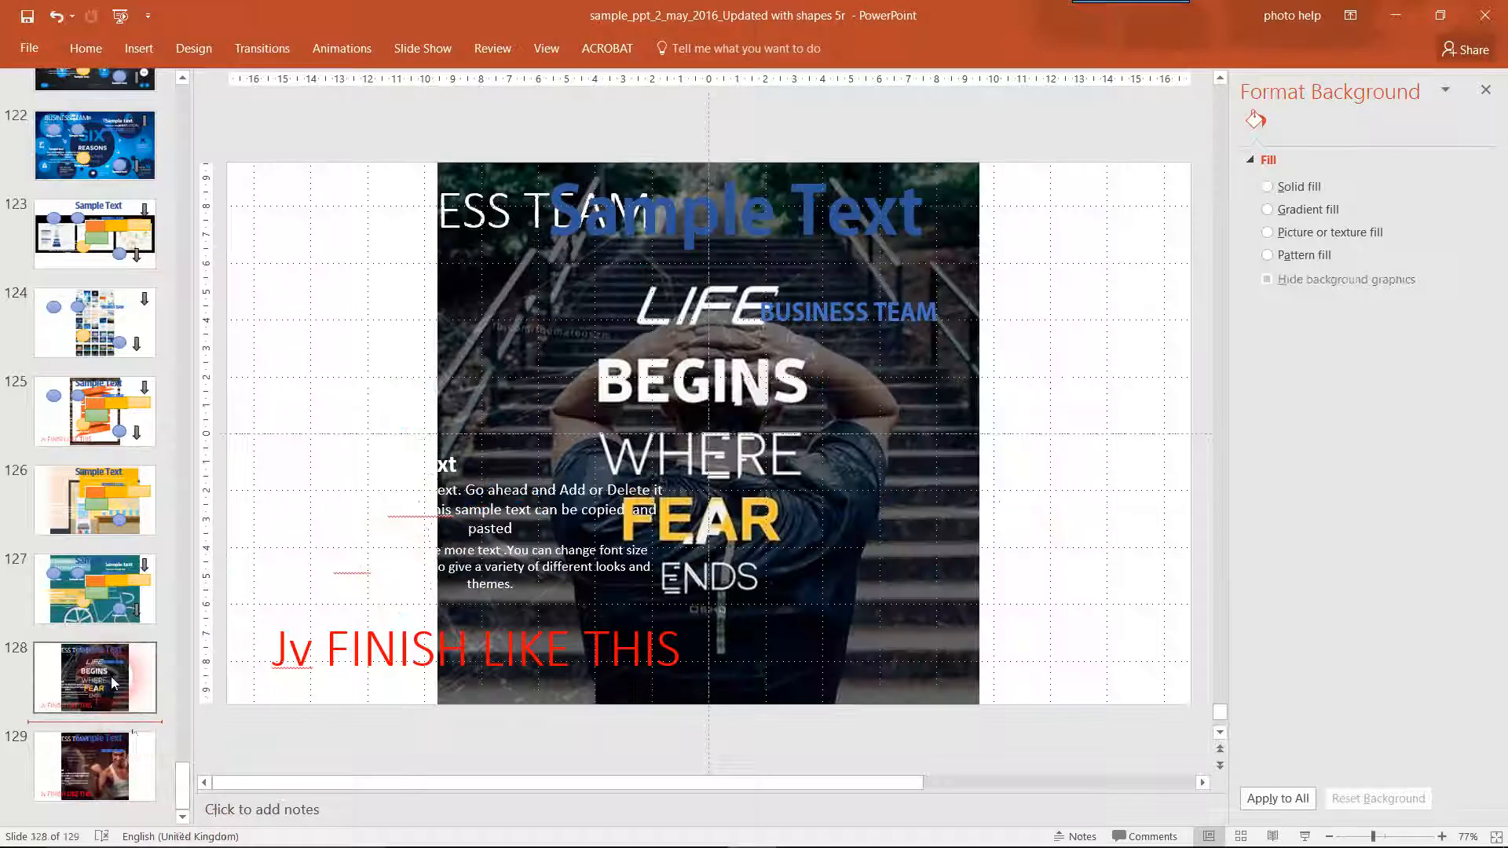
click(94, 767)
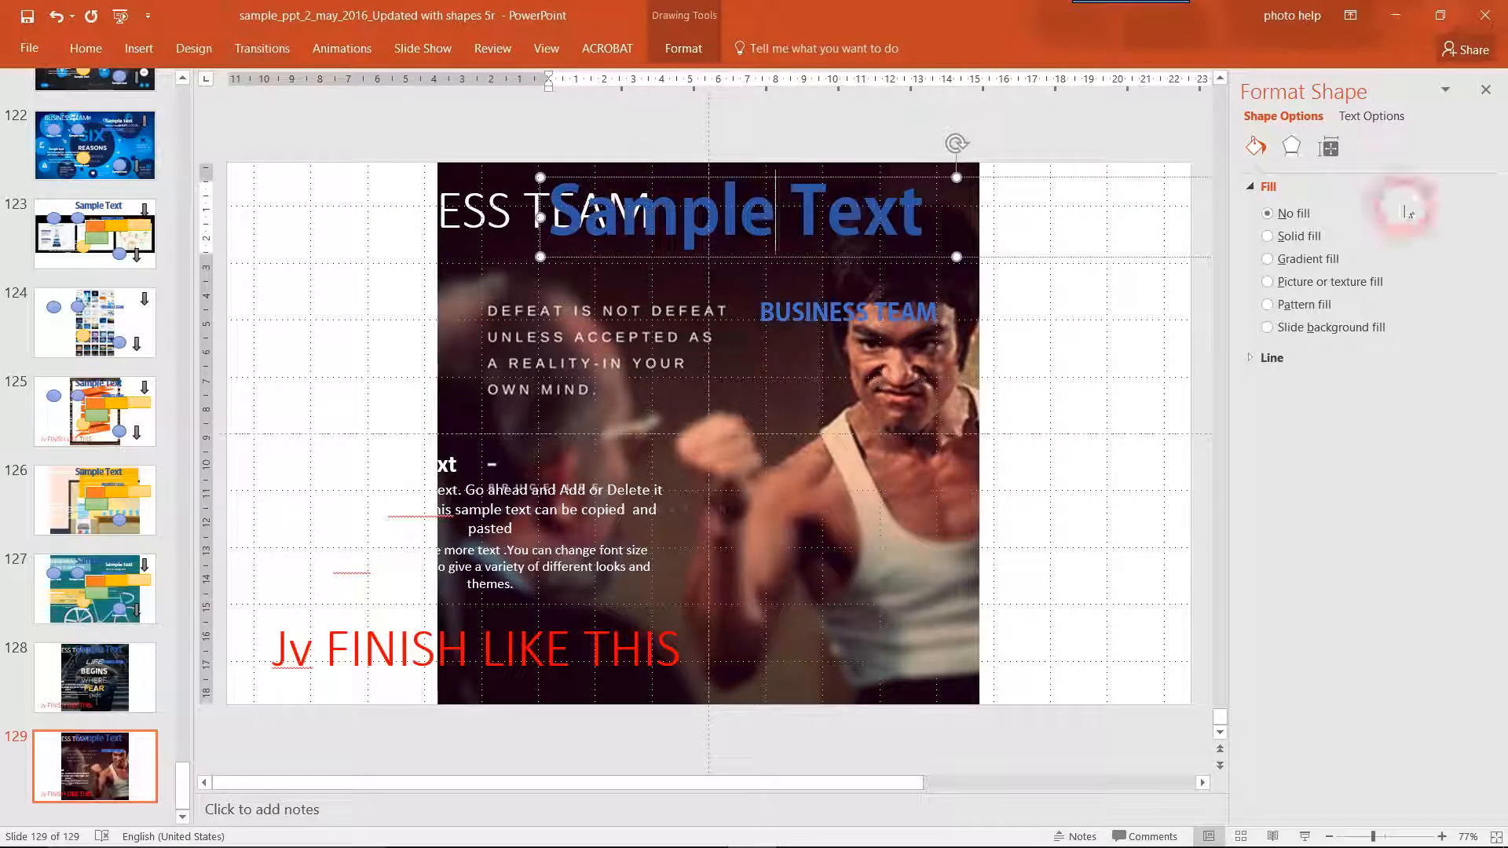
click(1291, 146)
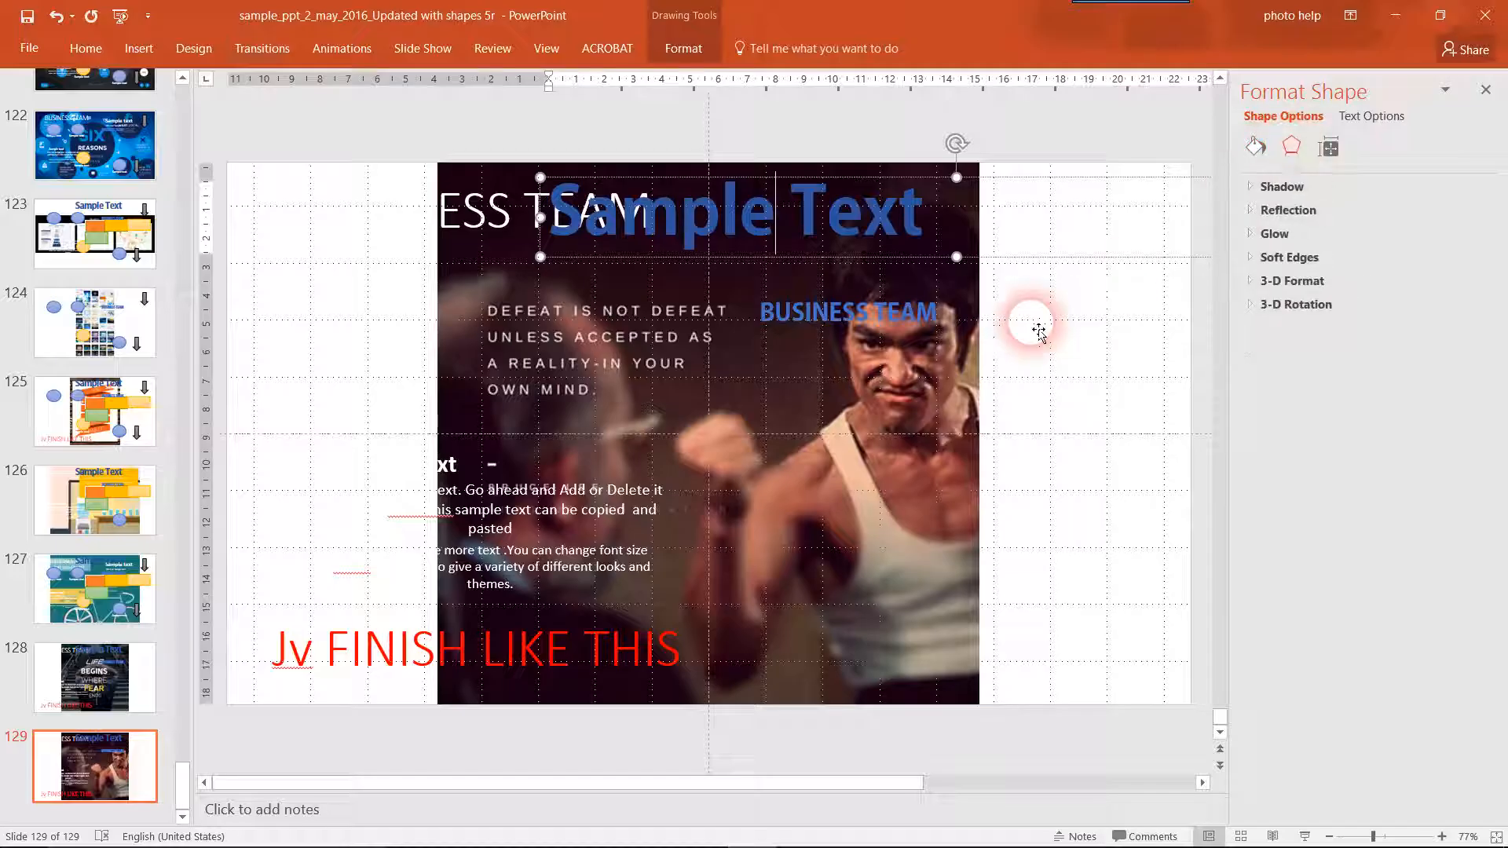